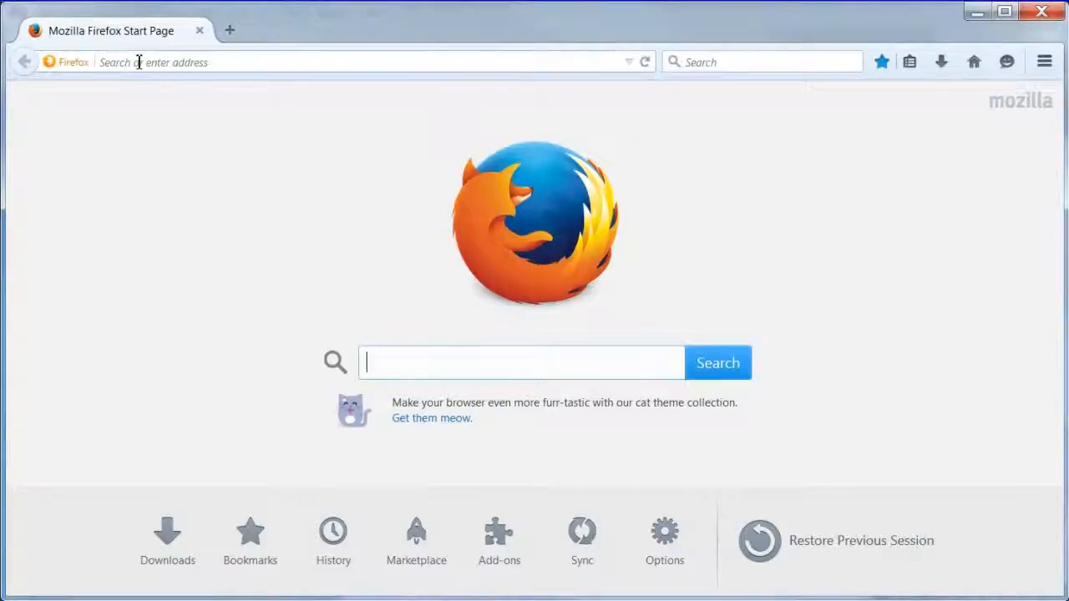
Step: Go to wordle.net and reach the Create page with the speech text pasted in
text(wordle.net)
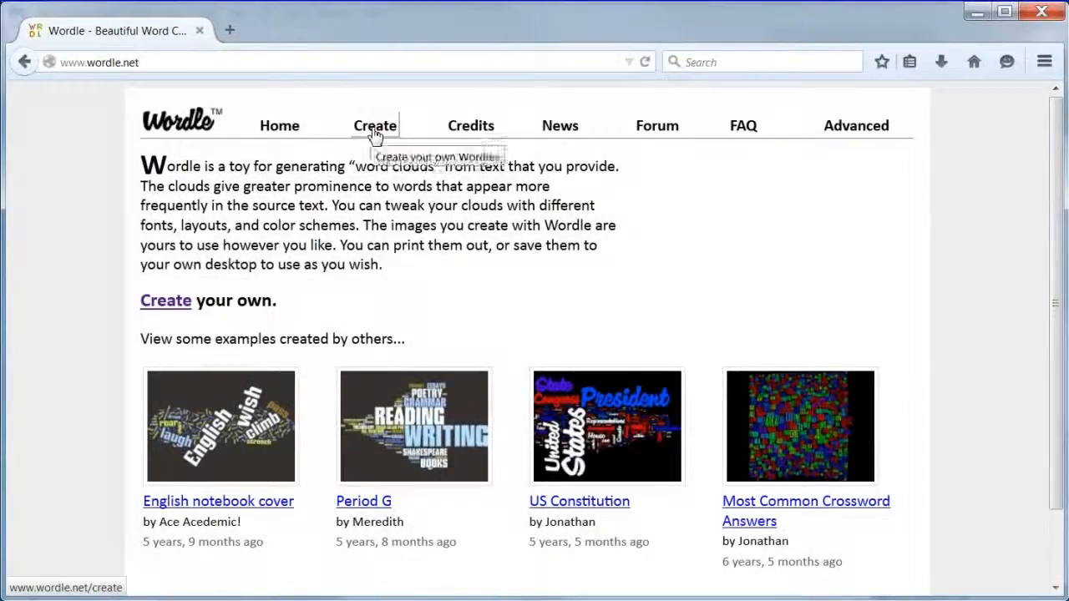
click(374, 125)
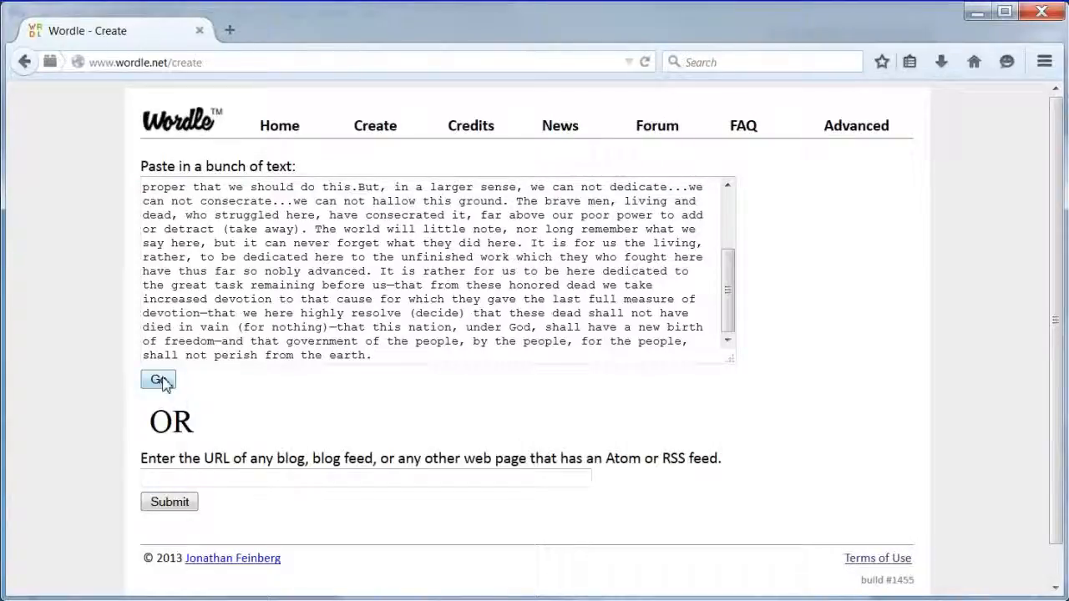
Step: Submit the text with Go and allow the Java applet to run, producing the cloud
click(157, 381)
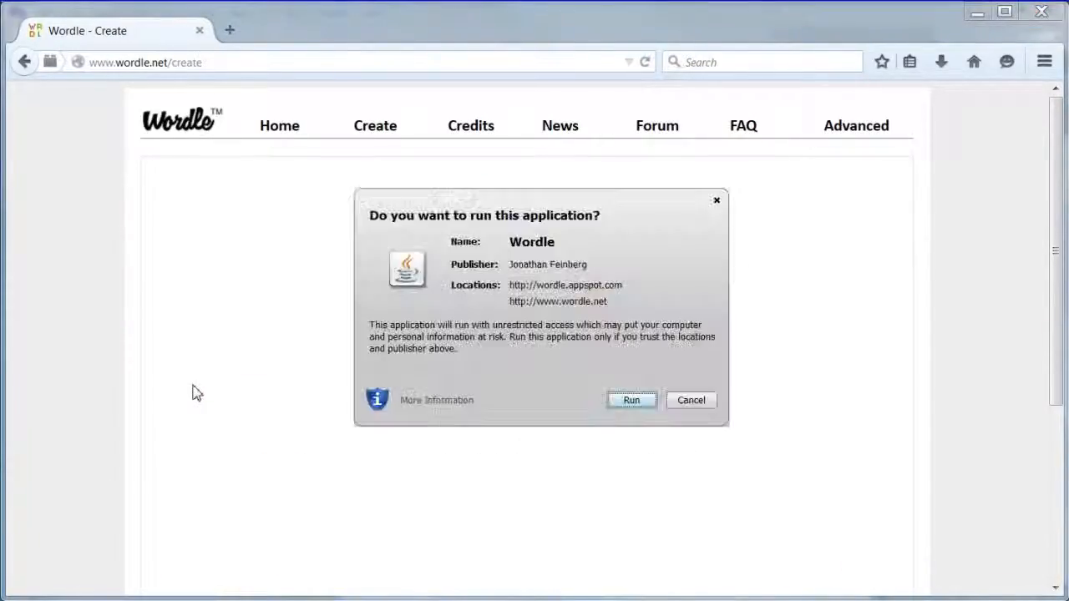
click(632, 400)
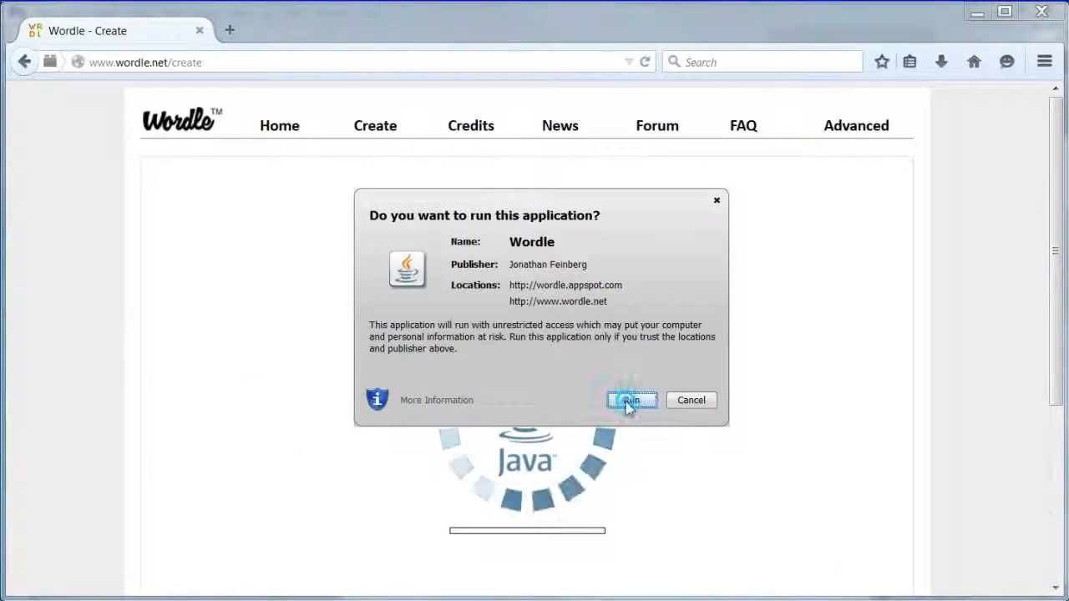
click(631, 401)
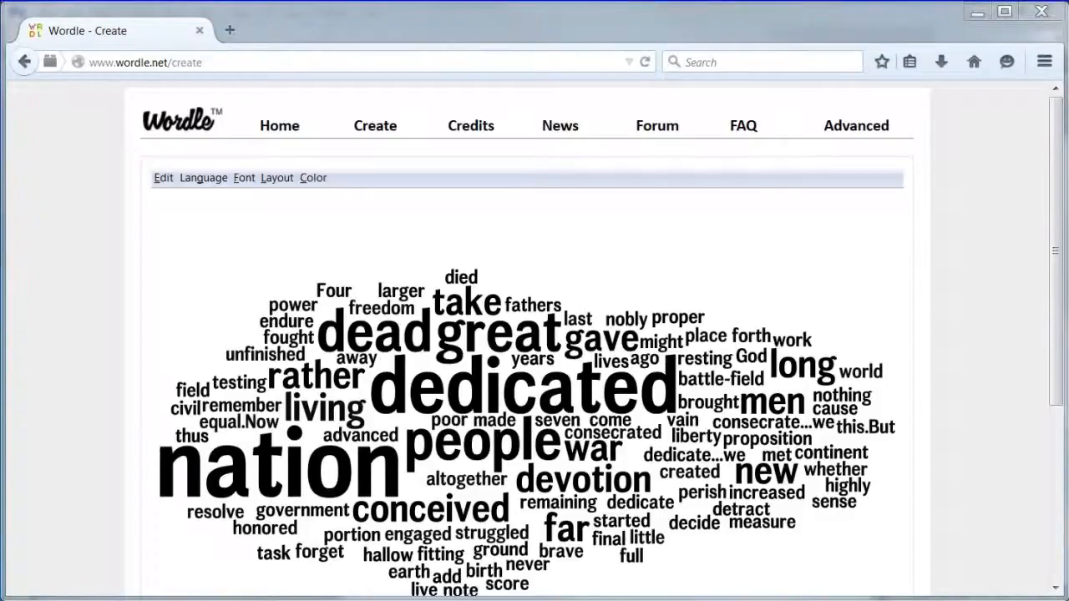
Step: Give the cloud a serif font and a warm multicoloured palette on a black background
click(243, 177)
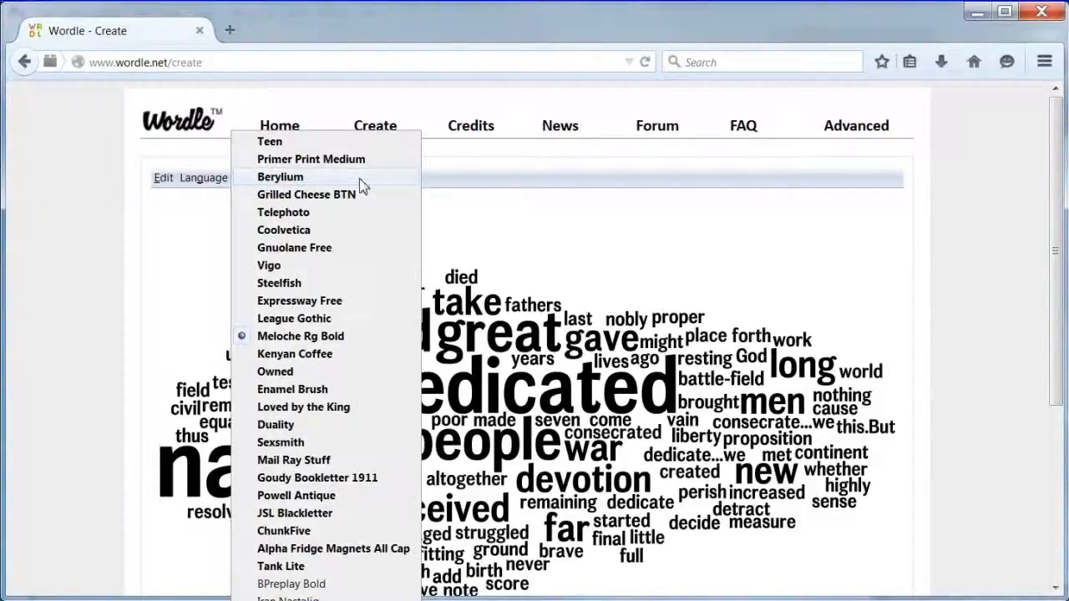
click(280, 177)
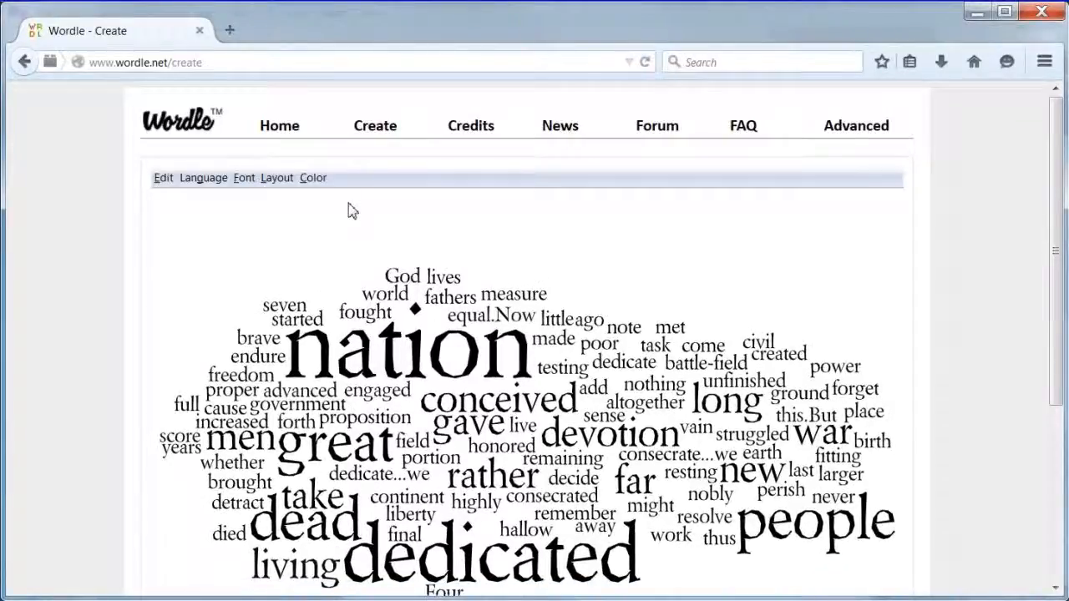
mouse_move(314, 177)
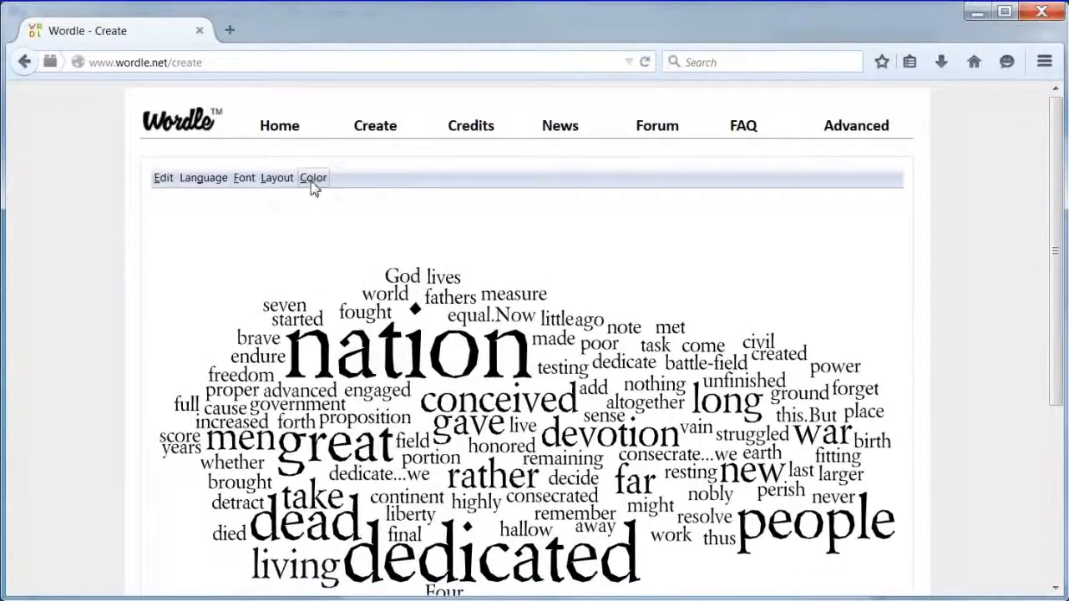
click(314, 177)
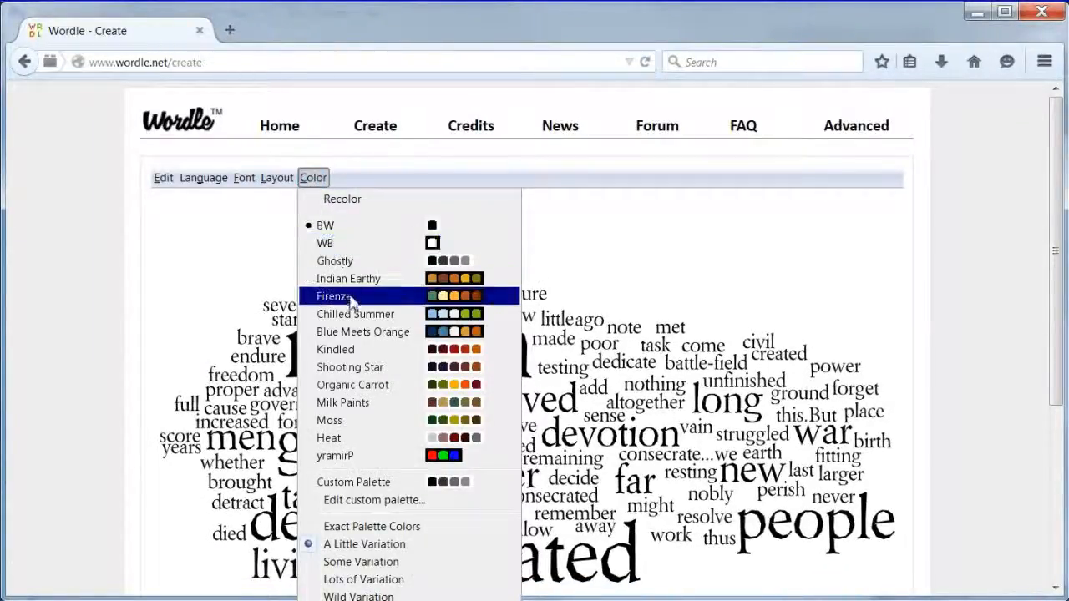
click(333, 296)
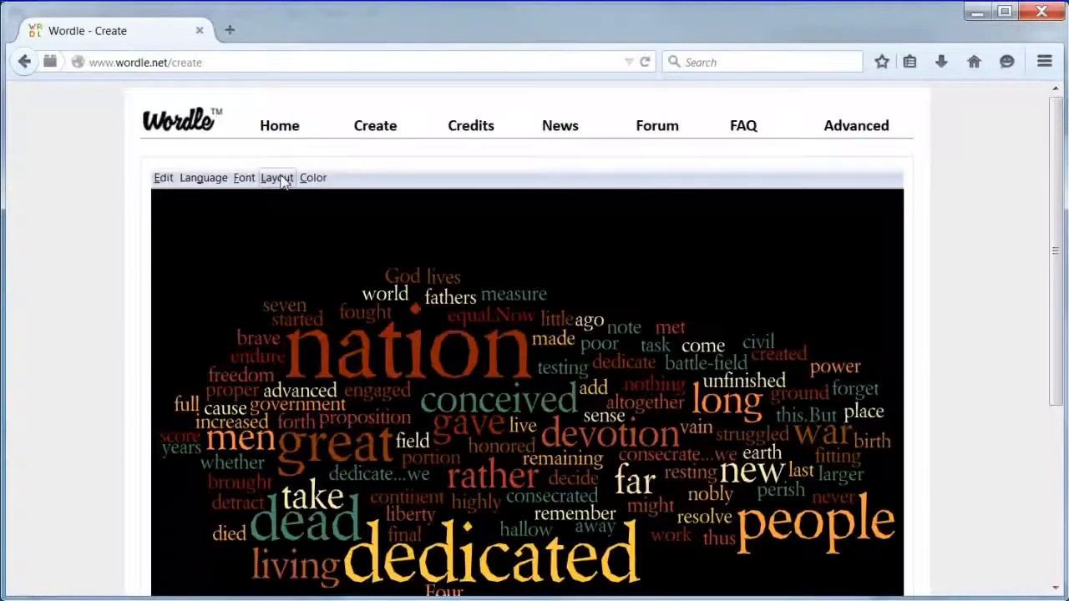
Step: Re-layout the cloud, then set Maximum words to 100
click(277, 177)
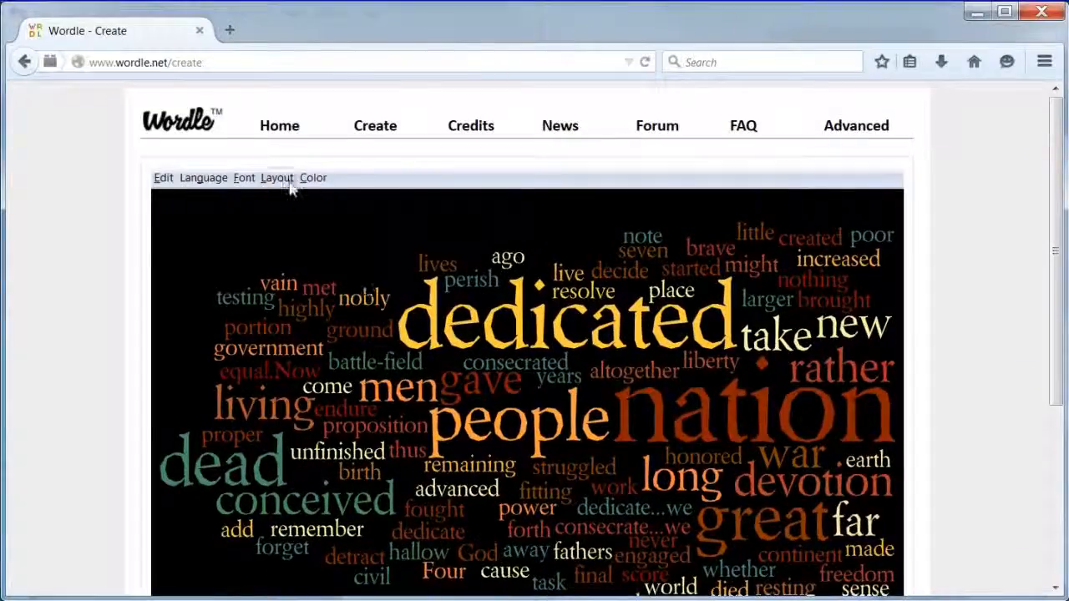
click(277, 177)
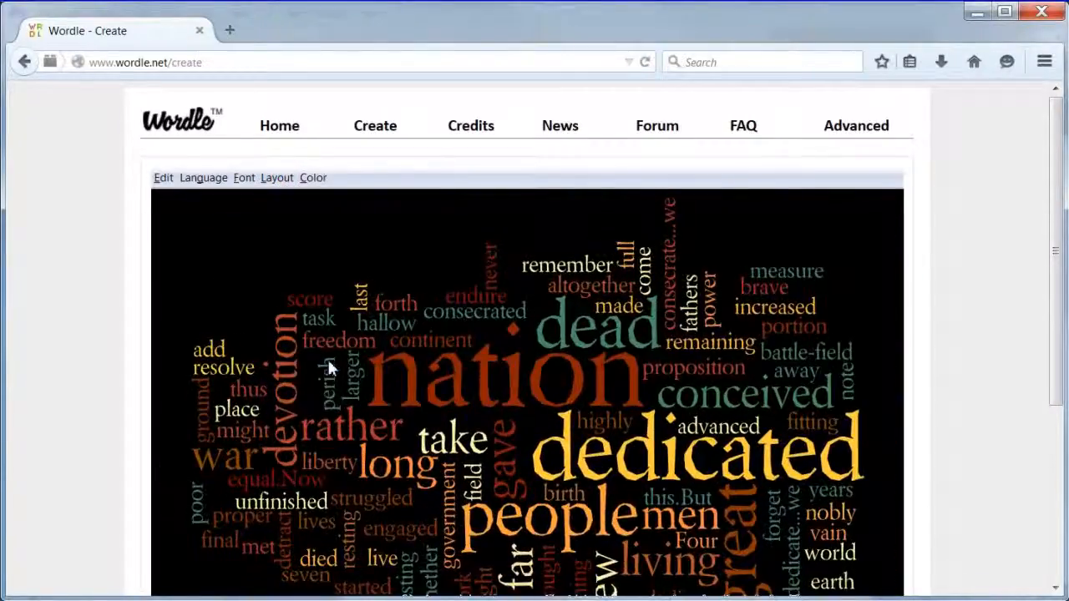
click(277, 177)
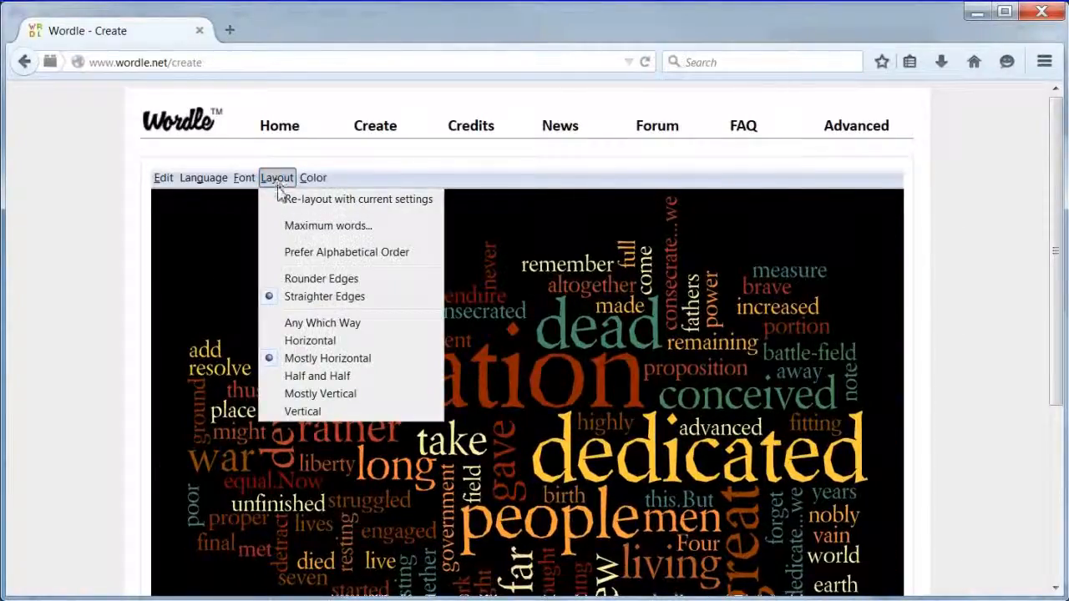
click(327, 226)
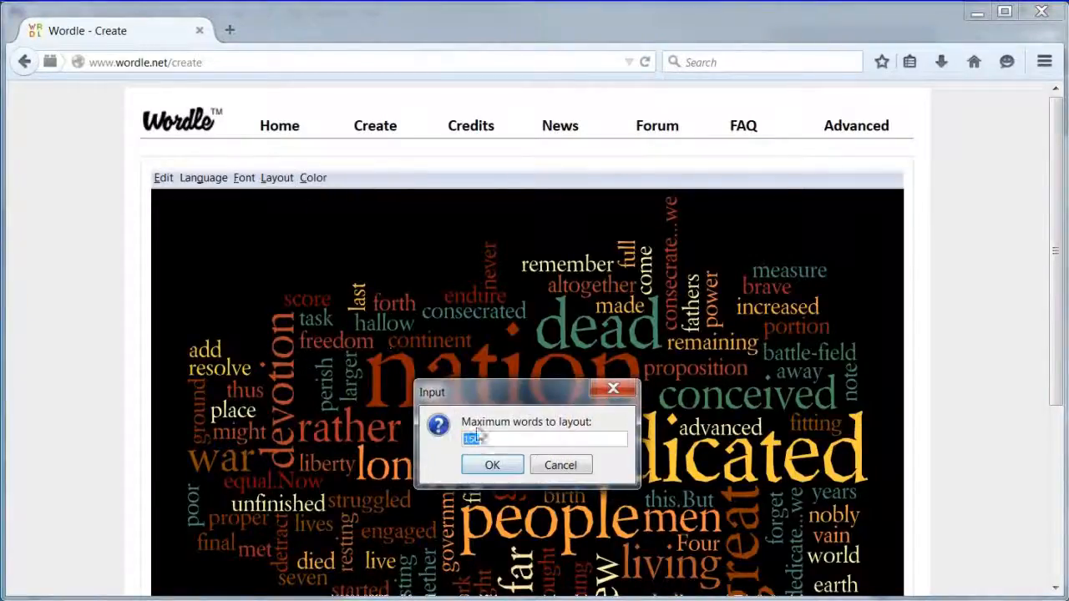
text(100)
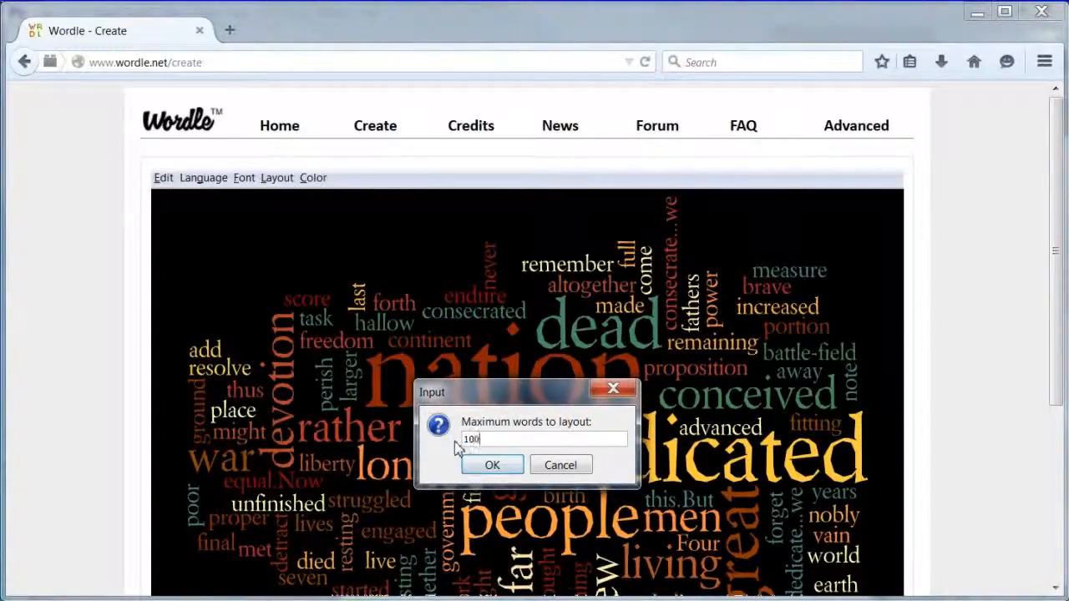
click(491, 464)
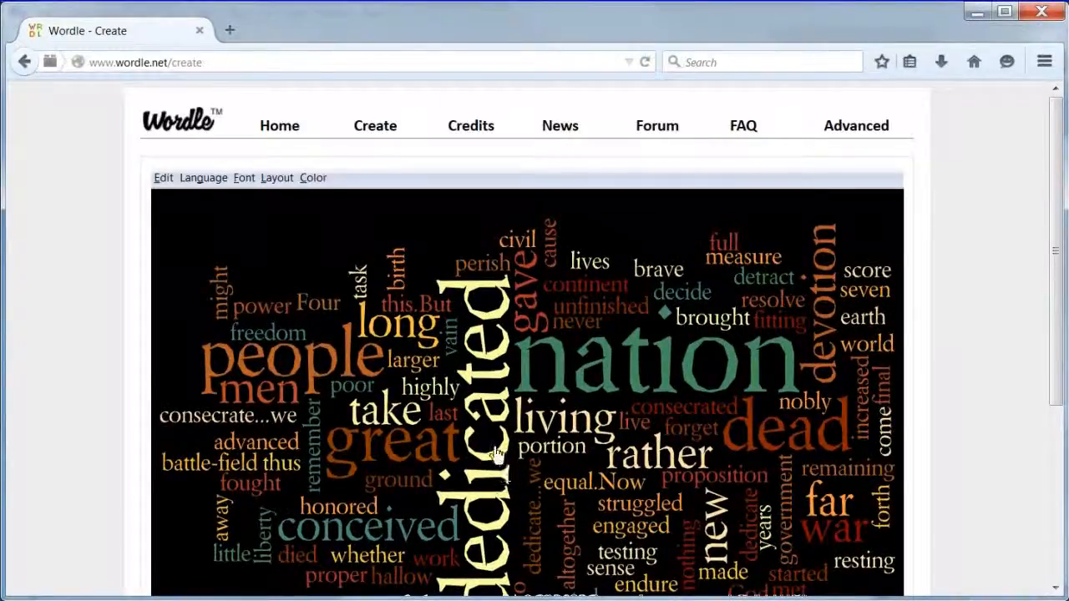
mouse_move(374, 301)
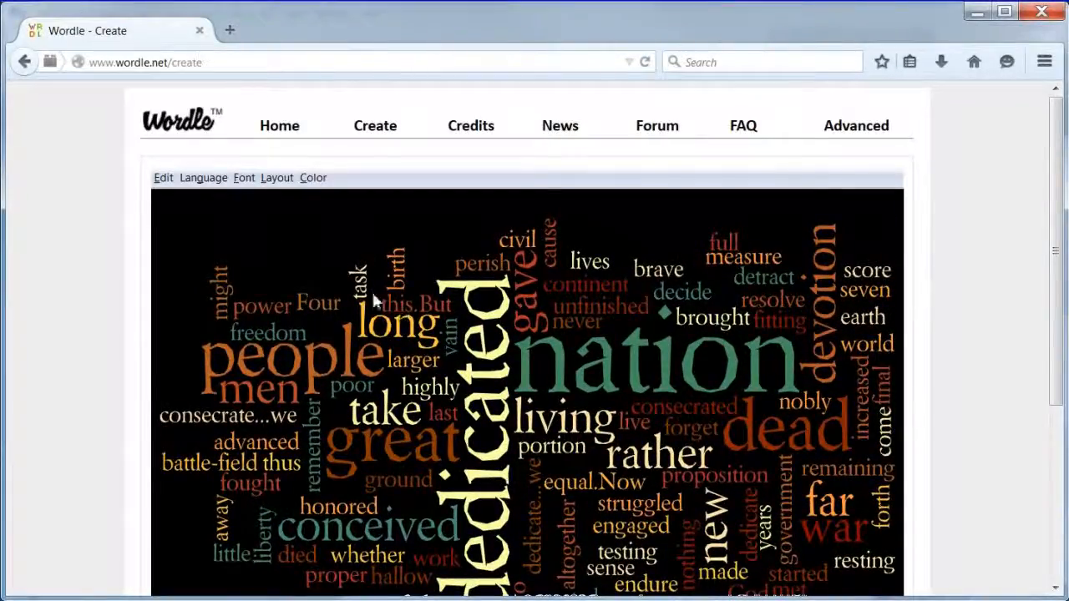
Step: Re-layout the cloud twice more until the arrangement is mostly horizontal
click(277, 177)
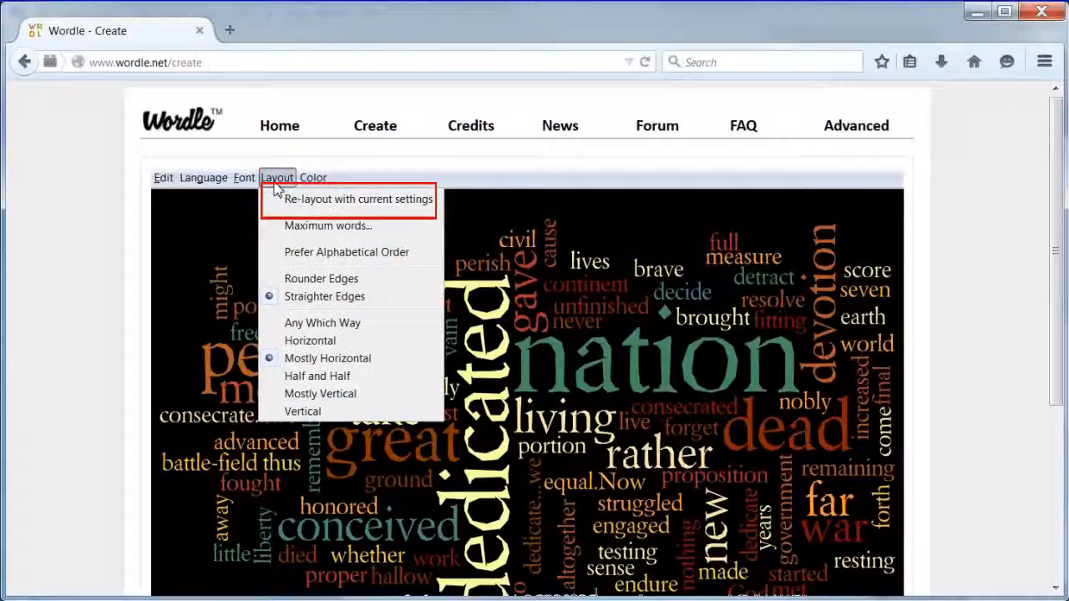
click(357, 199)
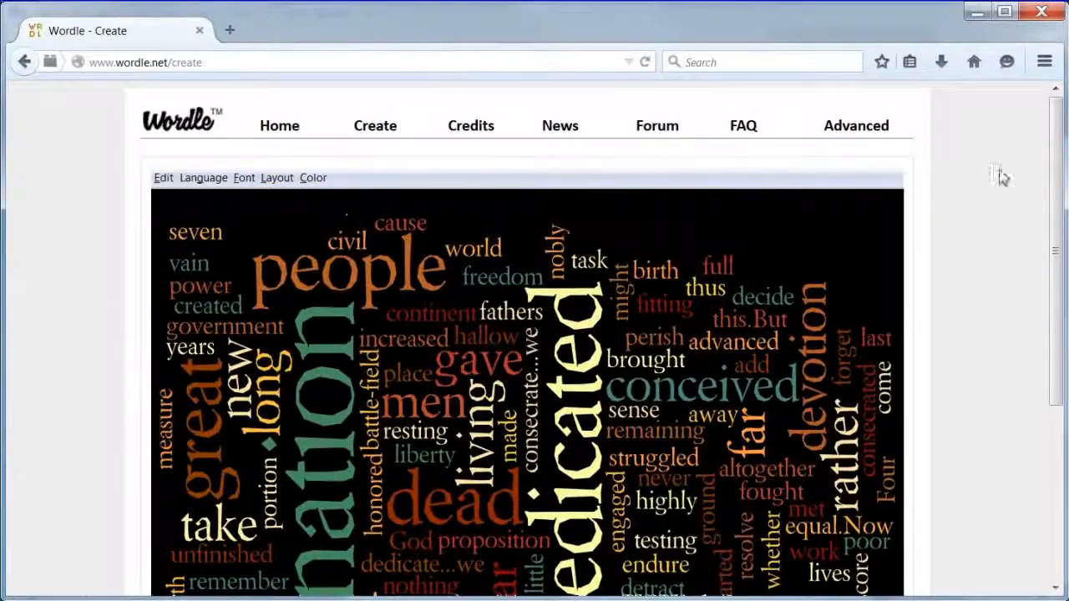
scroll(down, 3)
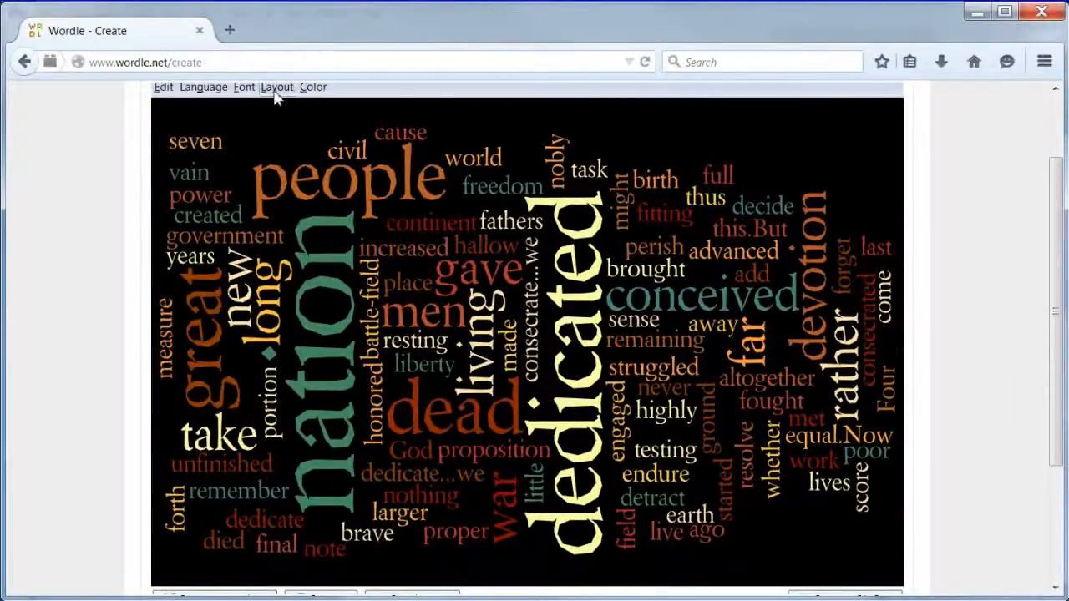
click(277, 87)
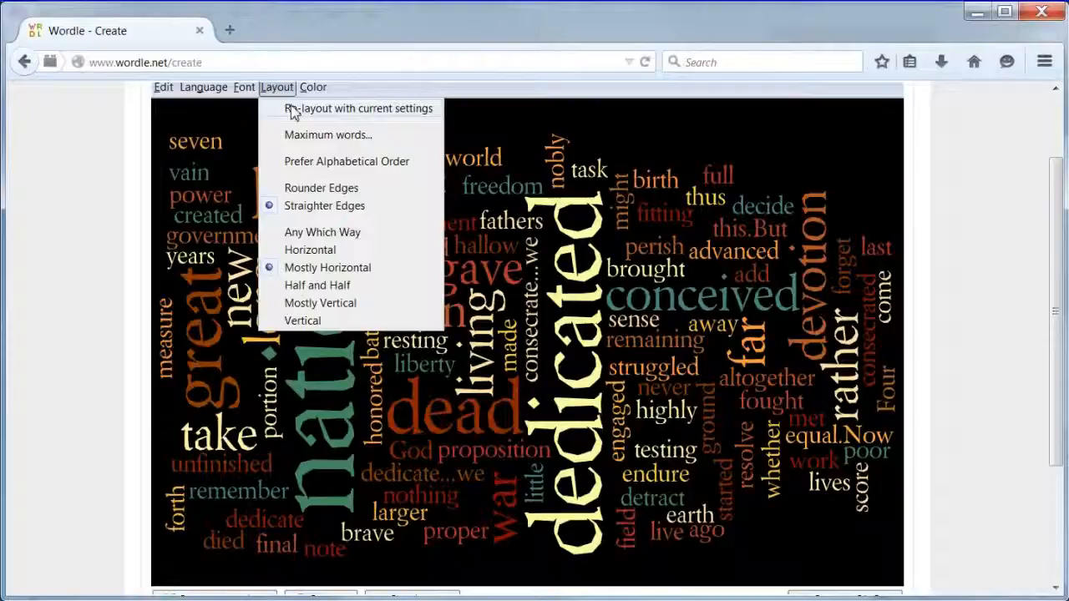
click(358, 107)
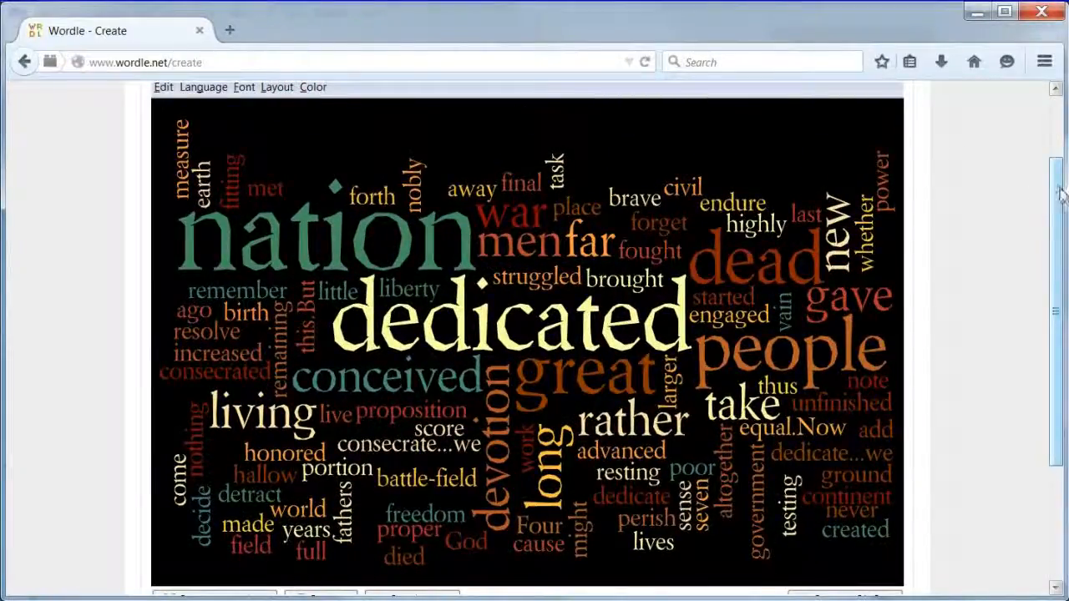
scroll(down, 3)
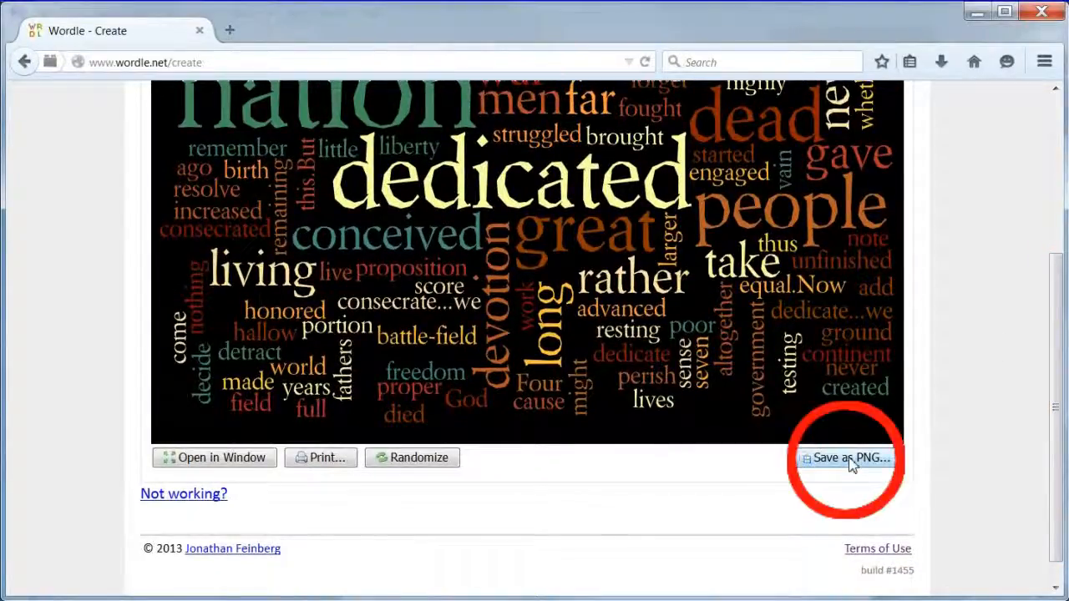
Step: Save the cloud as a PNG named wordle, which opens in Photoshop
click(845, 458)
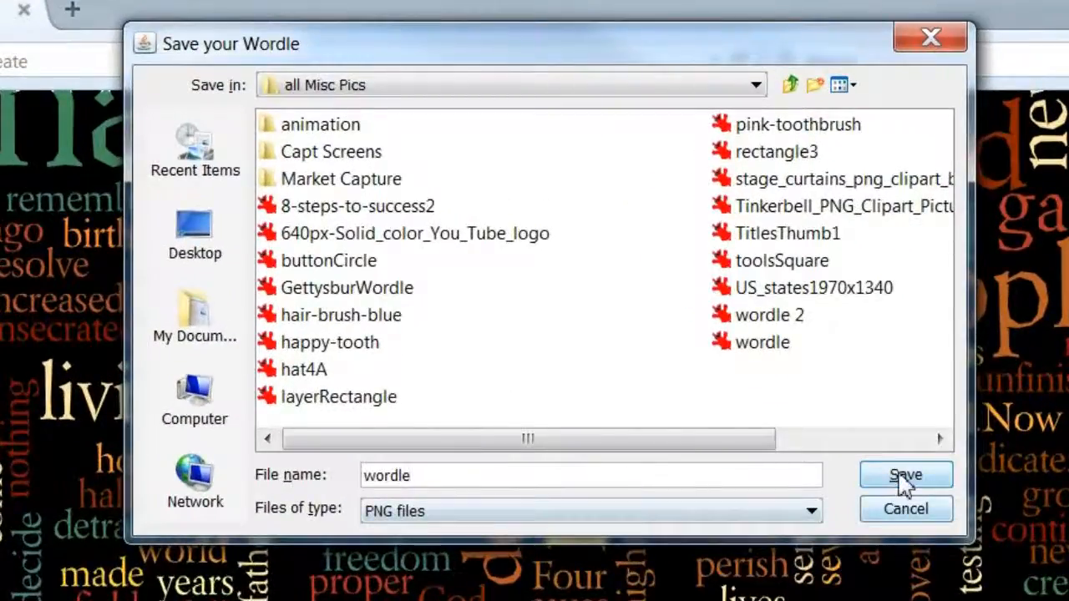
click(905, 475)
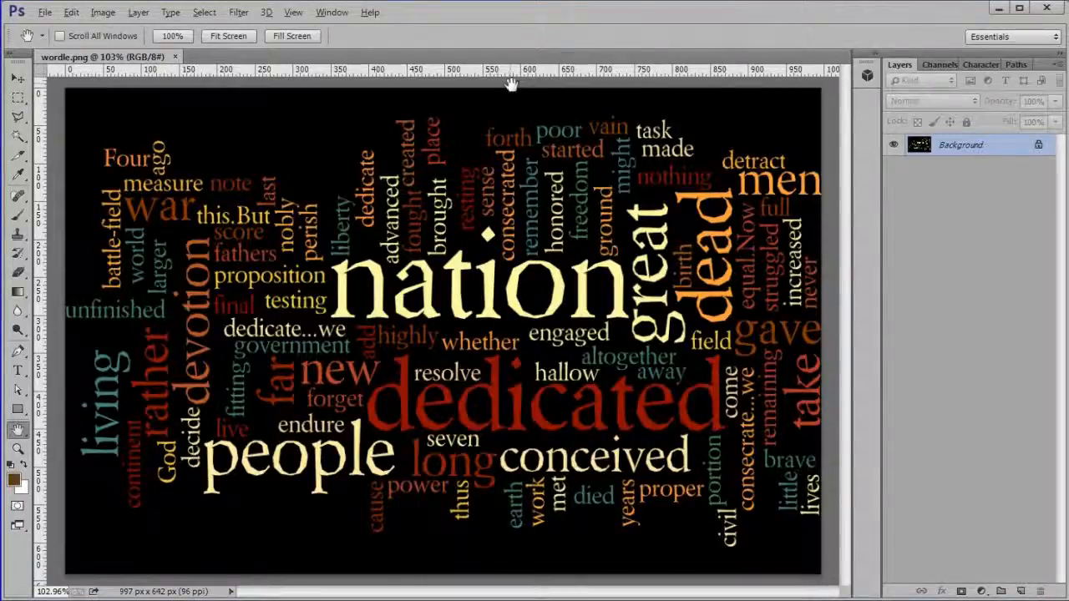
Step: Set Image Size to 1000 × 500 px at 300 pixels per inch
click(104, 12)
text(1000)
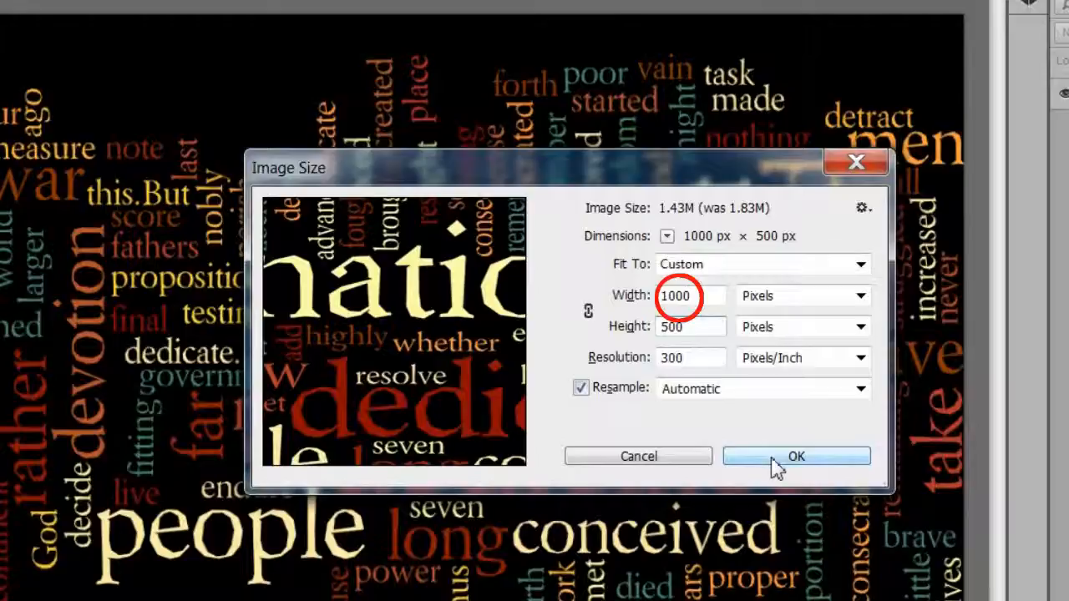
click(692, 325)
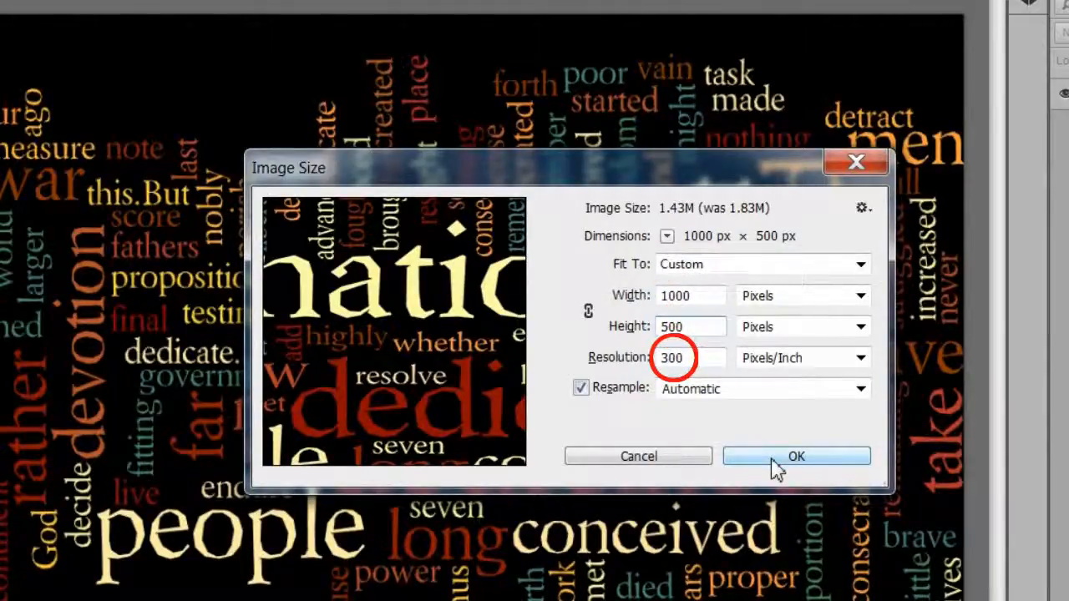
click(795, 456)
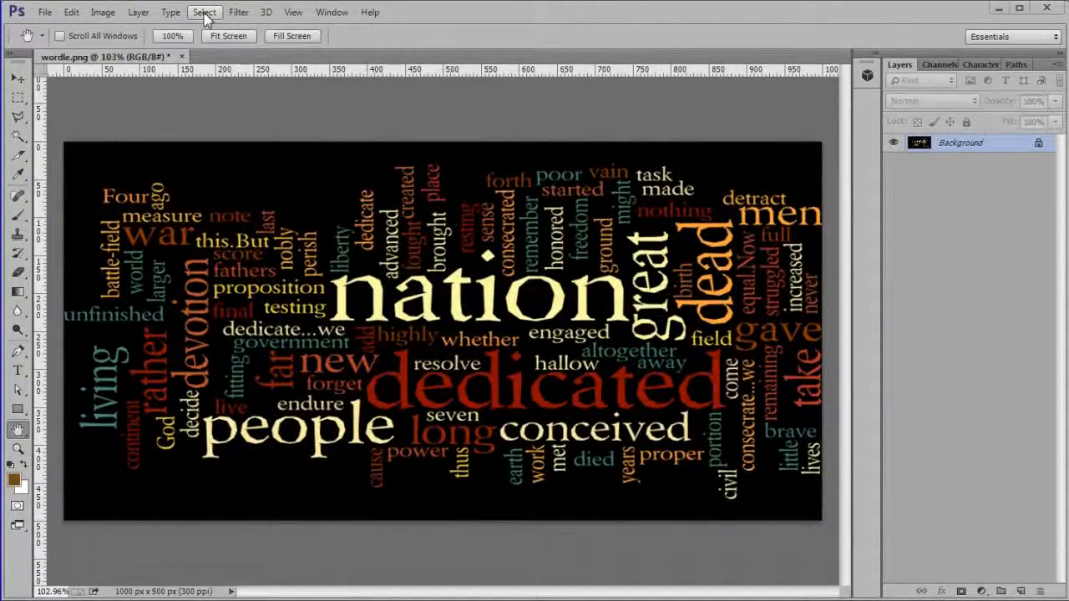
Step: Use Color Range with Shadows, Fuzziness 0, Range 19 and Invert to select the coloured words
click(204, 12)
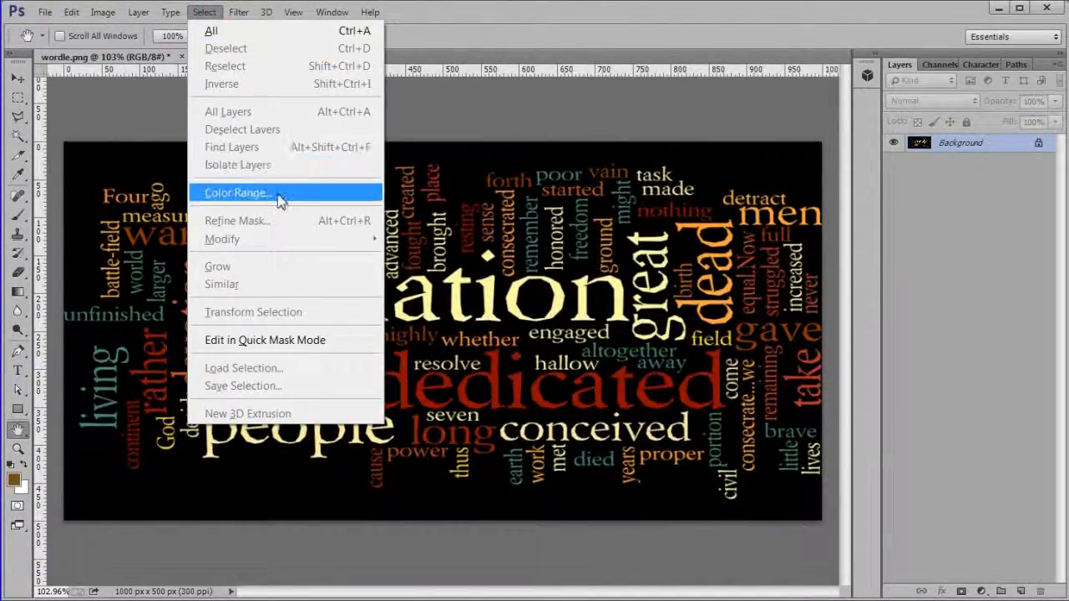
click(234, 194)
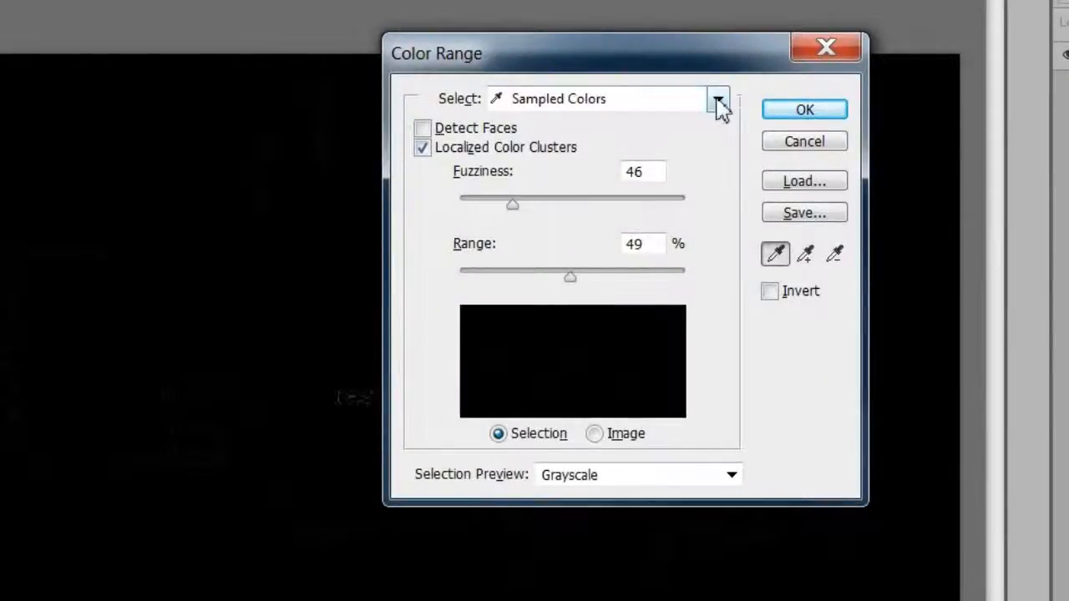
click(716, 98)
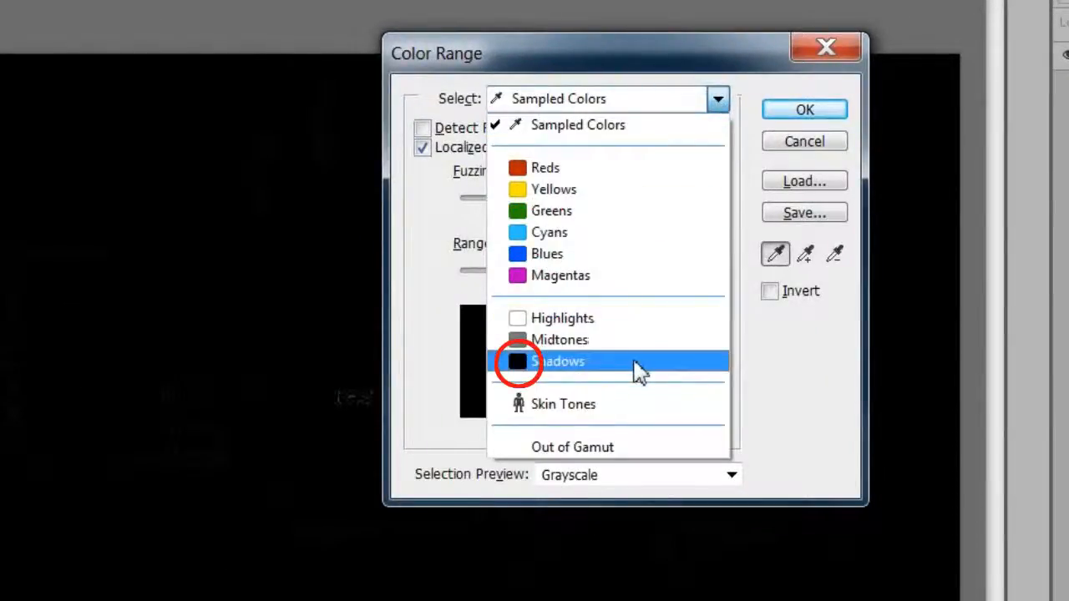
click(557, 361)
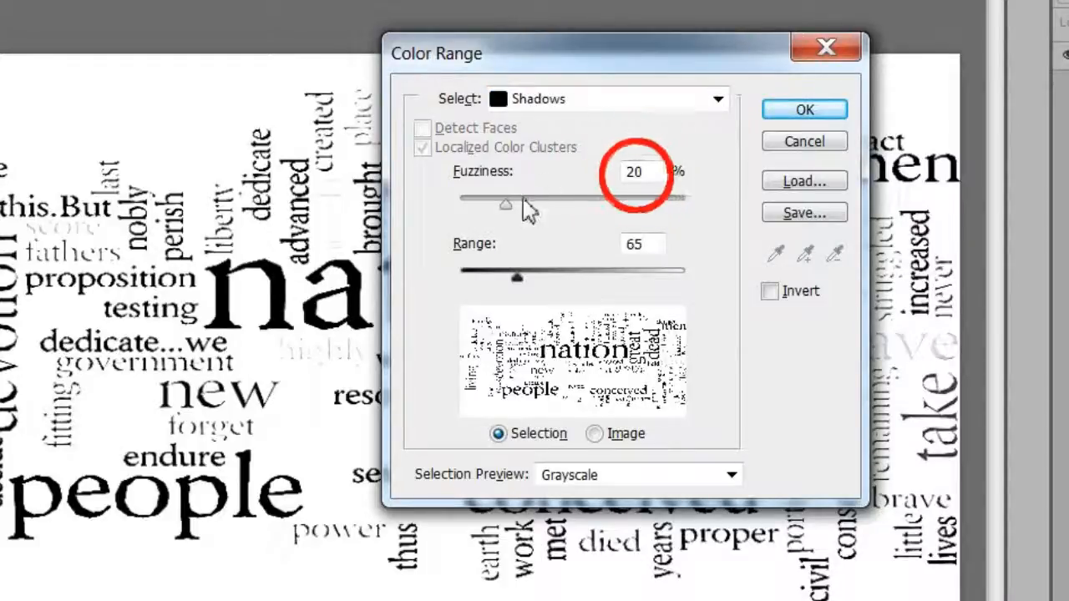
drag(505, 204, 459, 203)
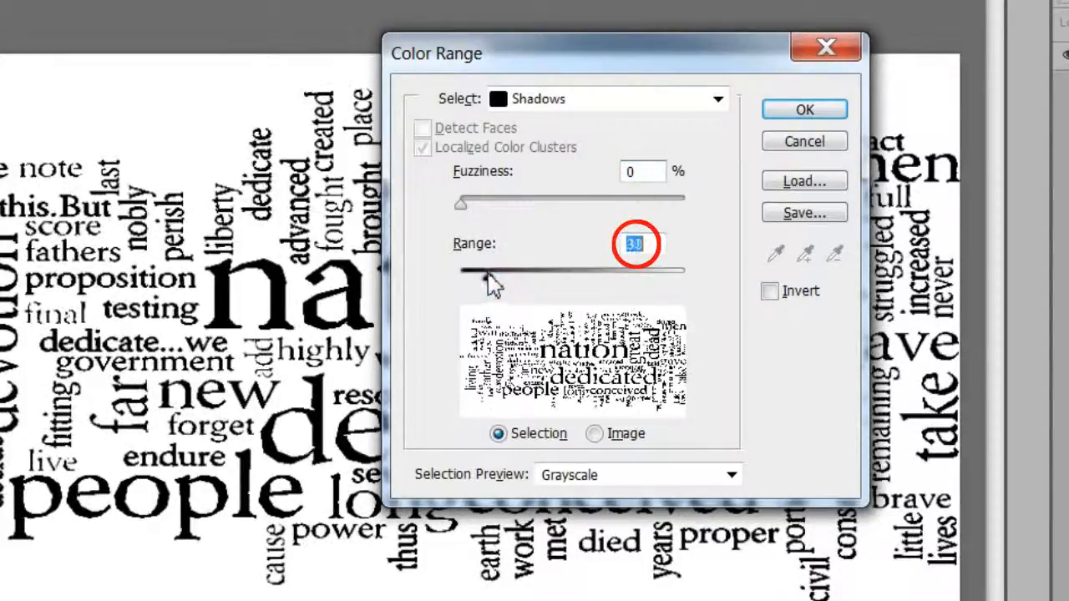
click(768, 291)
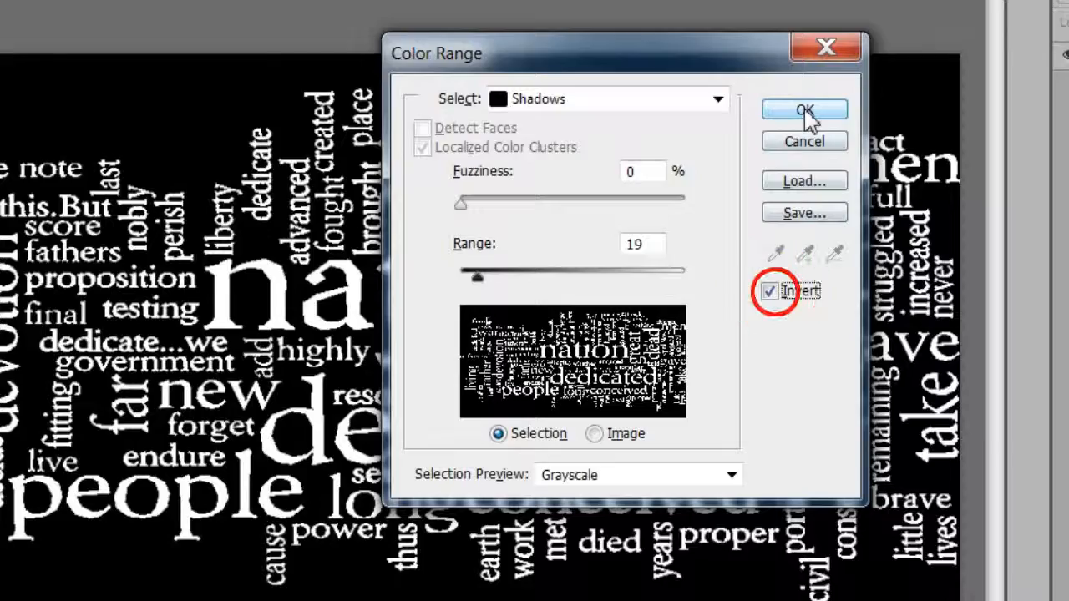
click(803, 110)
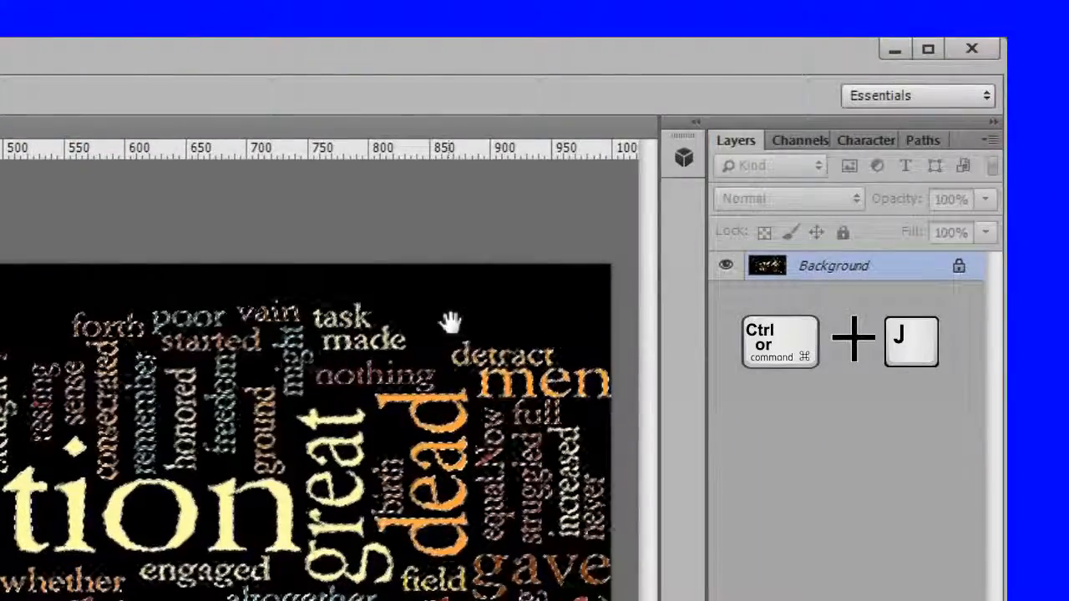
Step: Copy the words to a letters layer above a black layer filled with solid black
key(ctrl+j)
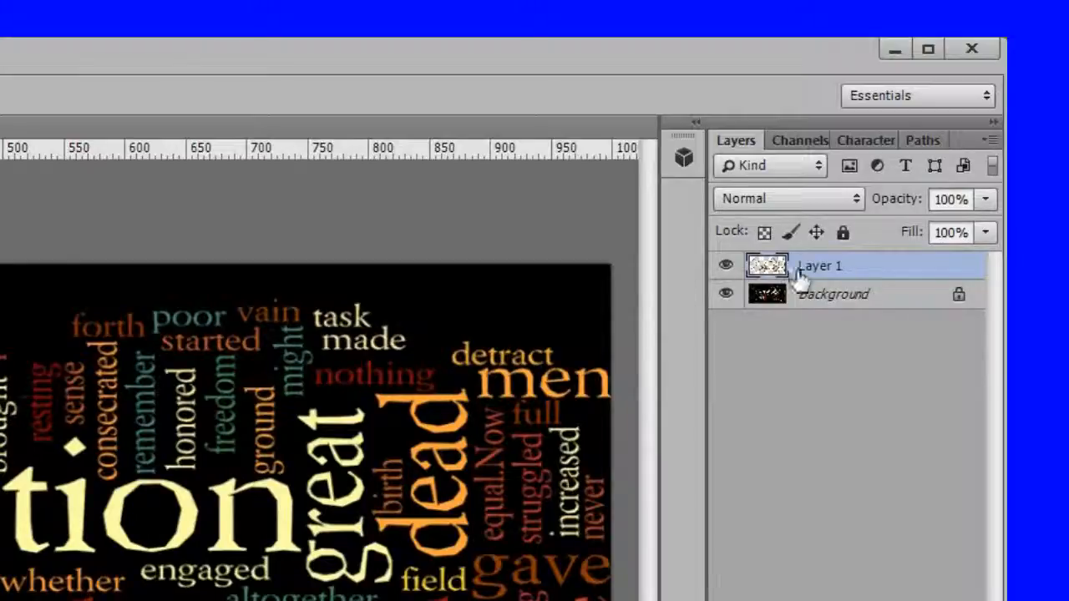
text(letters)
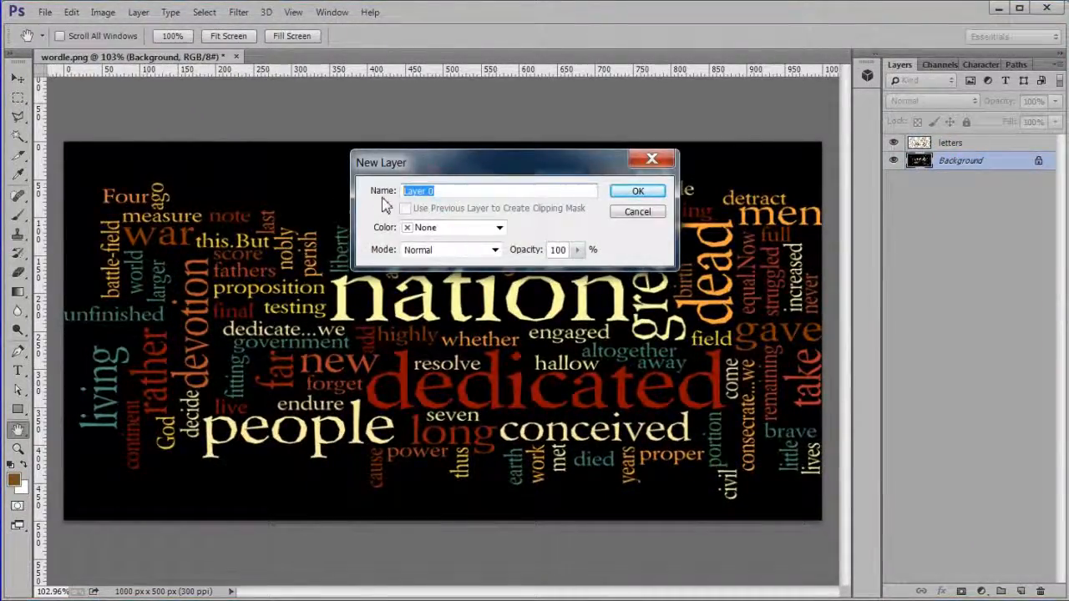
text(black)
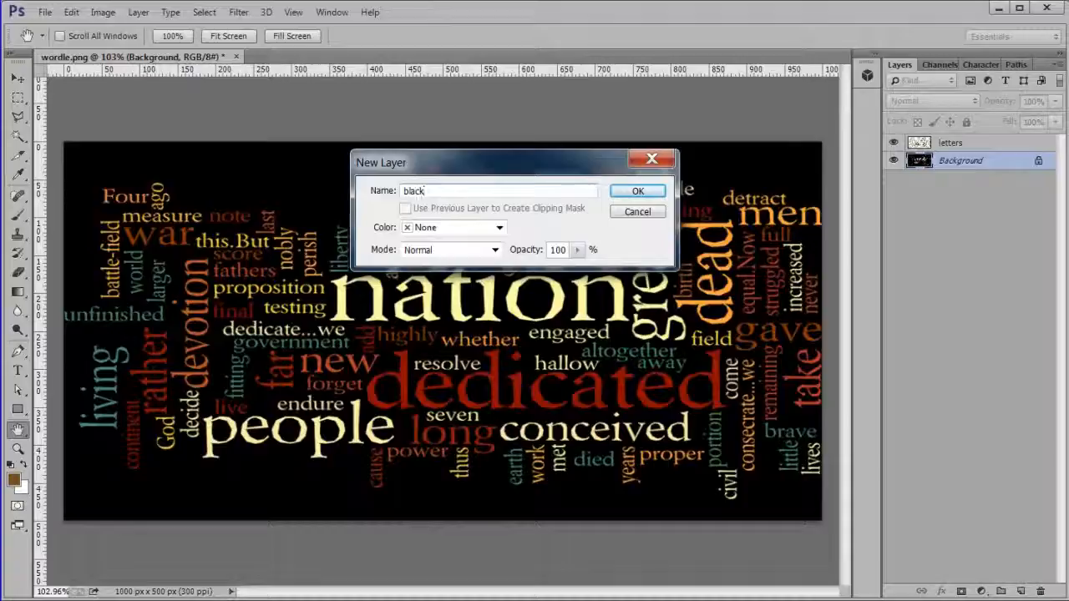
click(637, 190)
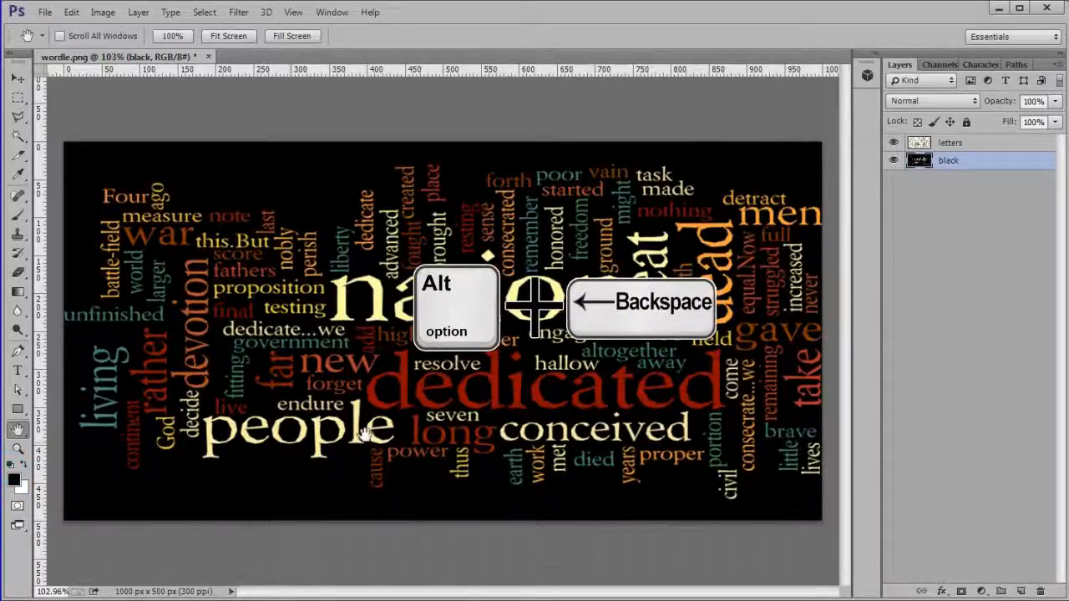
mouse_move(960, 209)
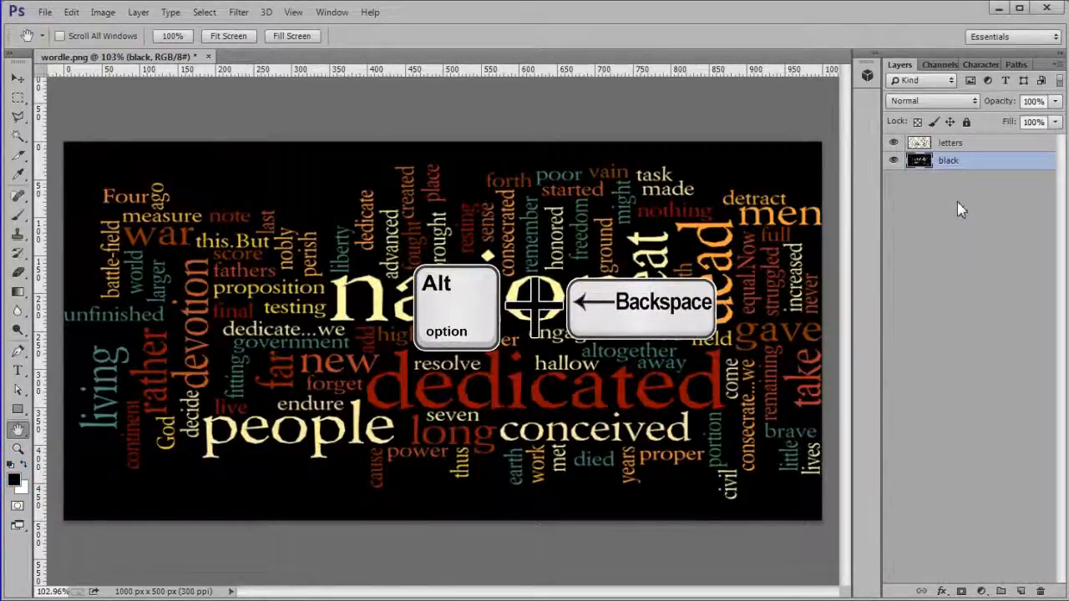
key(alt+backspace)
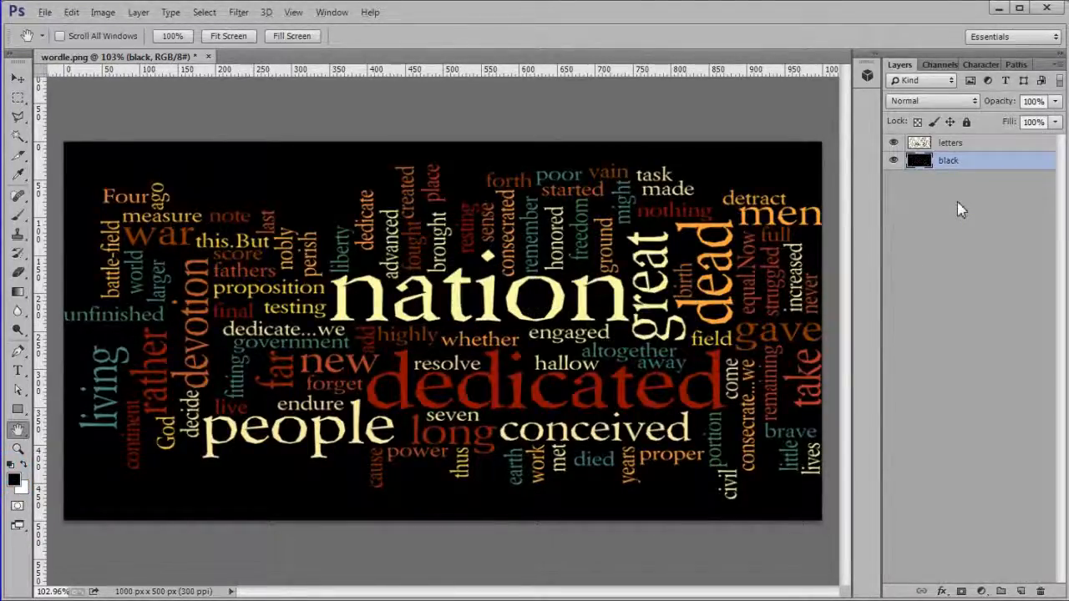
click(948, 142)
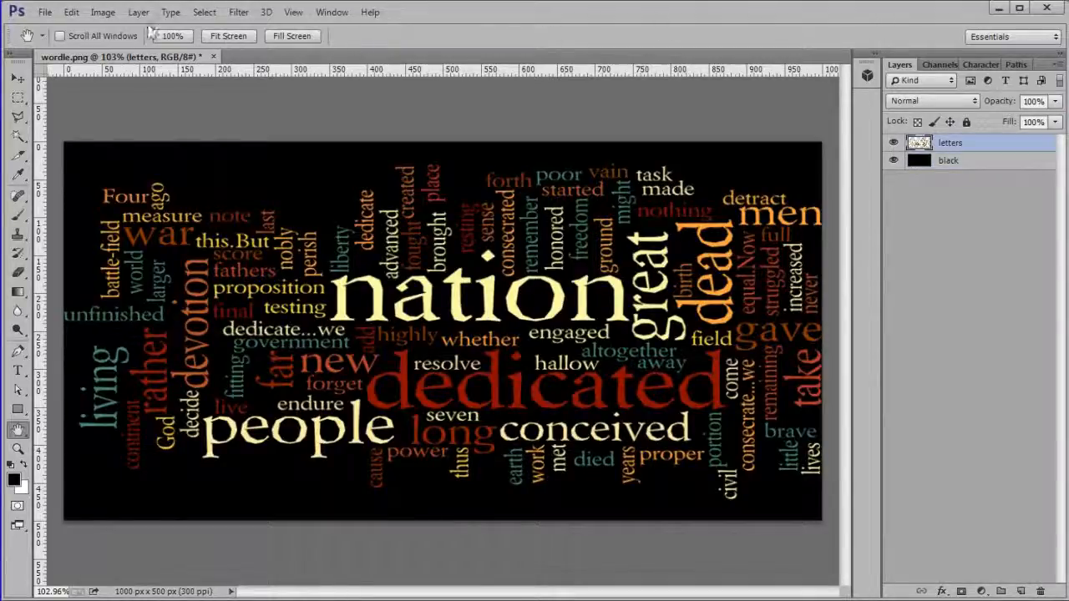
Step: Distort the letters layer, pulling its bottom edge up slightly, and commit
click(70, 12)
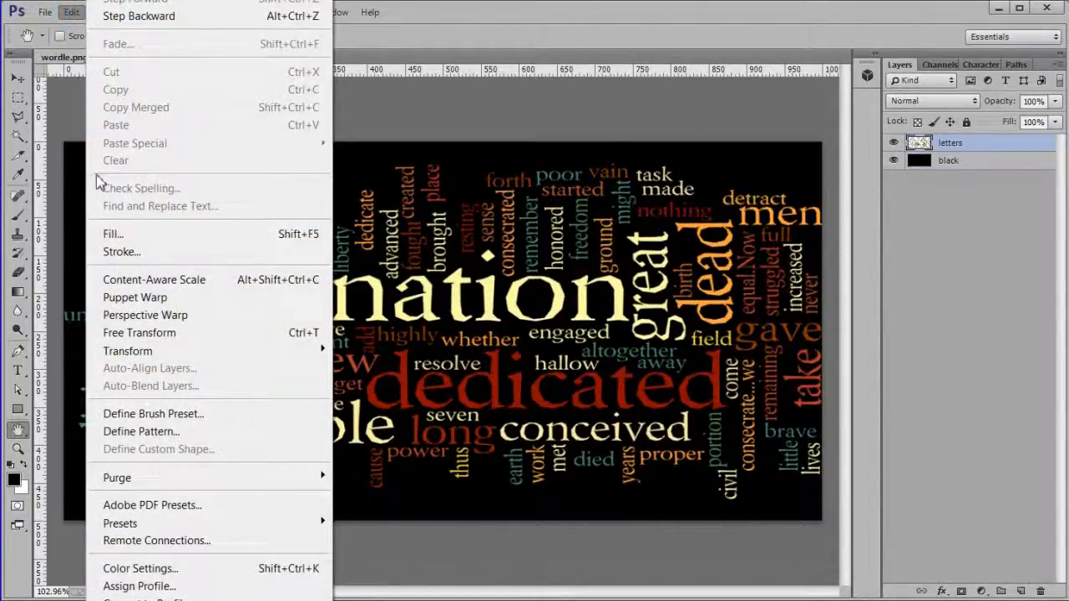
mouse_move(127, 351)
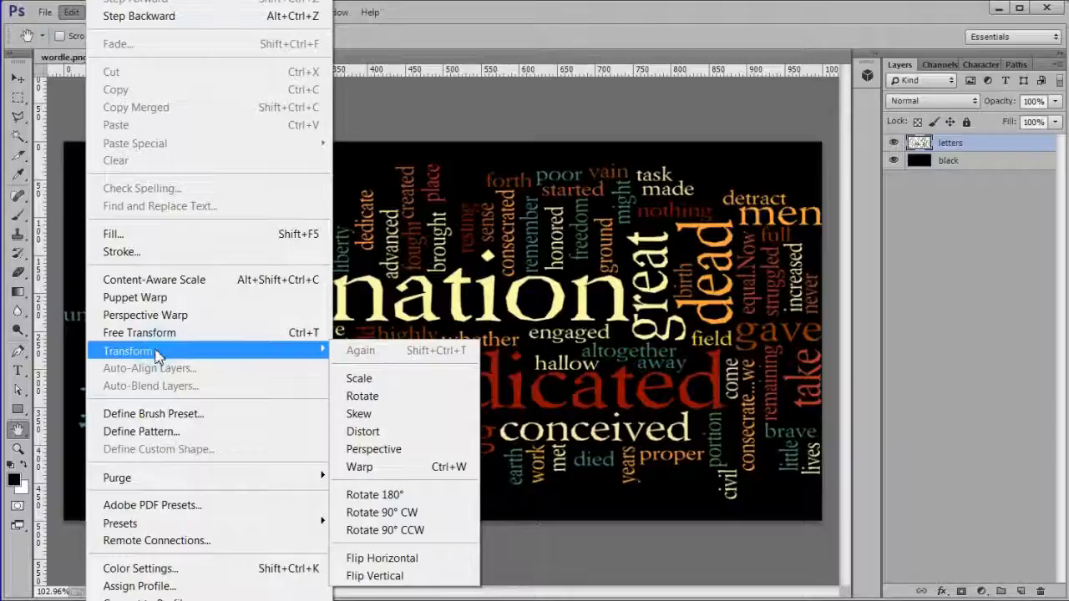
mouse_move(360, 431)
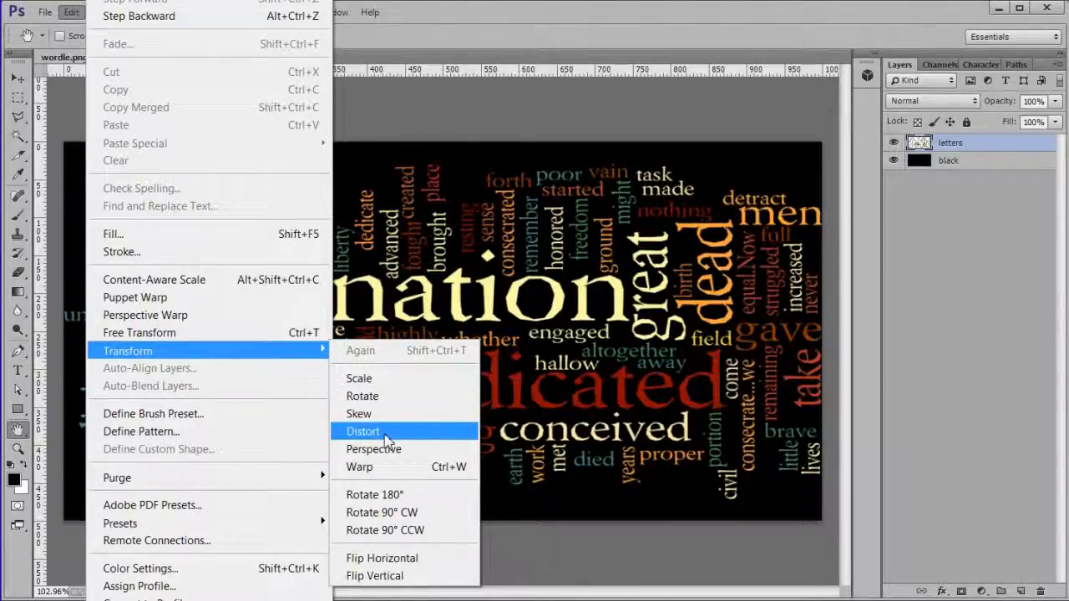
click(362, 431)
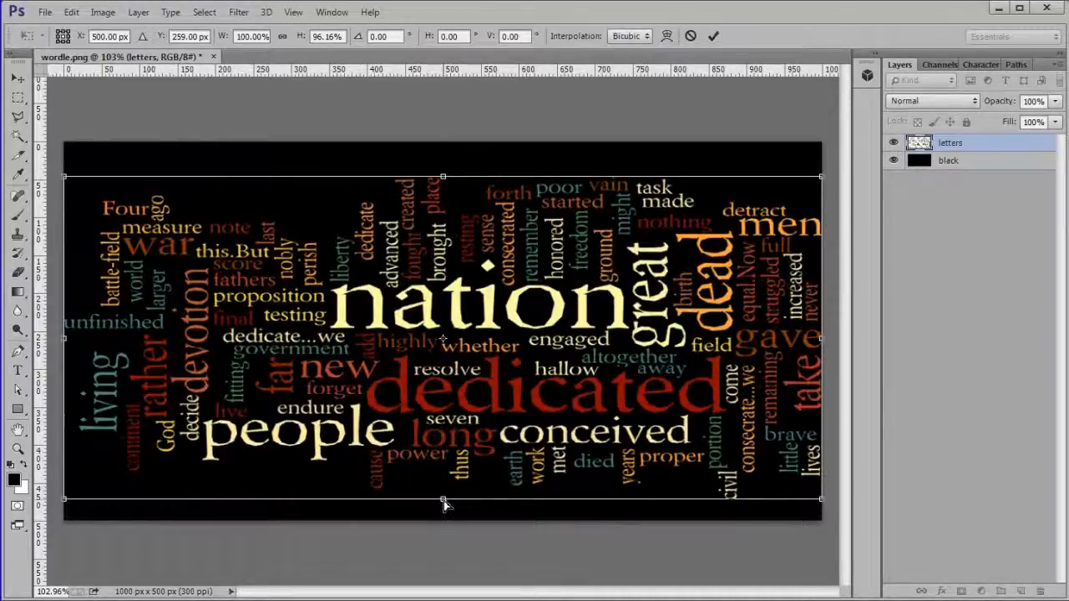
drag(443, 505, 442, 483)
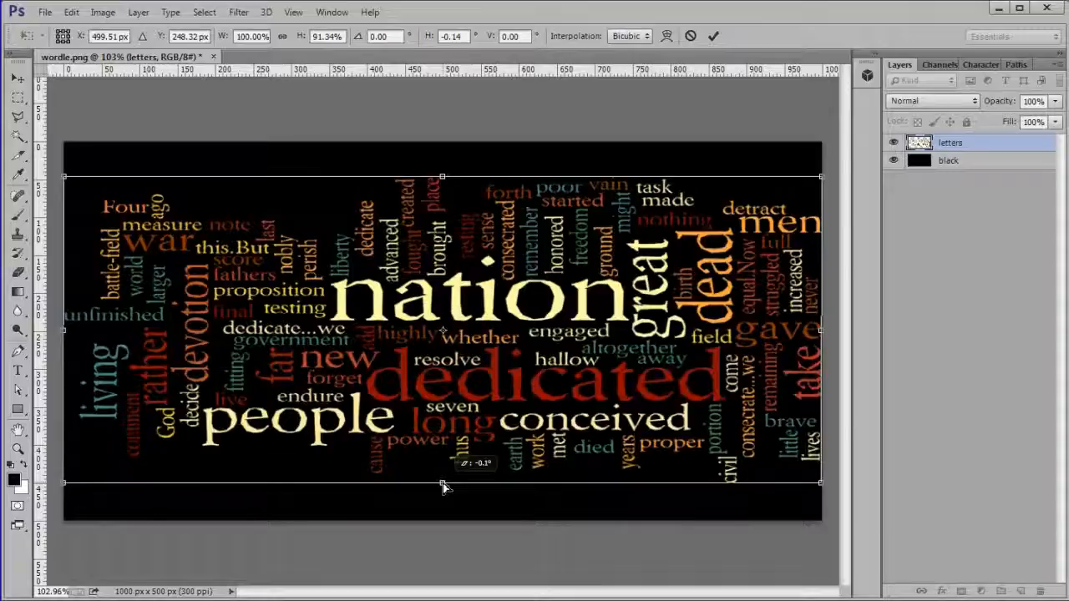
click(713, 37)
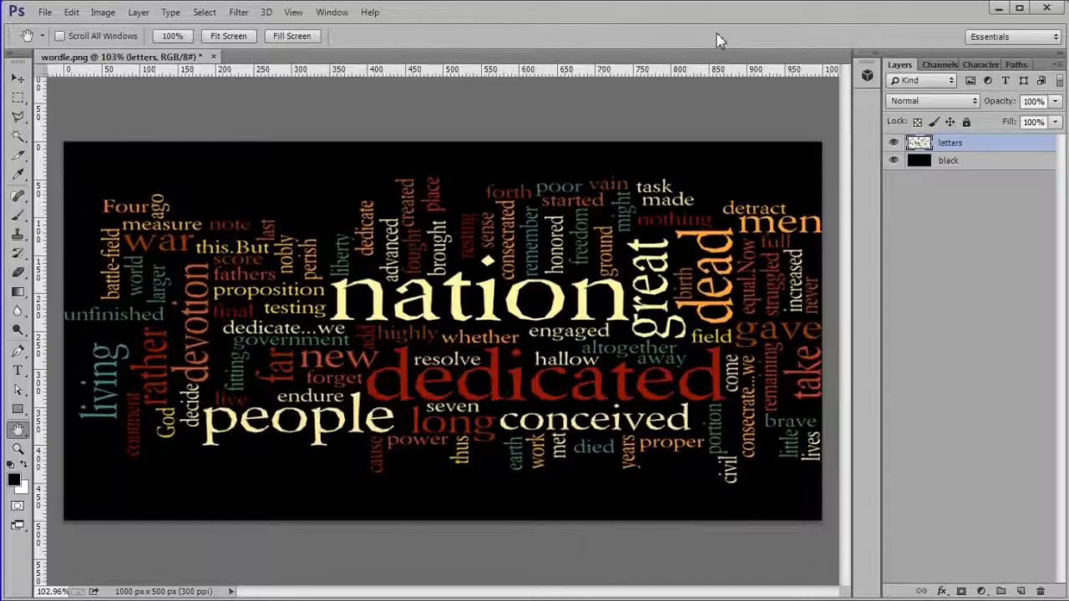
mouse_move(683, 52)
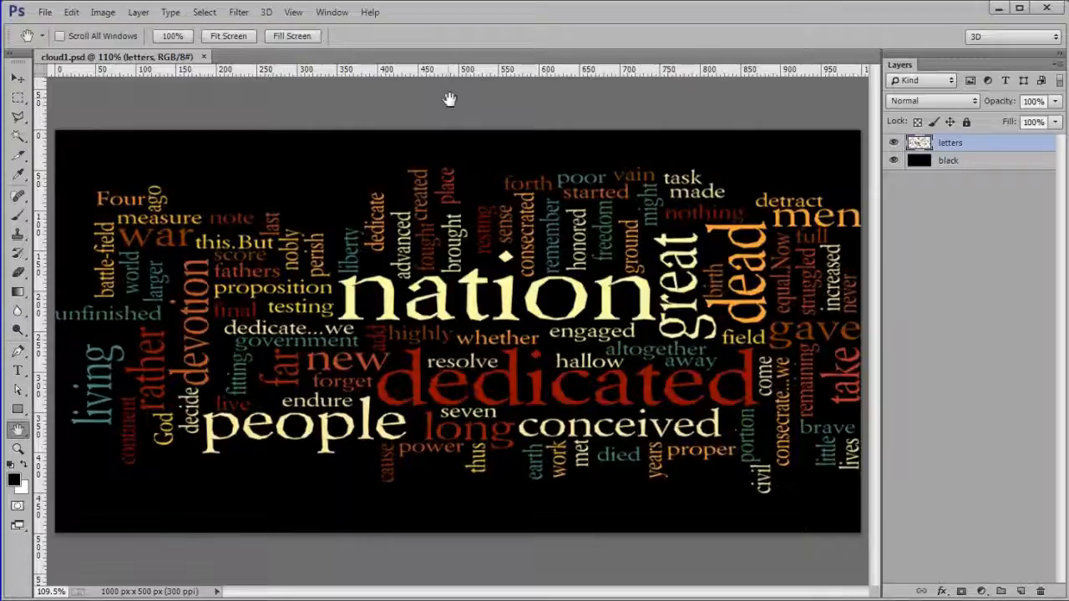
mouse_move(521, 107)
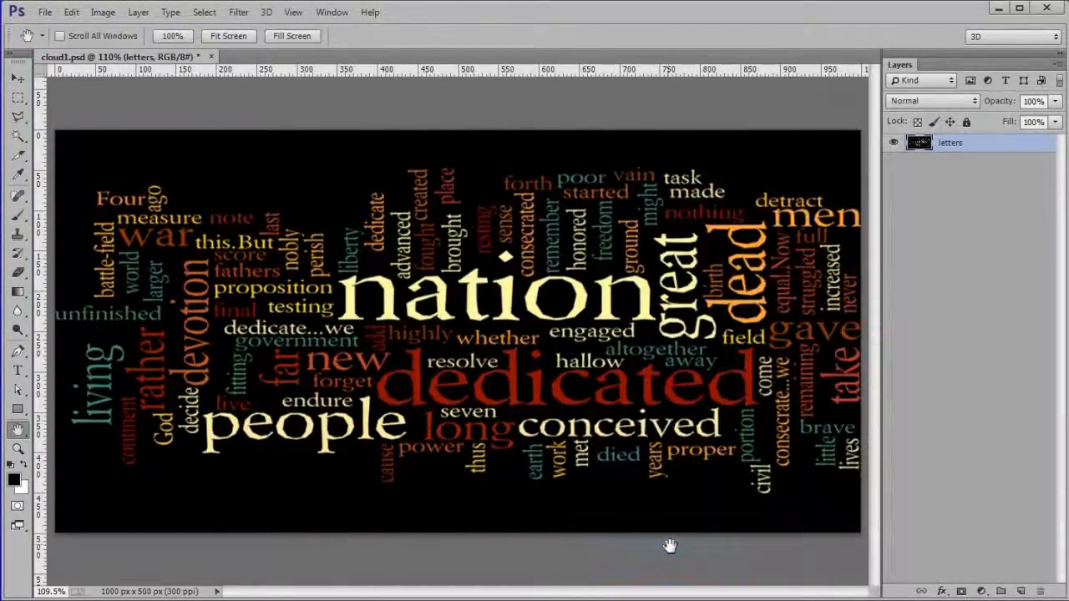
mouse_move(685, 557)
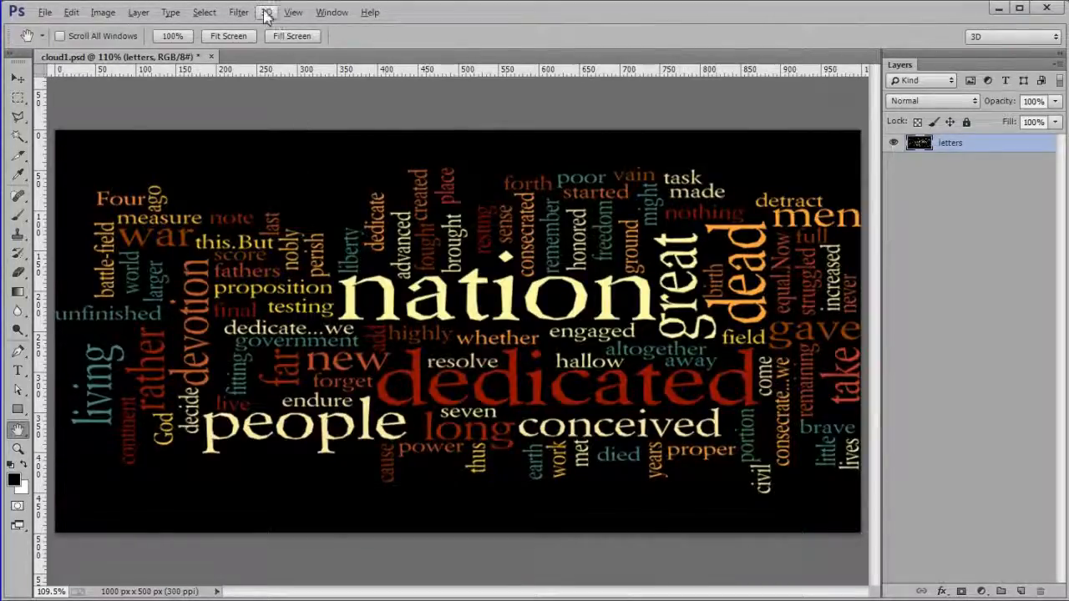
Step: Bring up the 3D menu to wrap the letters layer onto a sphere
click(266, 12)
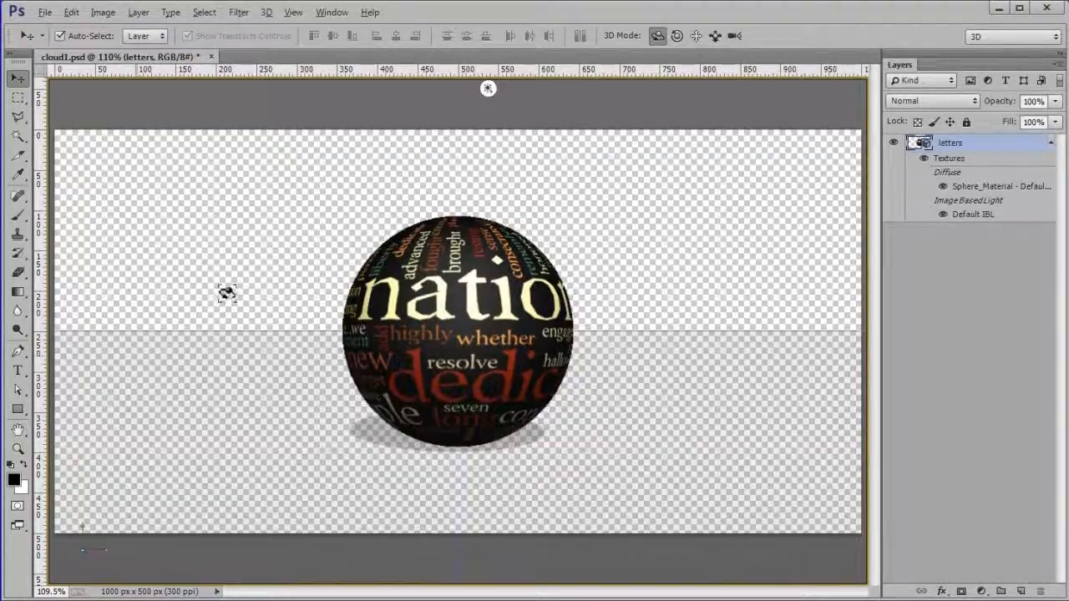
Step: Show the Properties panel and the 3D panel from the Window menu
click(330, 11)
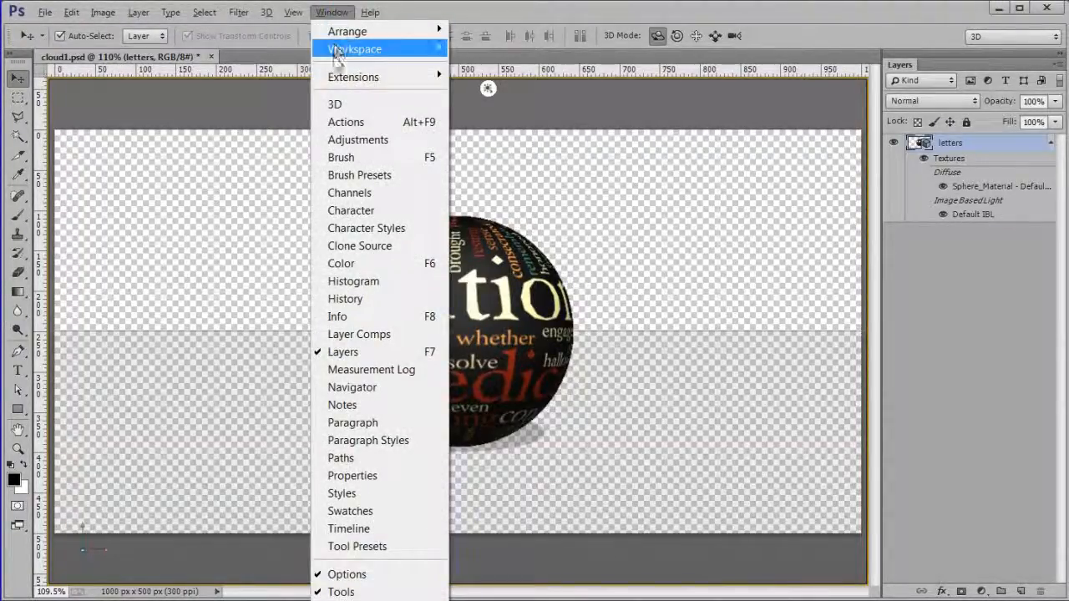
mouse_move(351, 474)
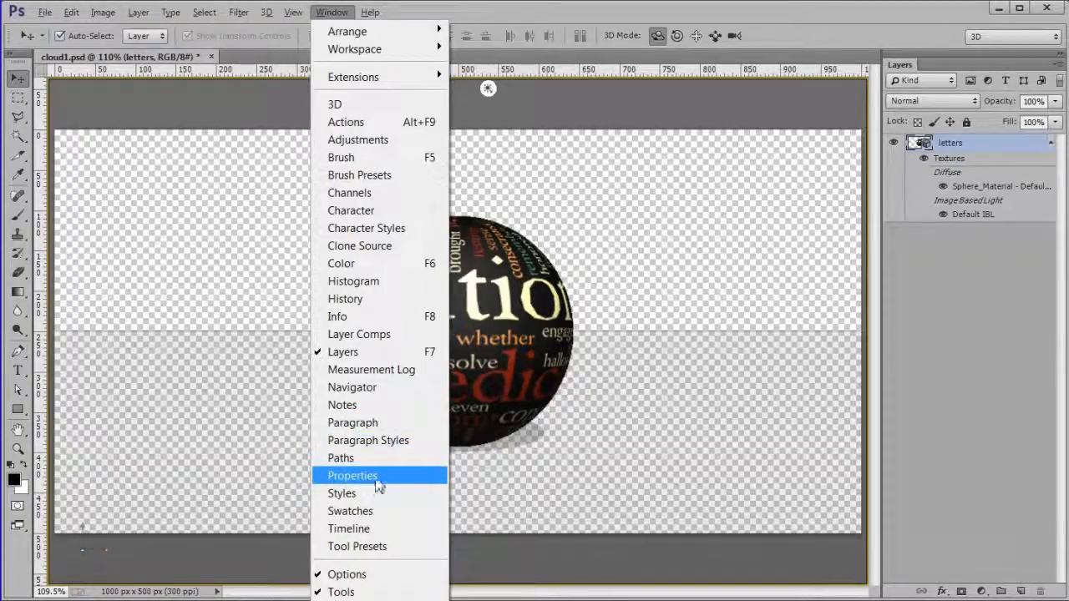
click(351, 474)
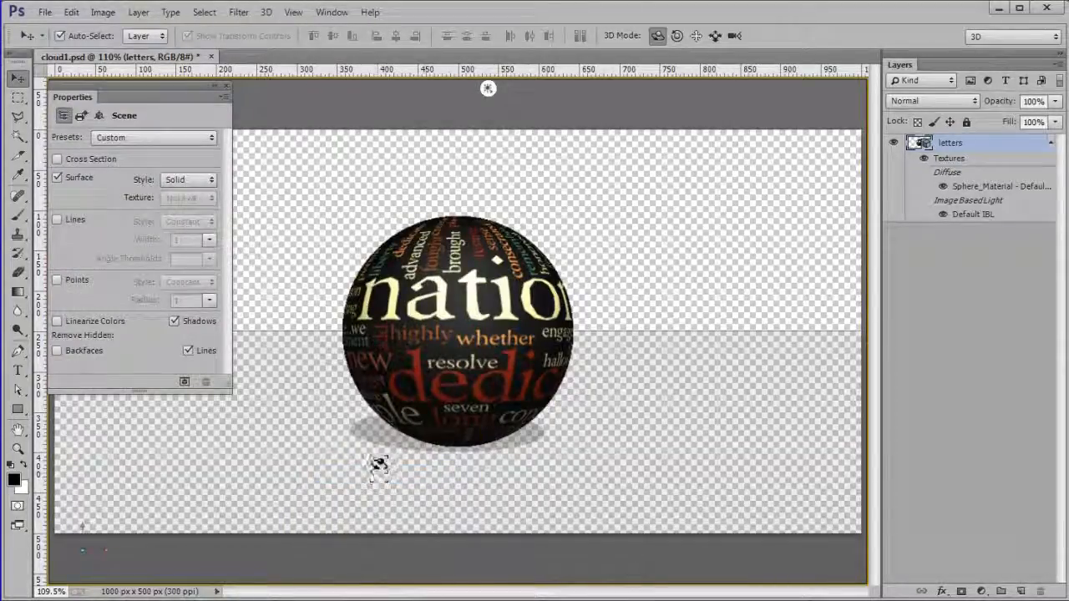
click(331, 12)
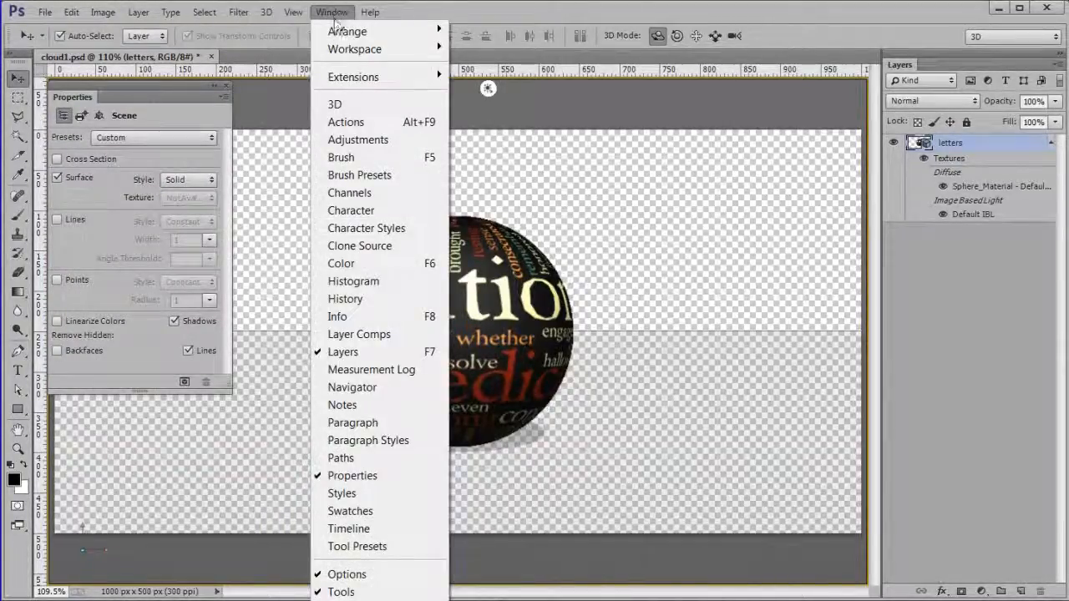
click(334, 104)
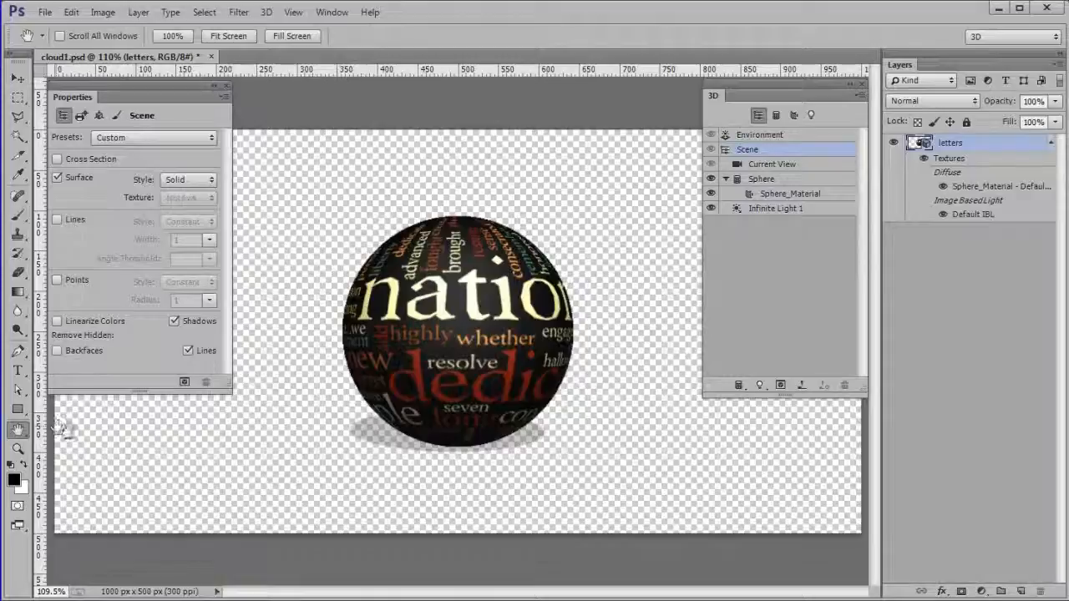
mouse_move(73, 433)
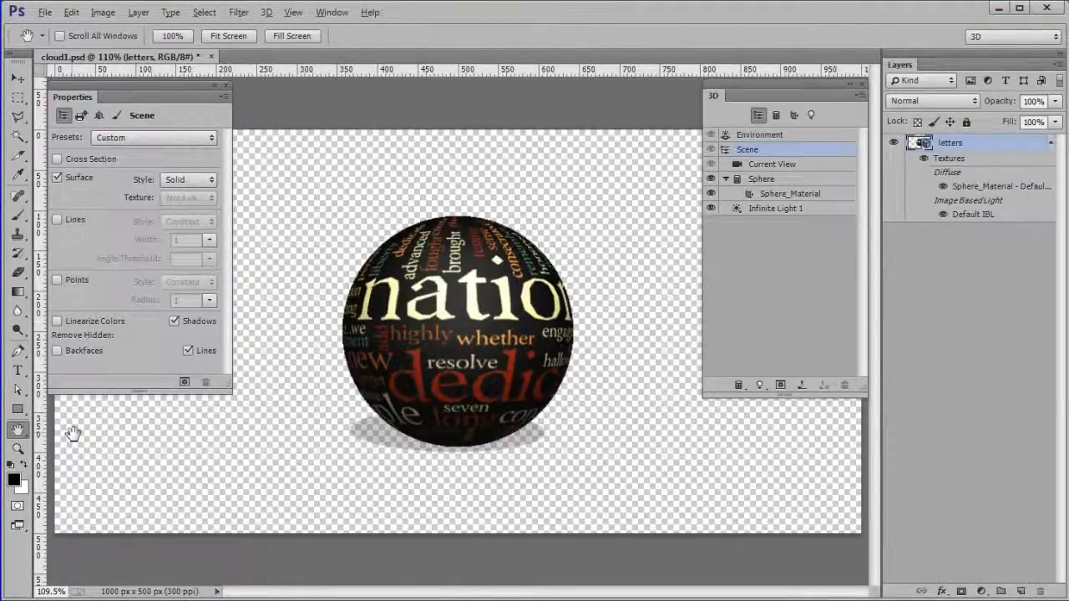
Step: Select Infinite Light 1 and switch off its Shadow option
click(775, 207)
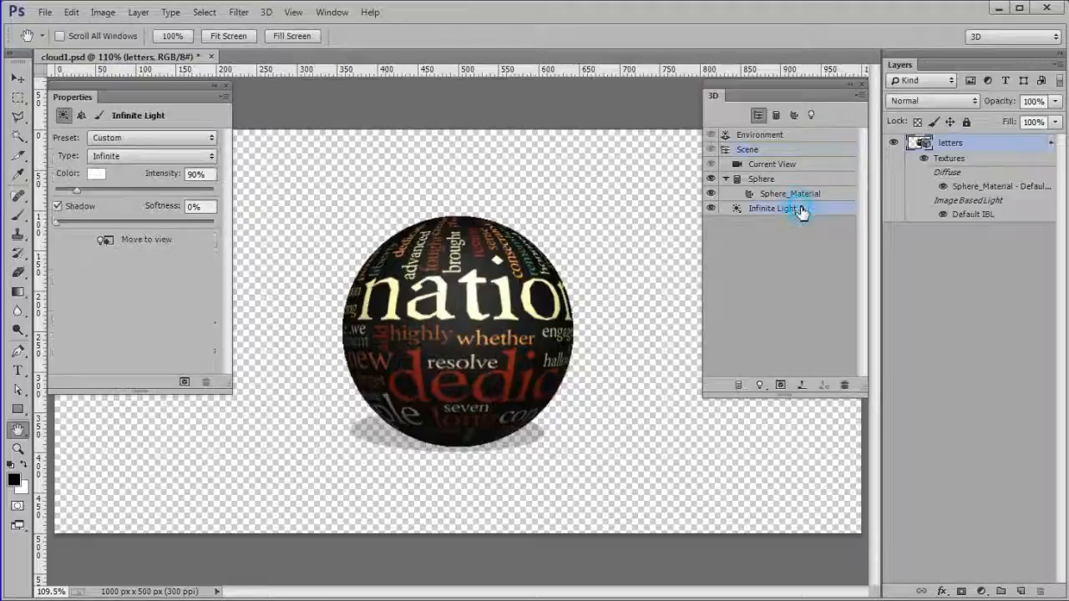
click(775, 207)
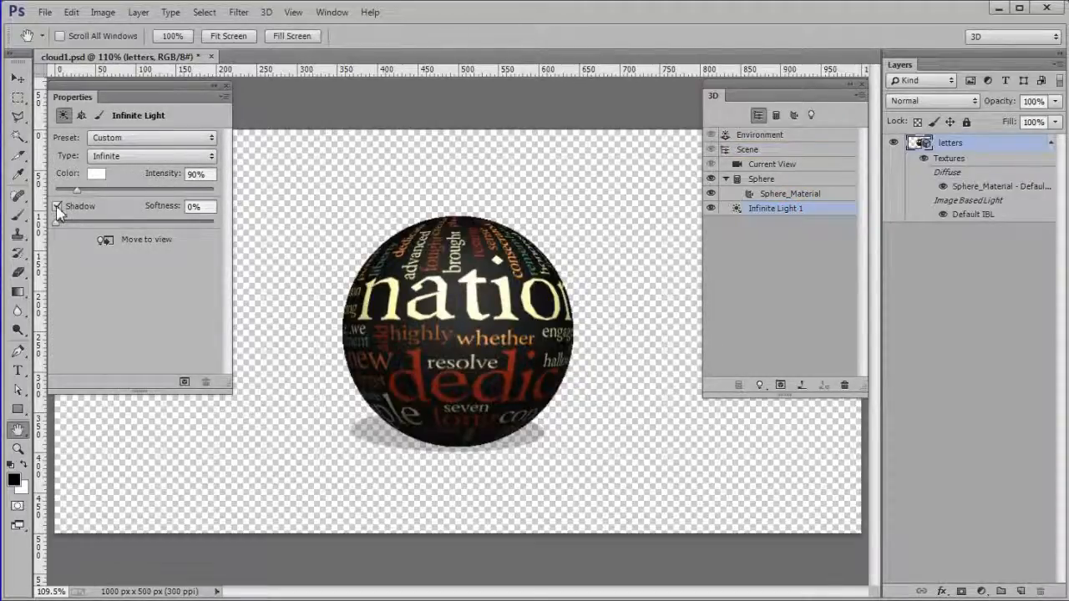
click(56, 207)
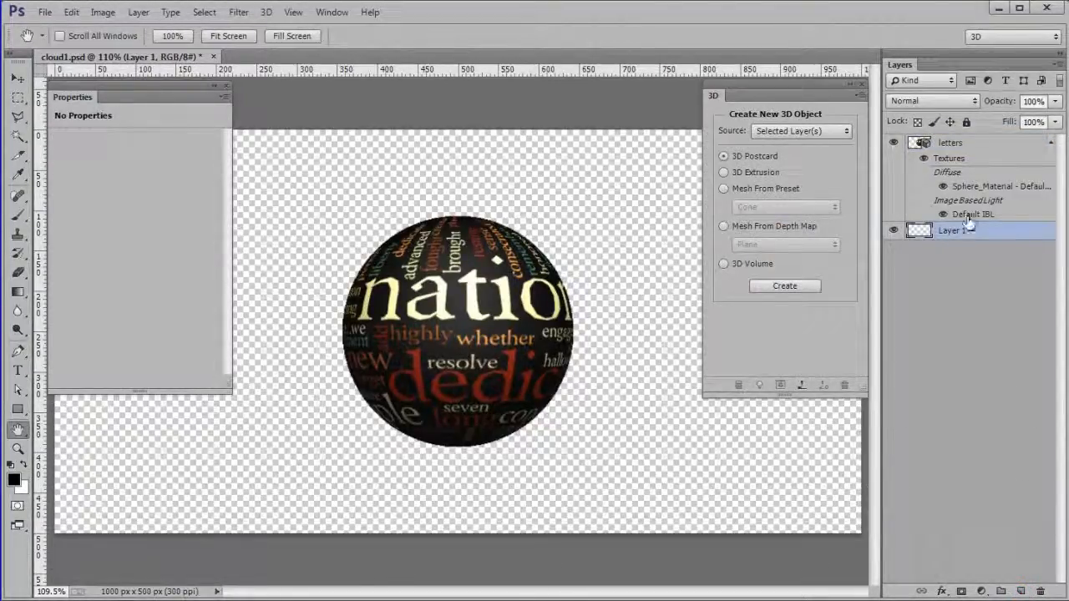
Step: Rename the new layer to bg and set its fill colour to dark brown #593e13
double_click(952, 230)
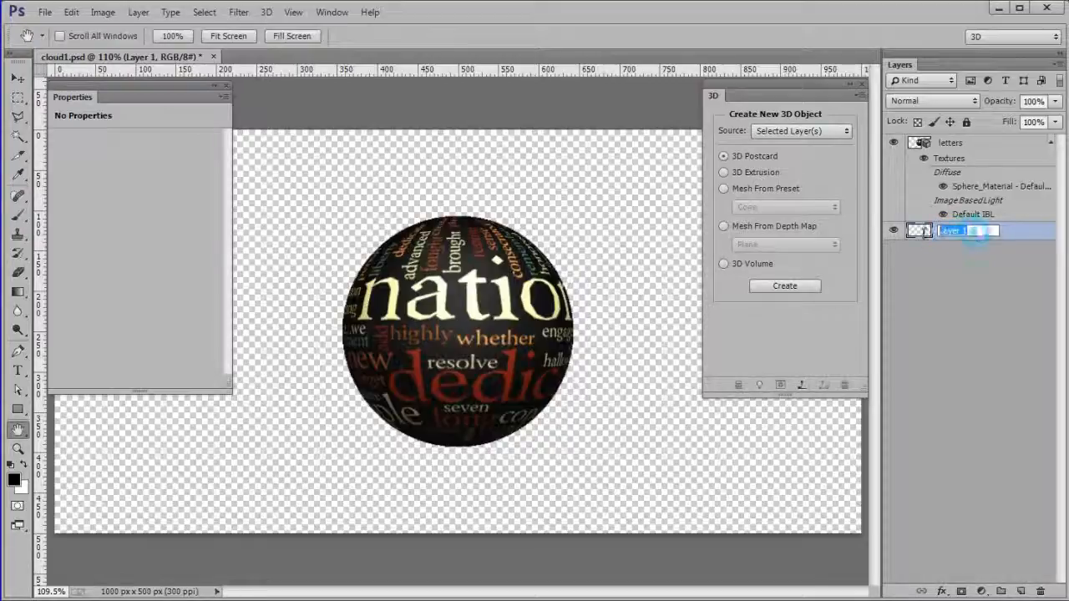
text(bg)
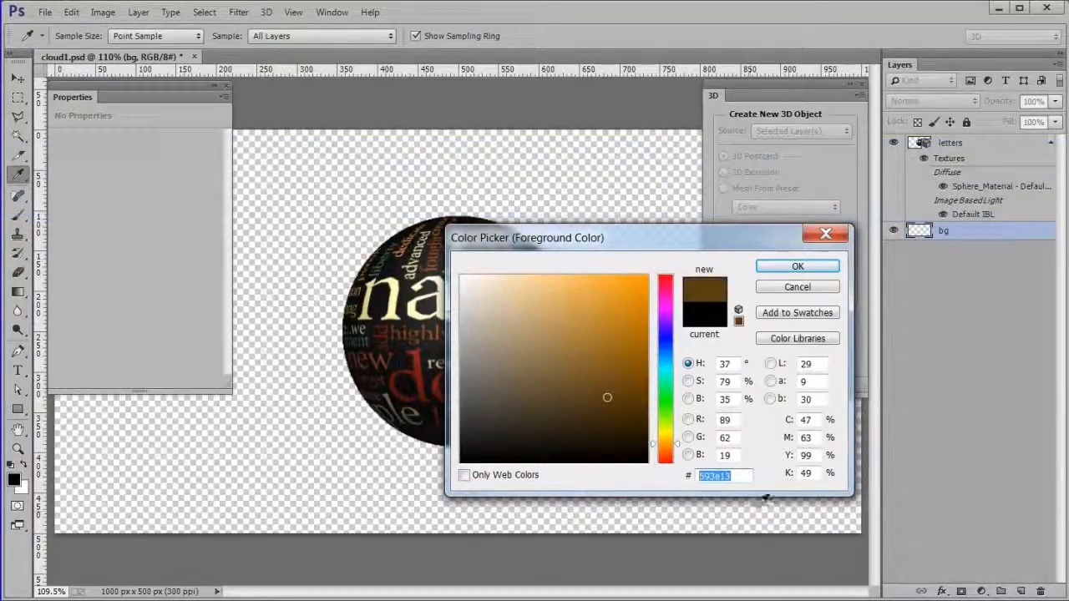
click(797, 265)
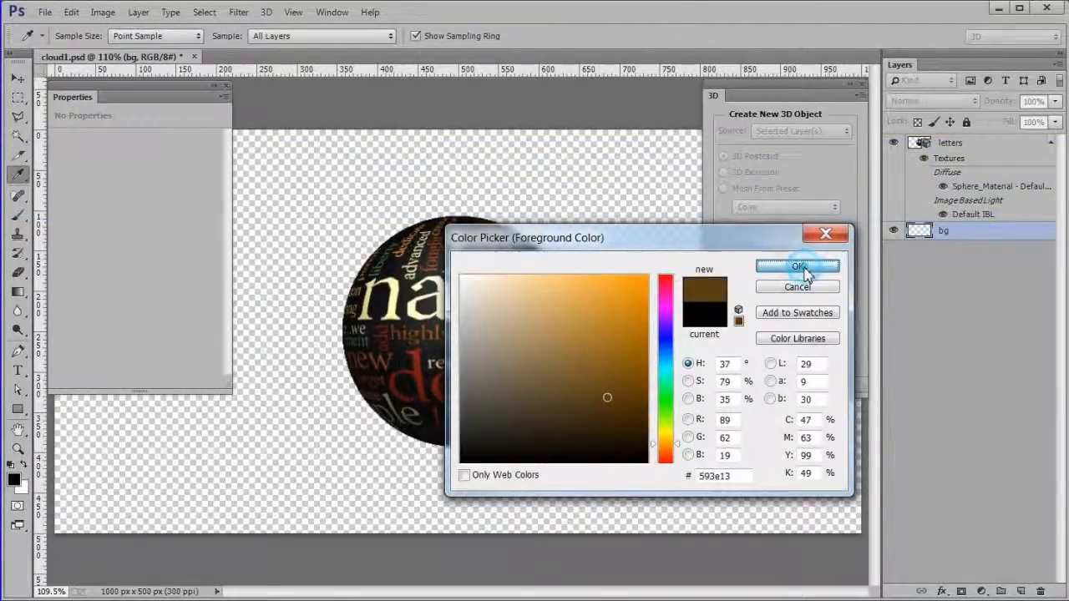
click(798, 267)
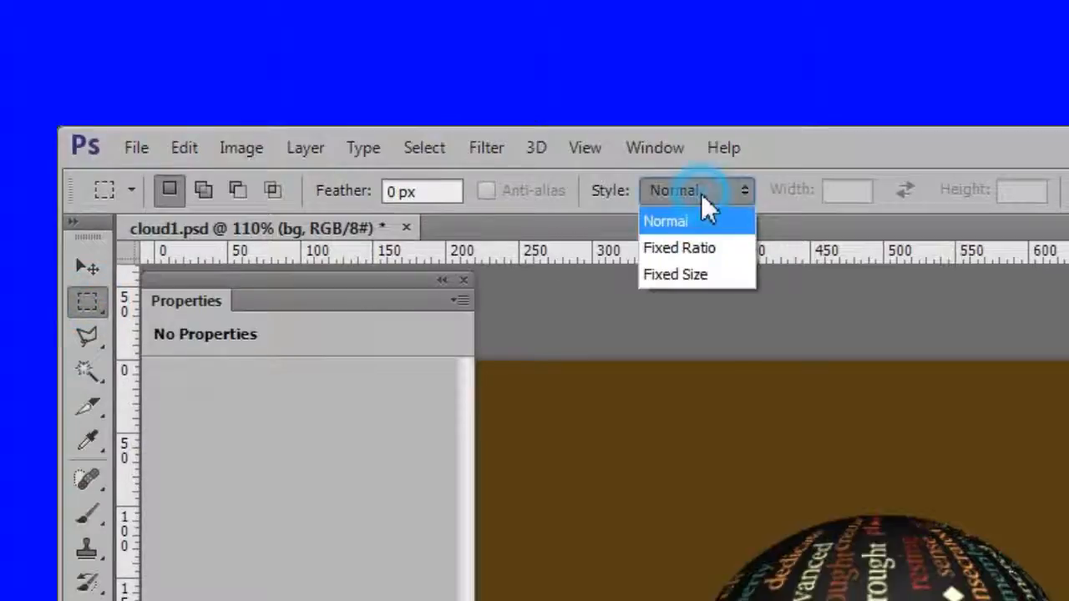
Step: Select a fixed-ratio 1:1 square around the sphere, crop to it and deselect
click(678, 247)
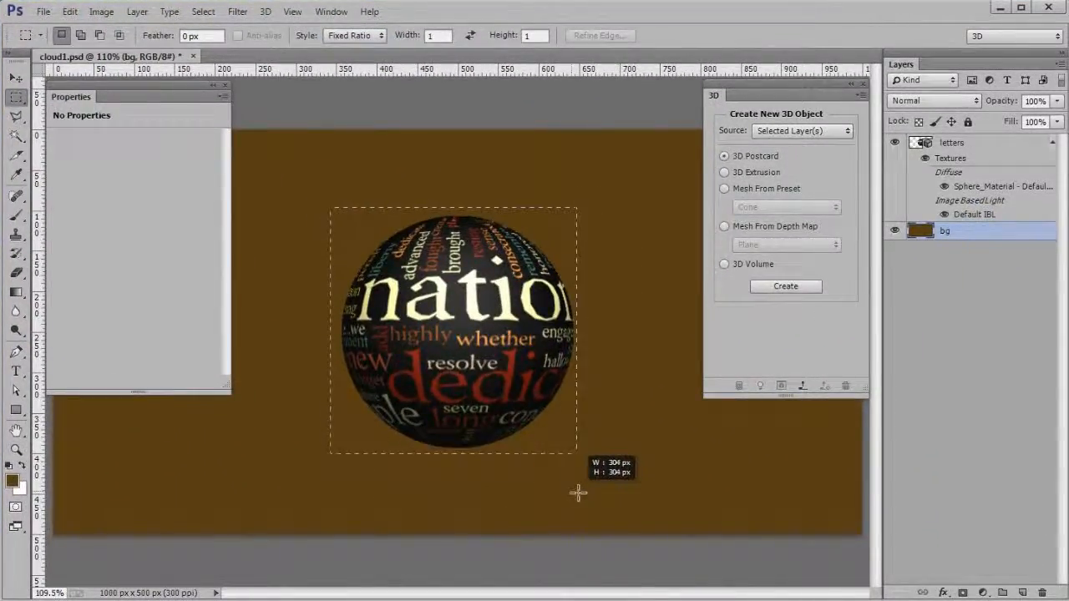
drag(578, 492, 585, 459)
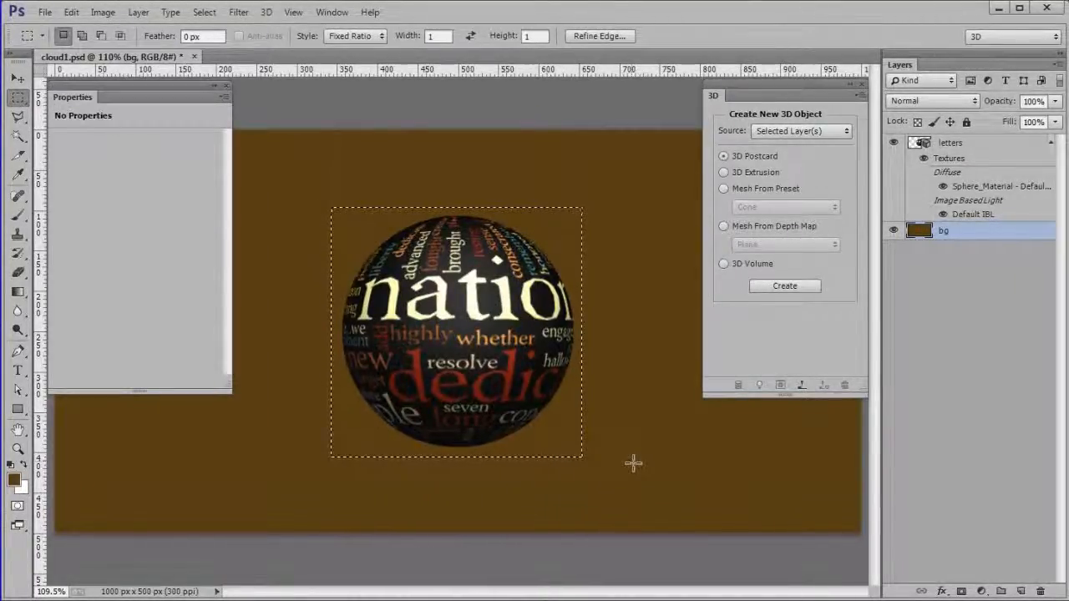
click(104, 12)
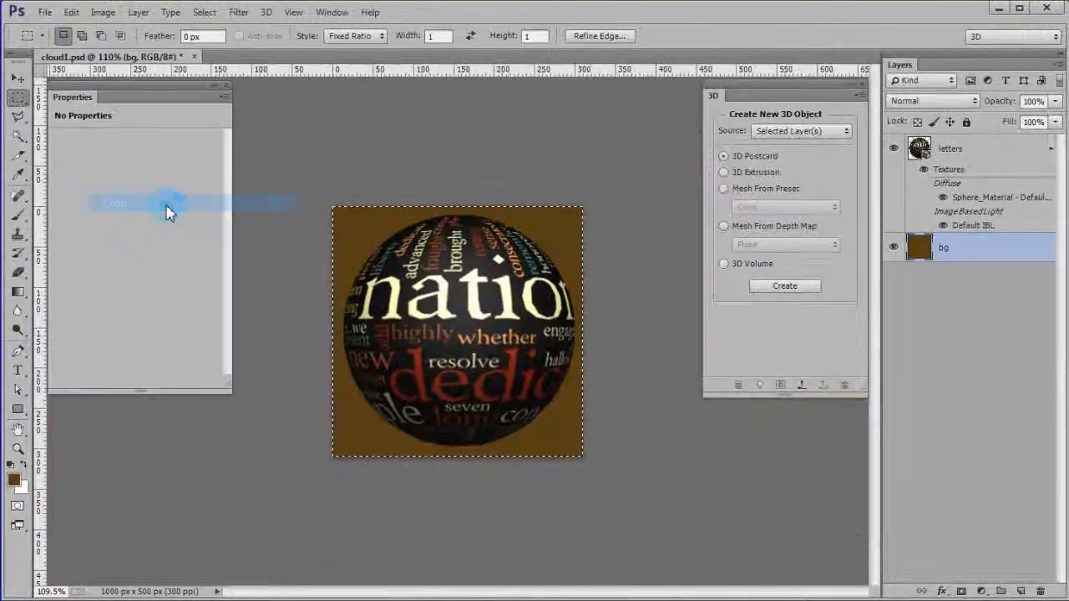
key(ctrl+d)
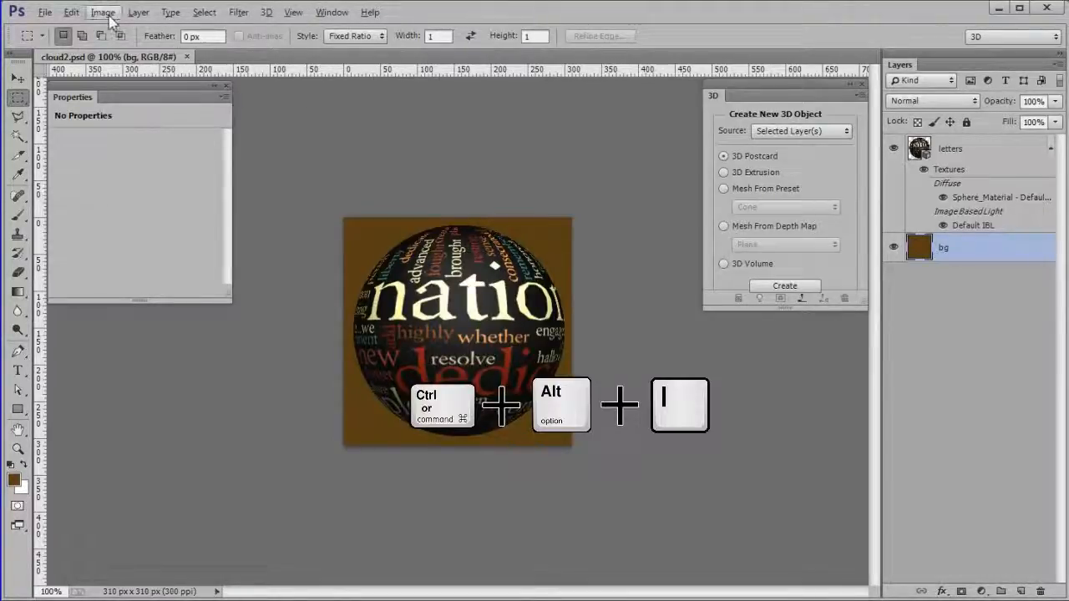
Step: Resize the image to 720 pixels wide with proportions linked via Image Size
click(104, 12)
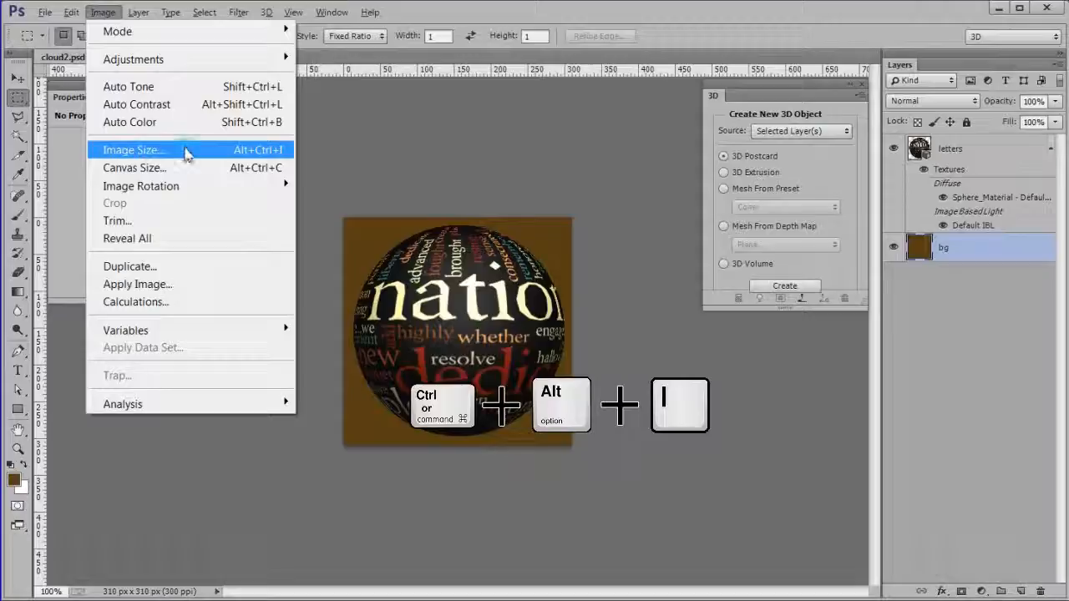
click(134, 150)
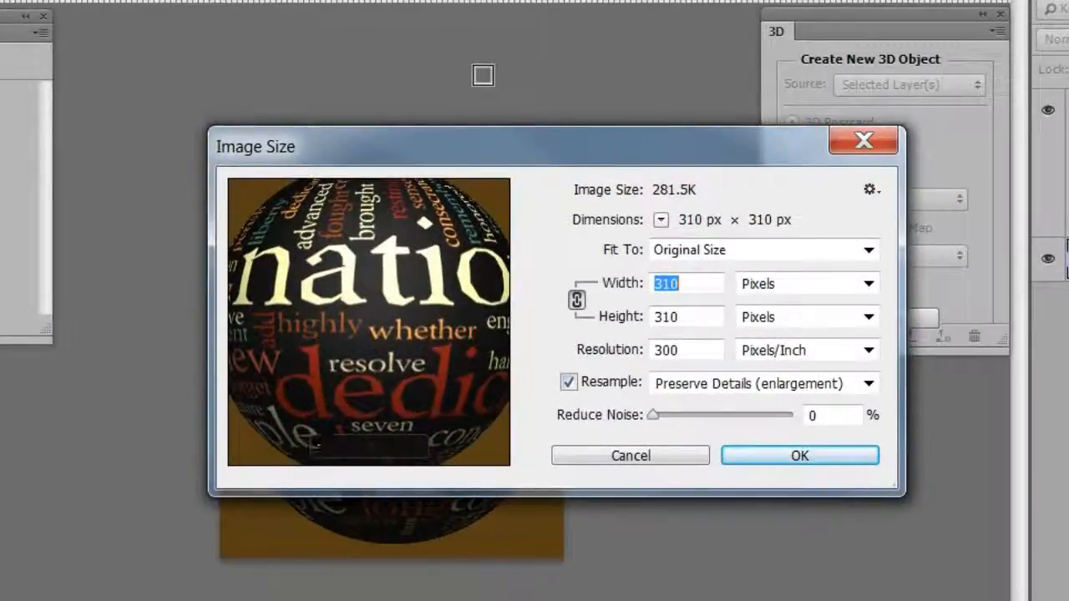
mouse_move(748, 230)
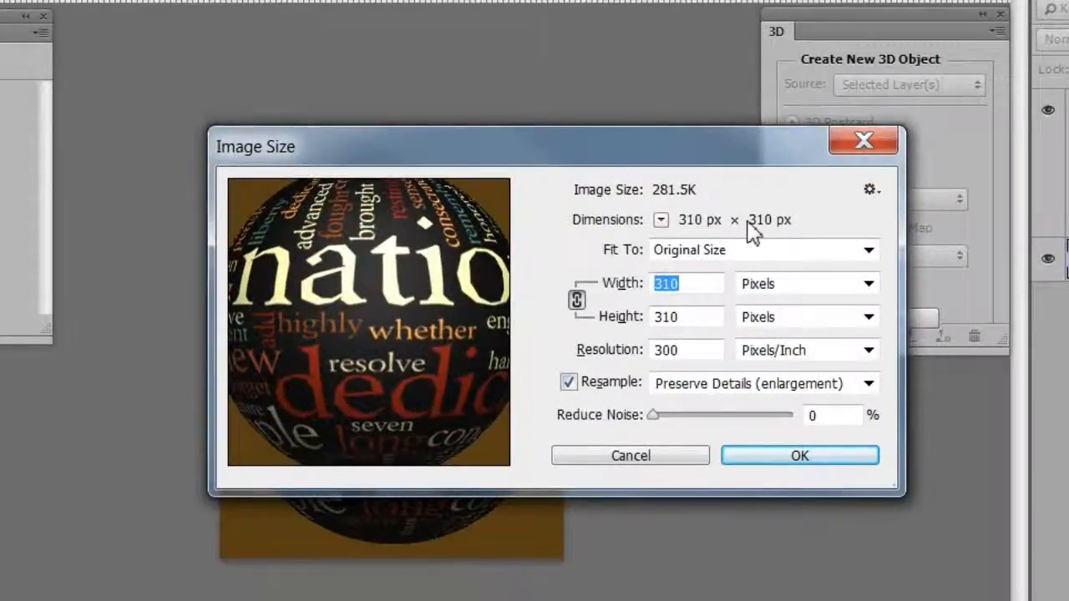
text(720)
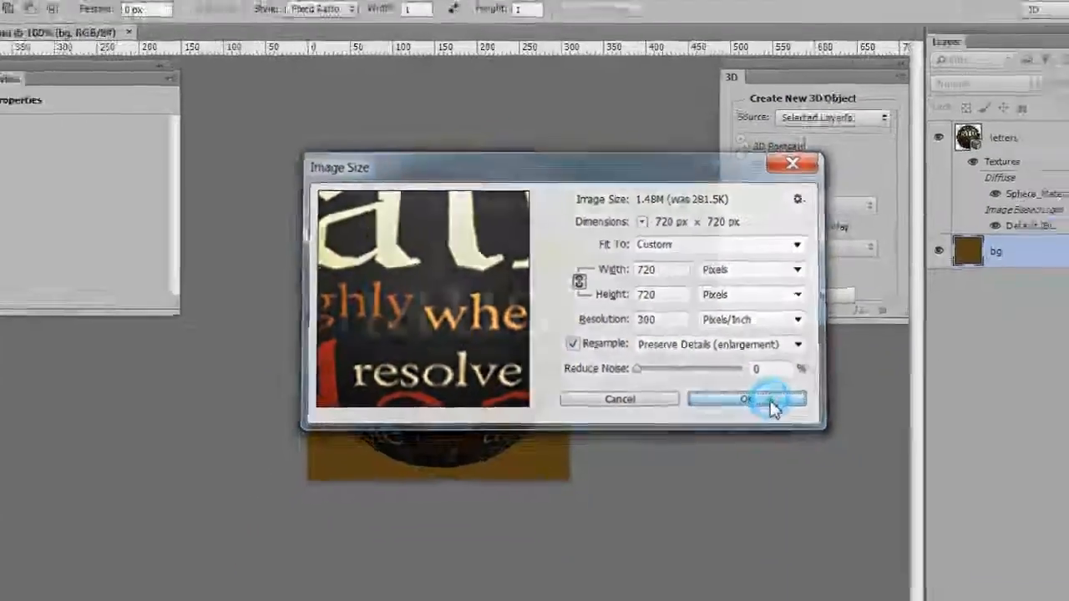
click(745, 399)
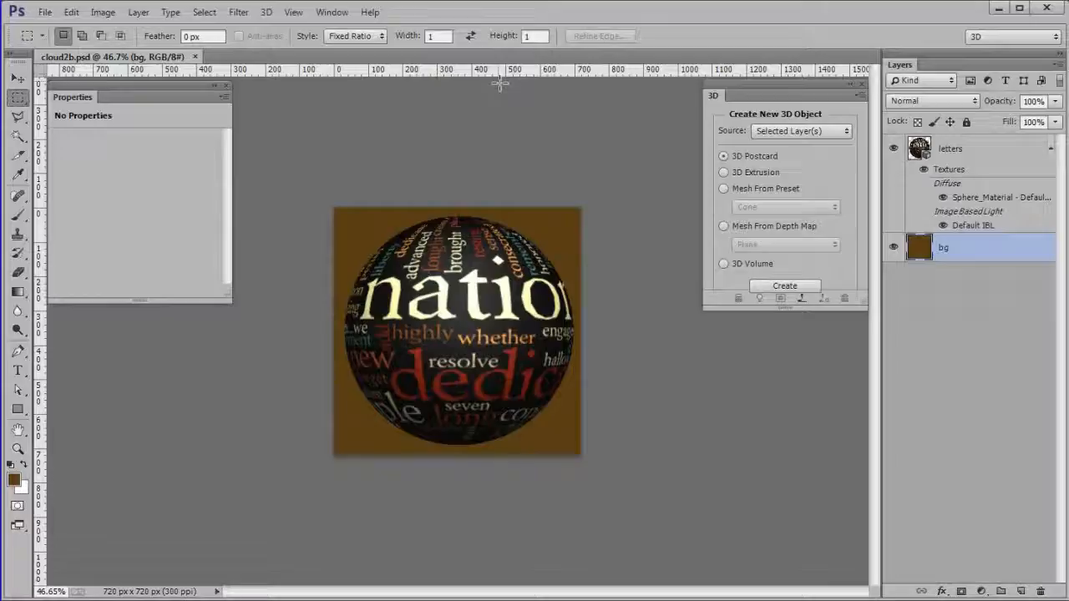
Step: With the letters layer selected, show the Timeline panel and create a video timeline
click(952, 149)
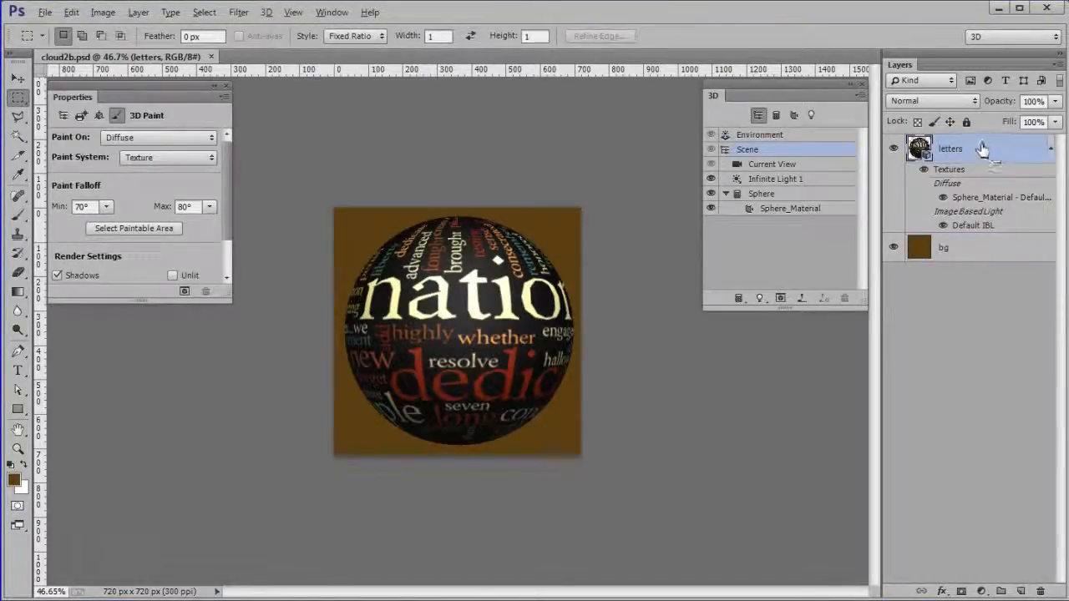
click(330, 11)
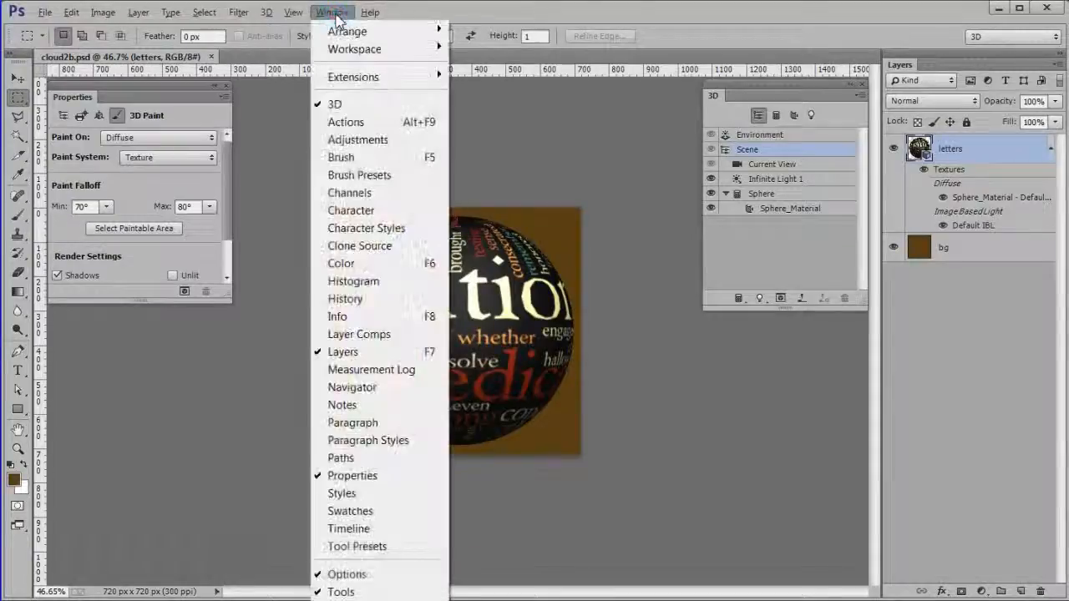
mouse_move(351, 511)
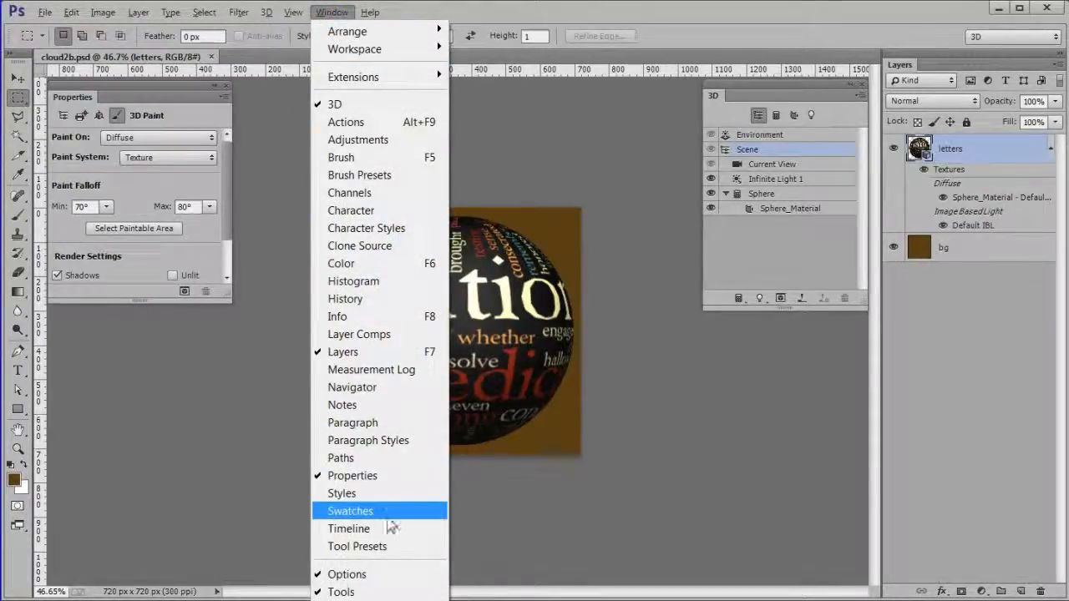
click(347, 527)
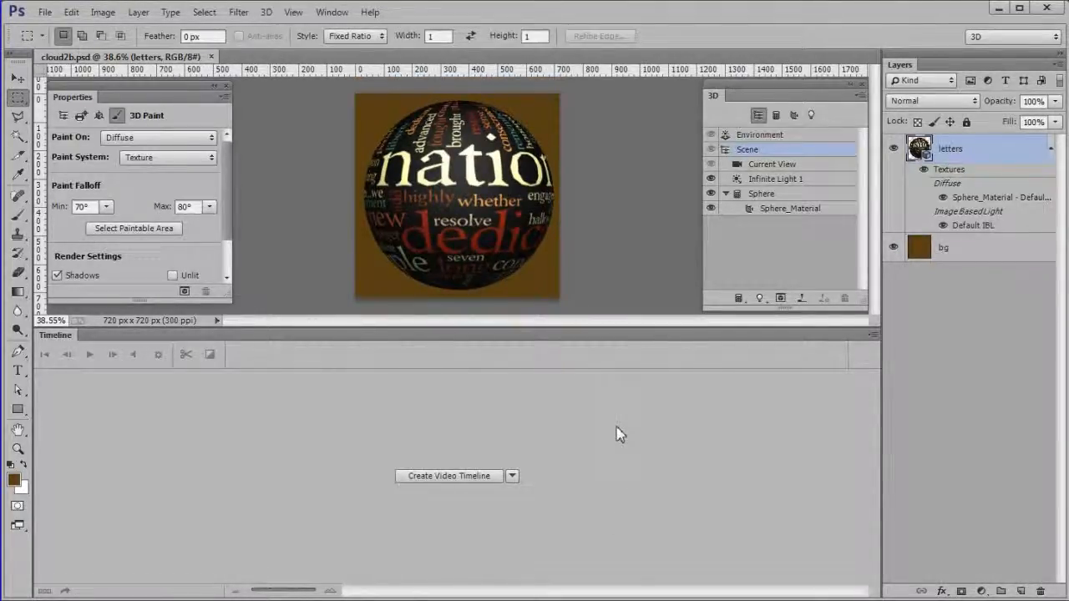
click(511, 476)
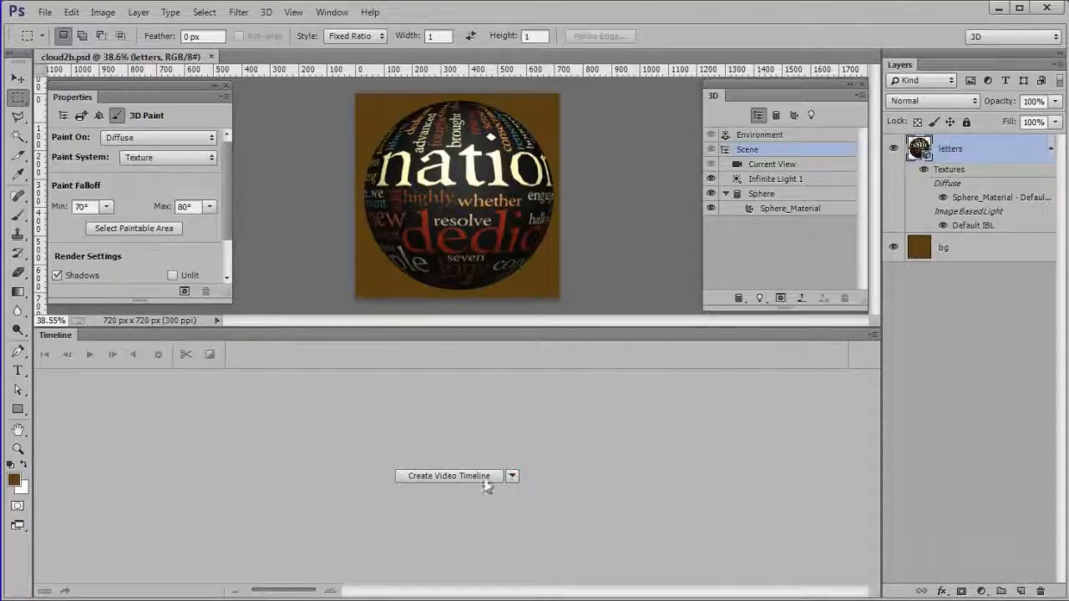
click(447, 476)
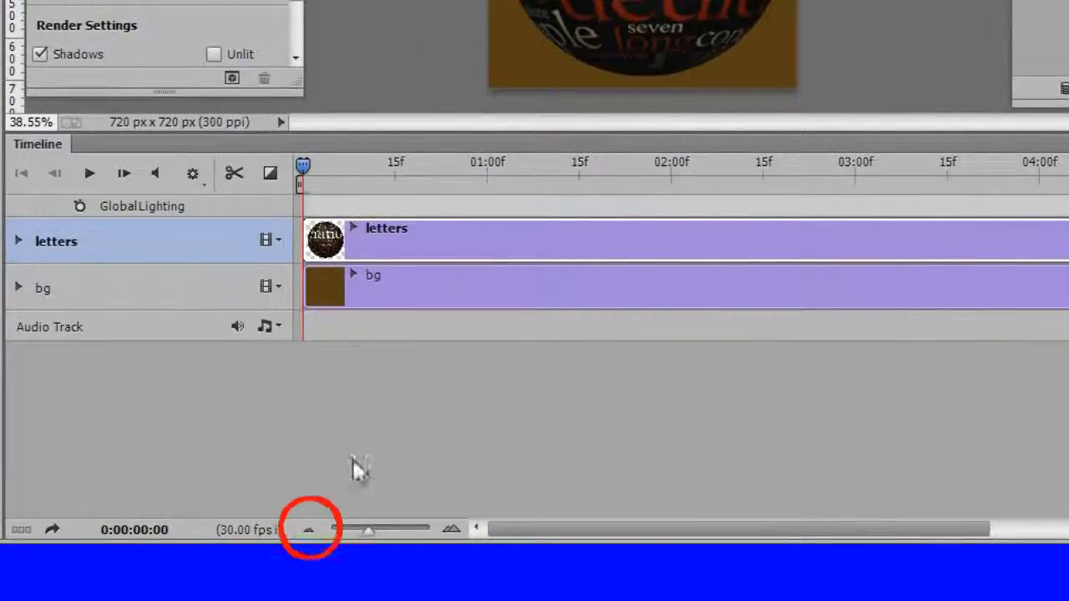
Step: Zoom out the timeline and drag the letters clip's end to shorten it
click(309, 527)
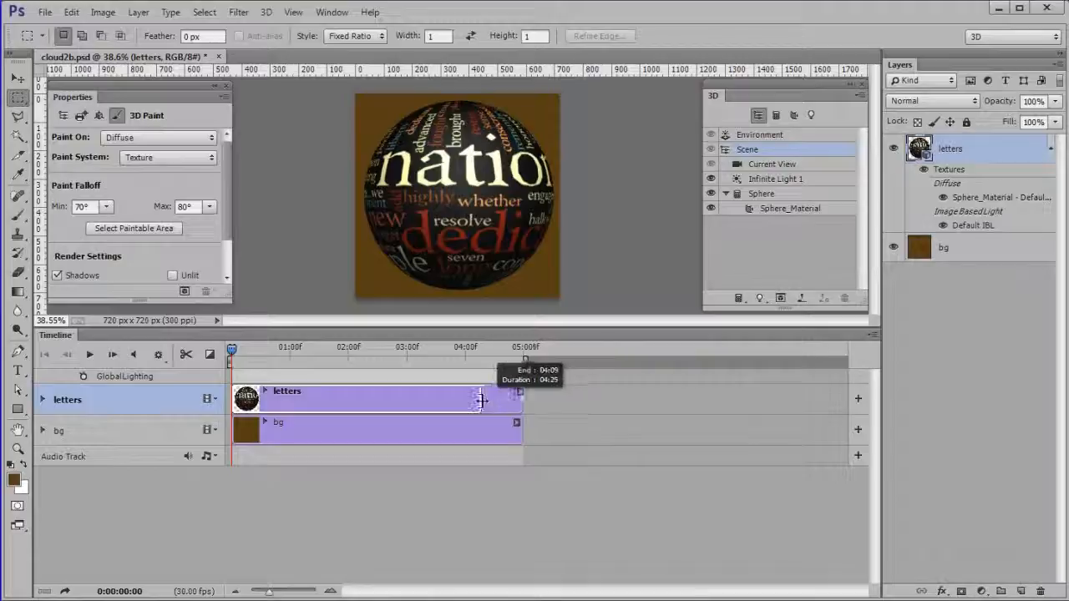
drag(518, 397, 464, 398)
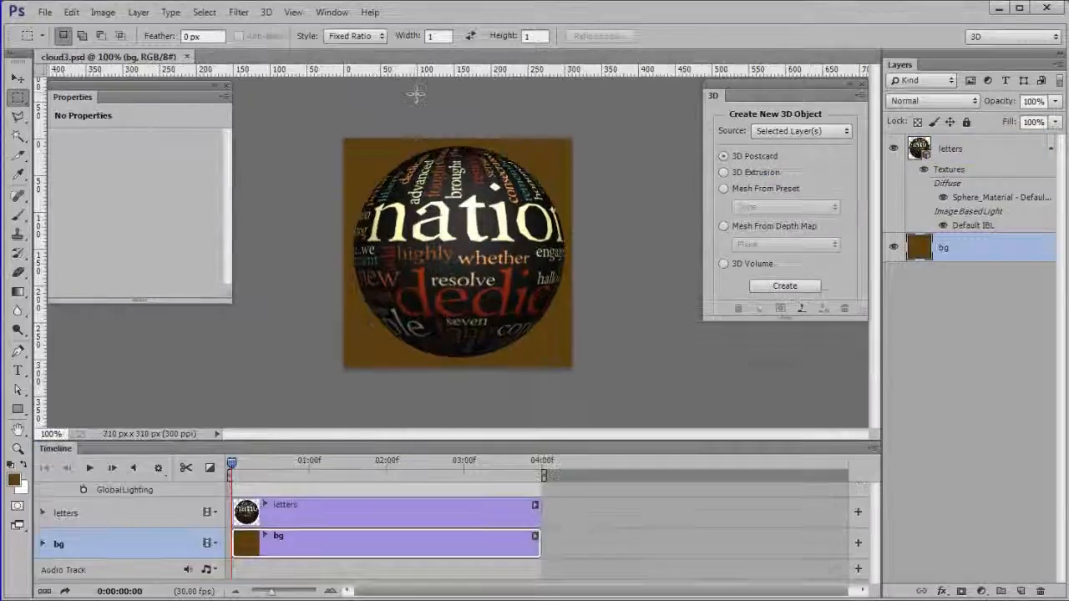
Step: Switch the scene camera to the Top preset view and select the sphere object
click(949, 148)
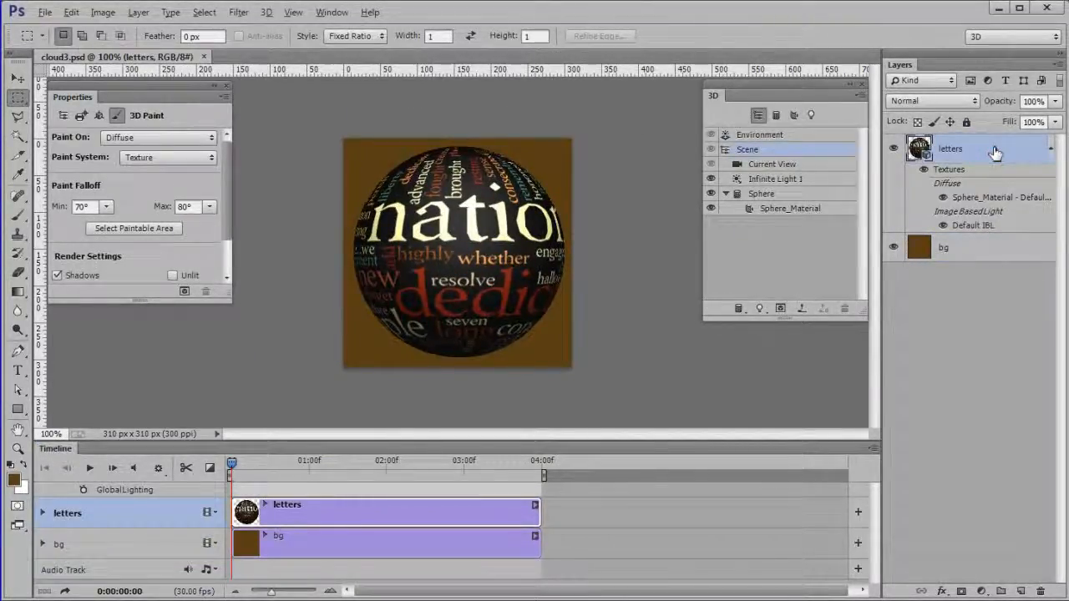
click(772, 164)
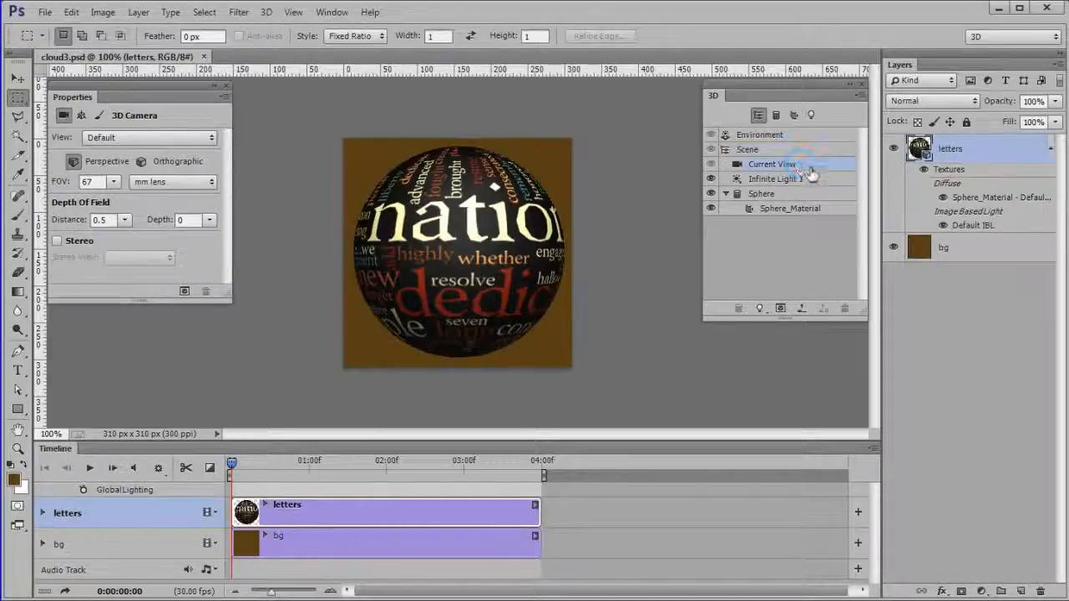
click(148, 137)
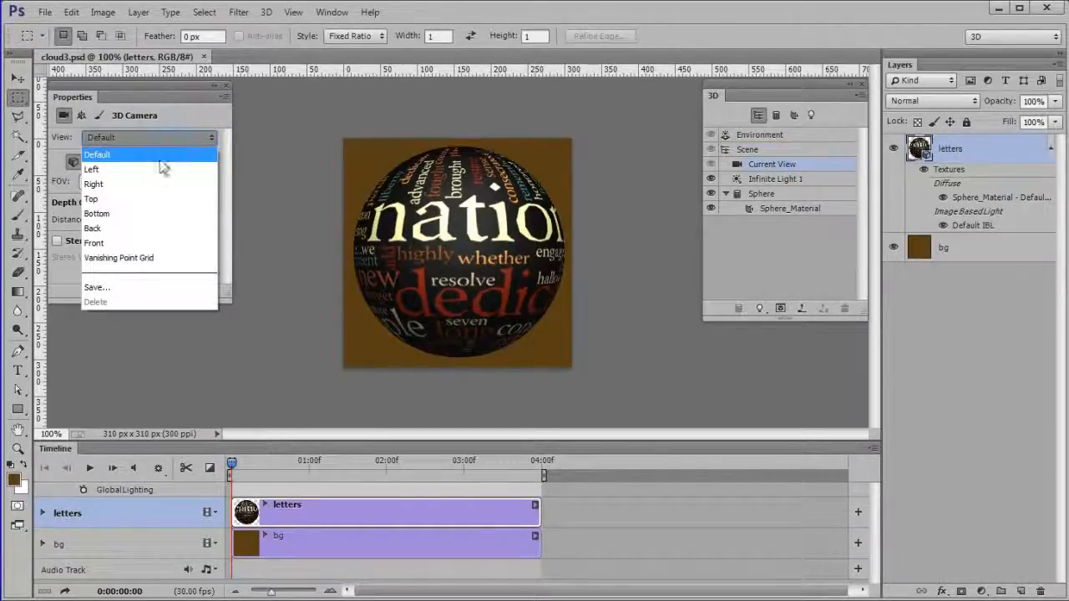
click(90, 198)
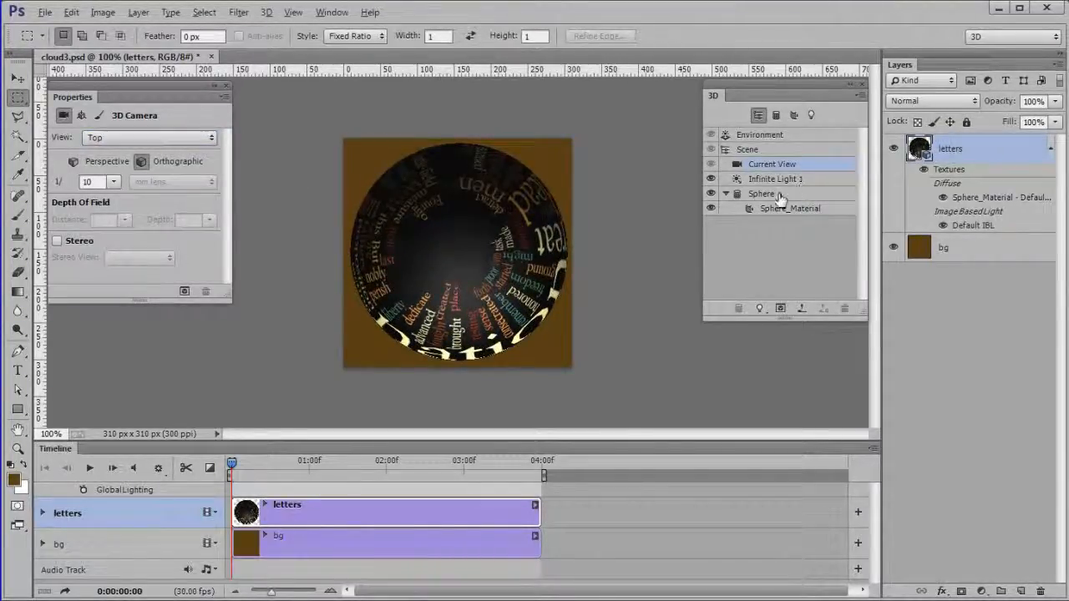
click(761, 193)
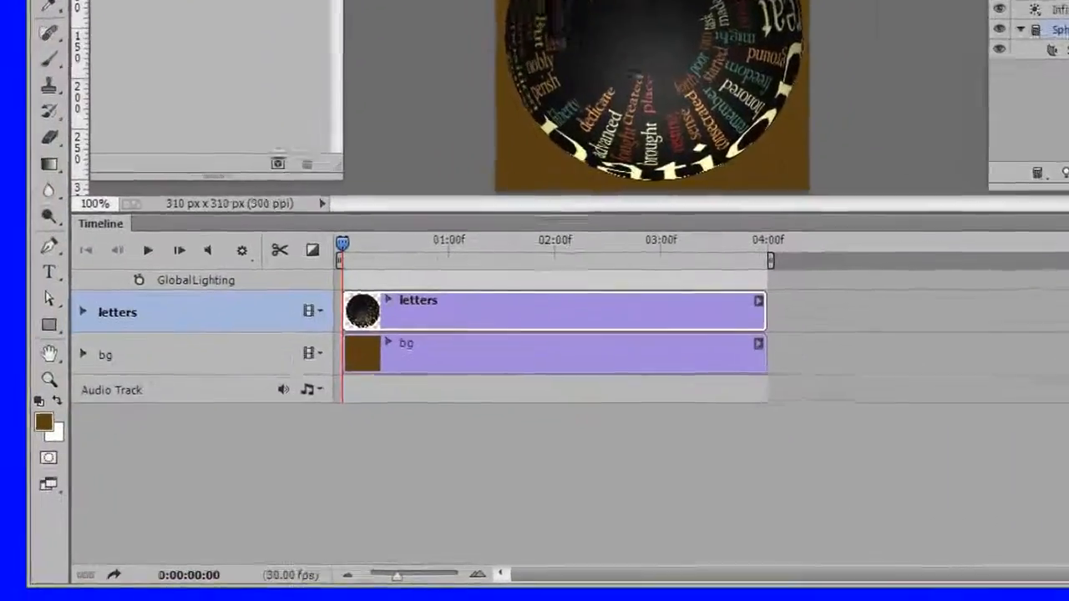
Step: Expand the letters track's 3D properties and its 3D Meshes group to show Sphere
click(83, 312)
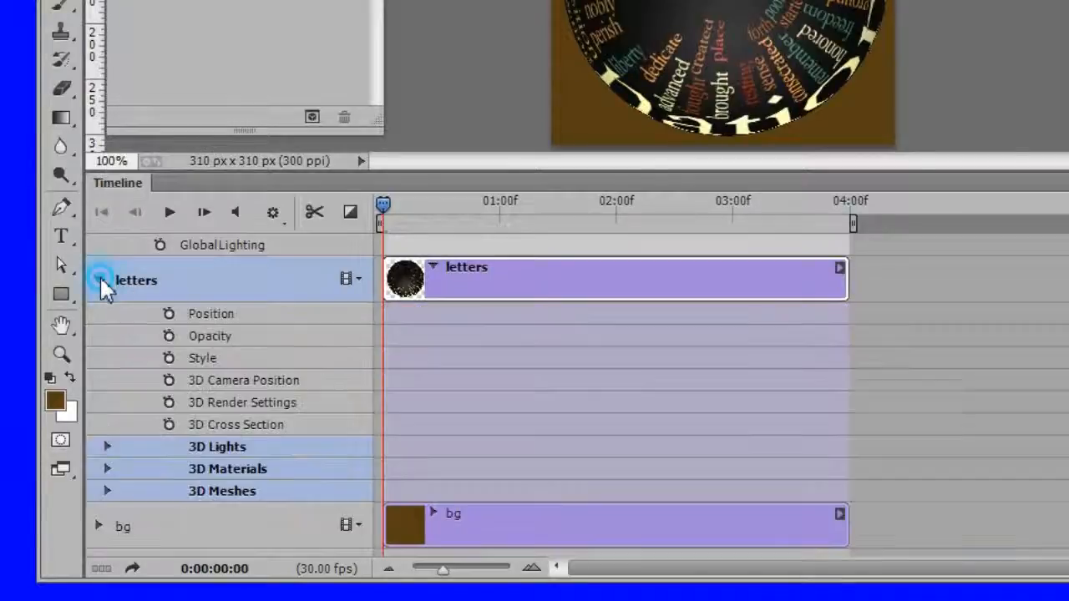
click(99, 281)
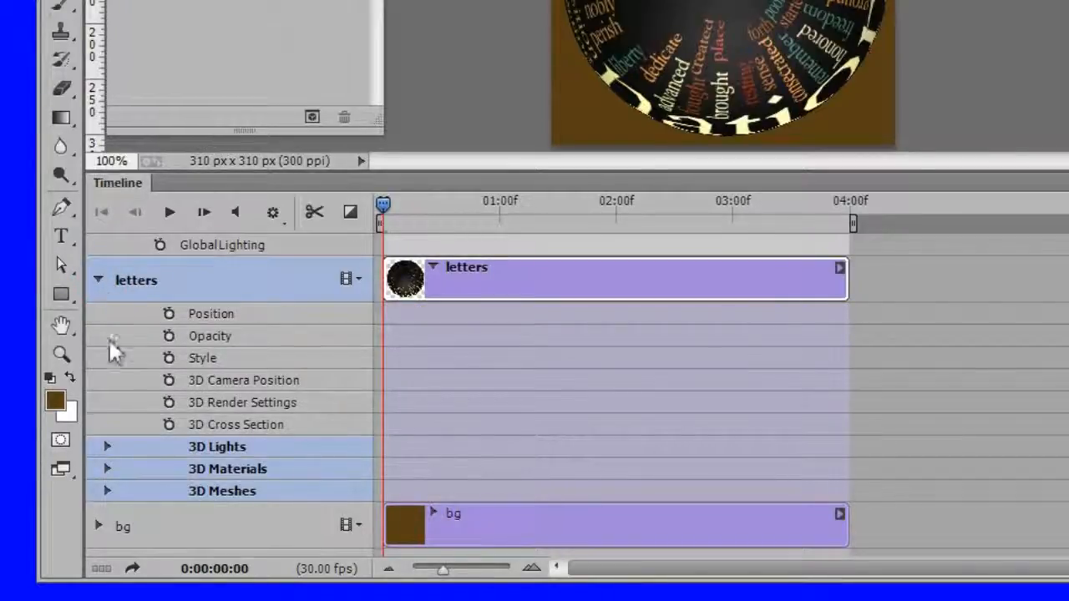
mouse_move(104, 498)
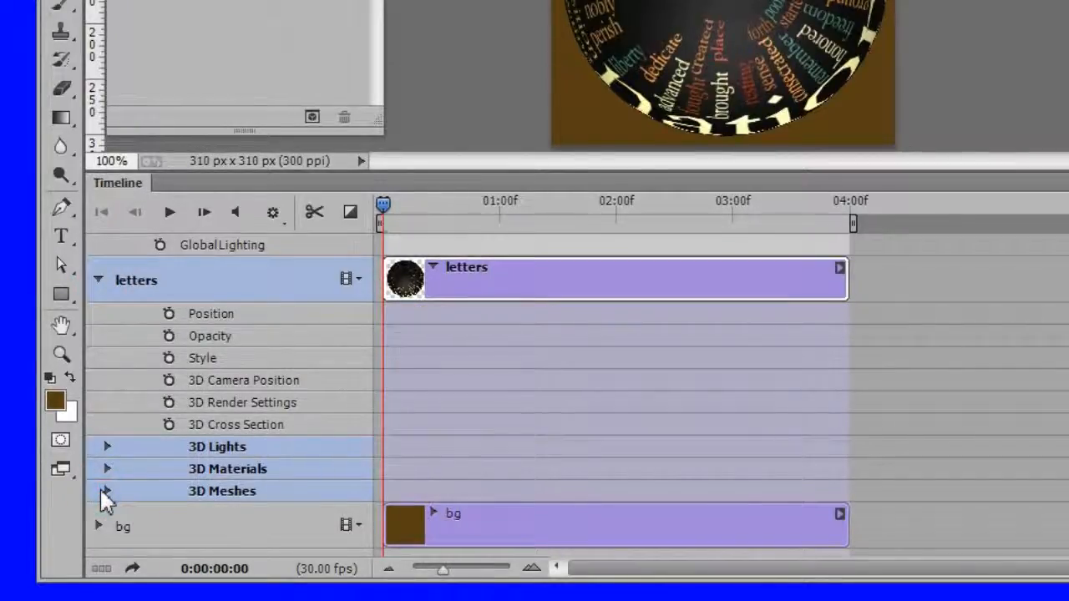
click(107, 491)
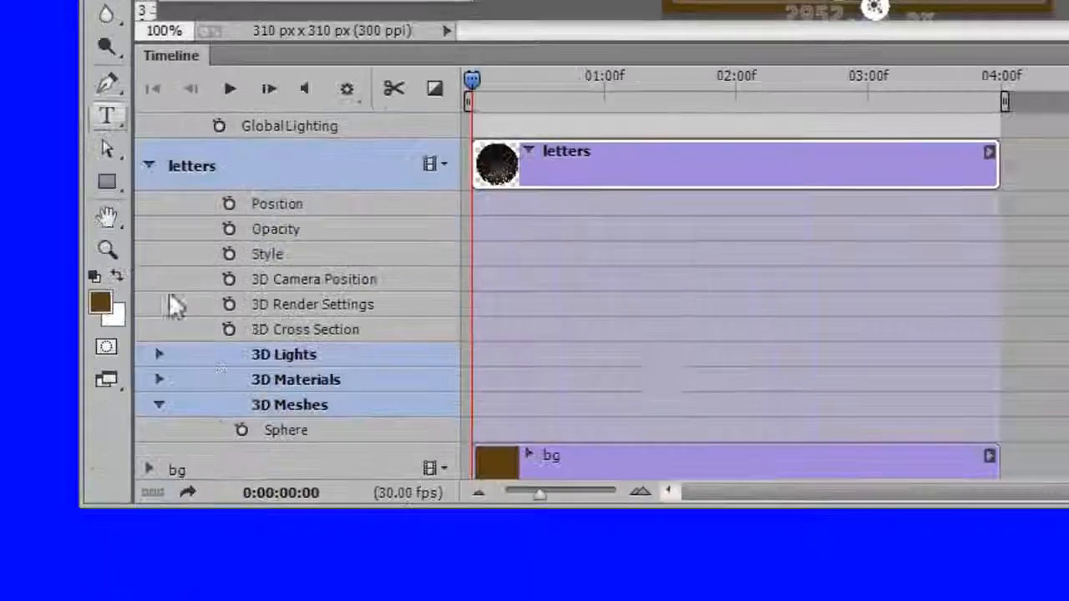
Step: Select the Sphere mesh and show its Coordinates settings in the Properties panel
click(241, 429)
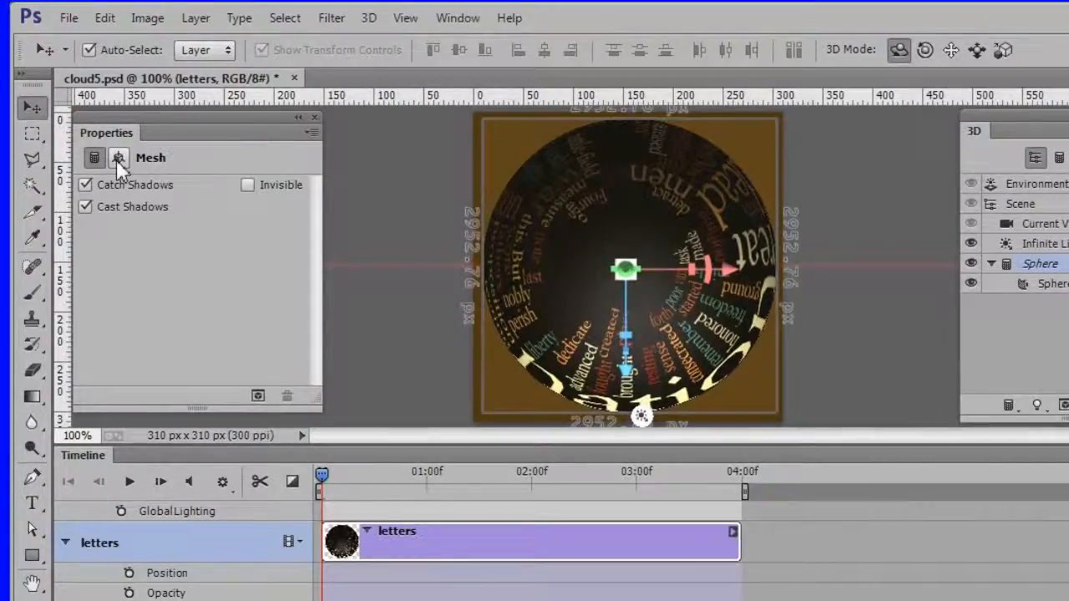
click(118, 157)
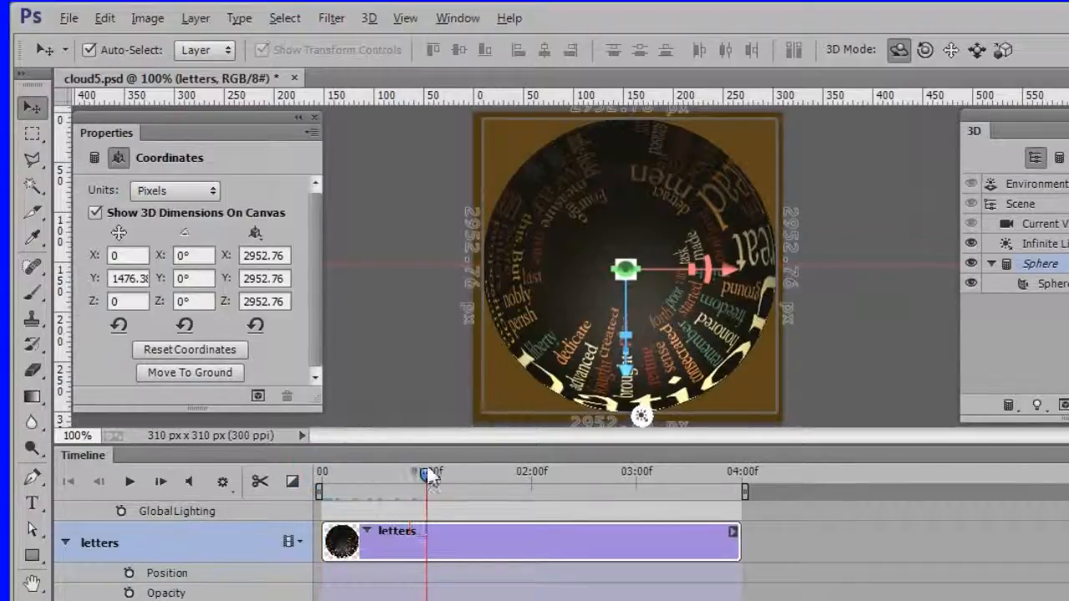
Step: Set the sphere's Y rotation to -90° in Coordinates at the 01:00f keyframe
click(118, 157)
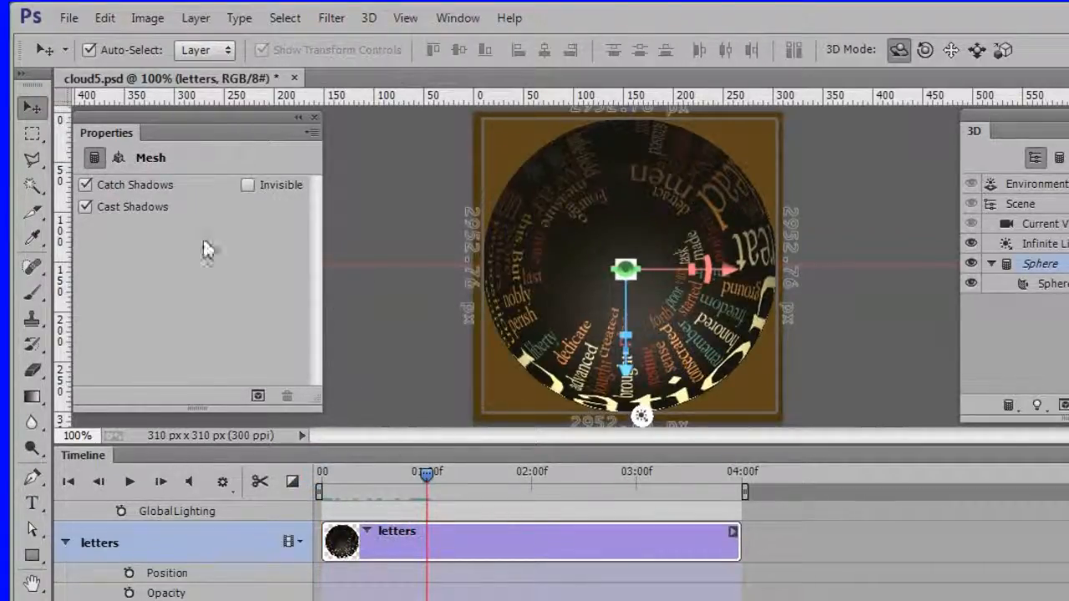
click(119, 157)
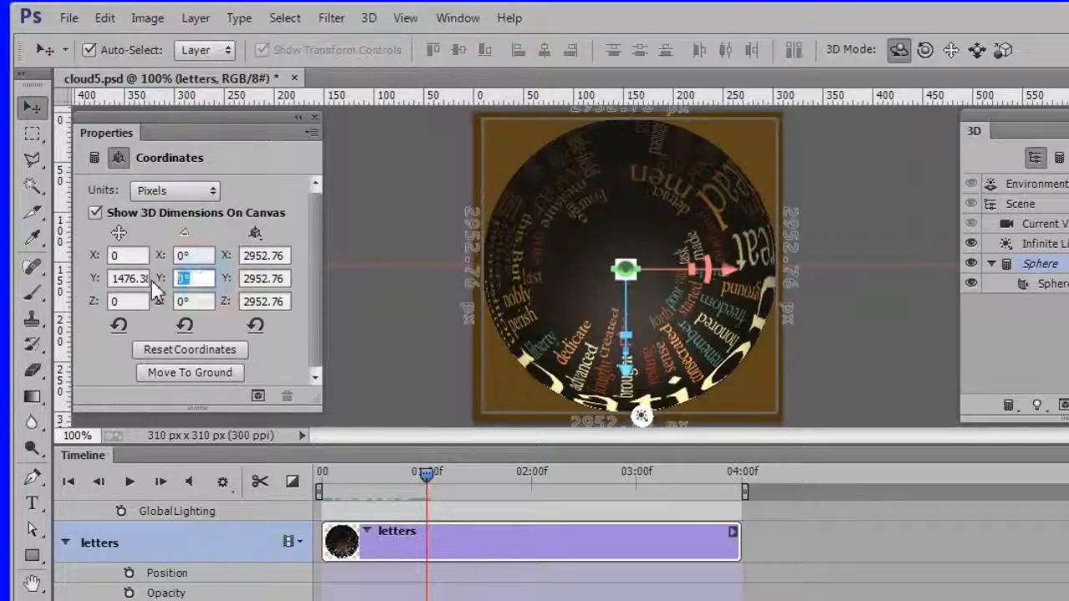
text(-90)
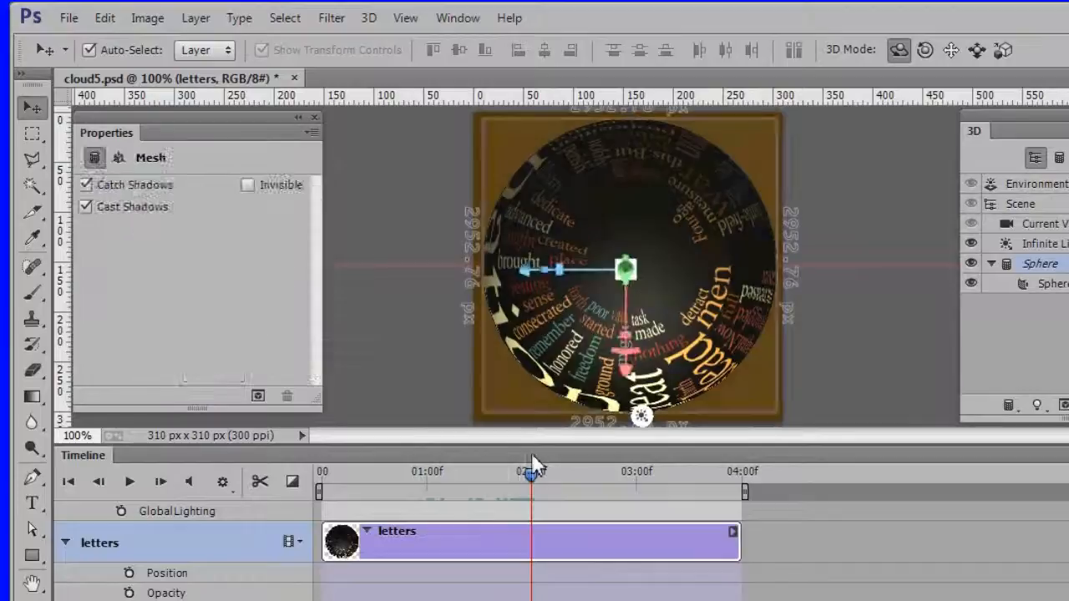
Step: Set the sphere's X rotation to -180° in Coordinates at the 02:00f keyframe
click(117, 157)
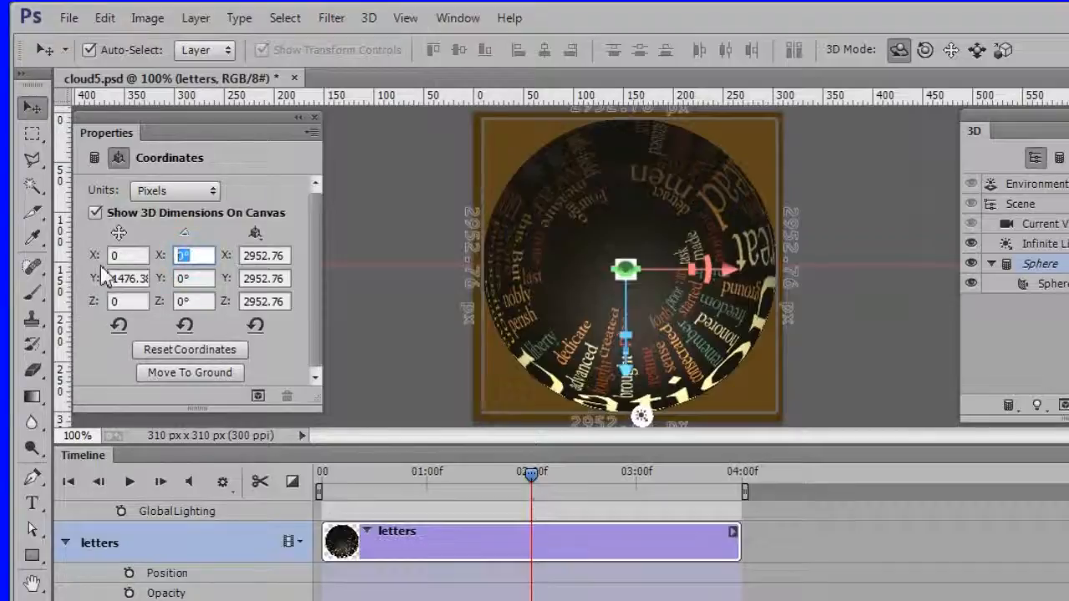
text(-180)
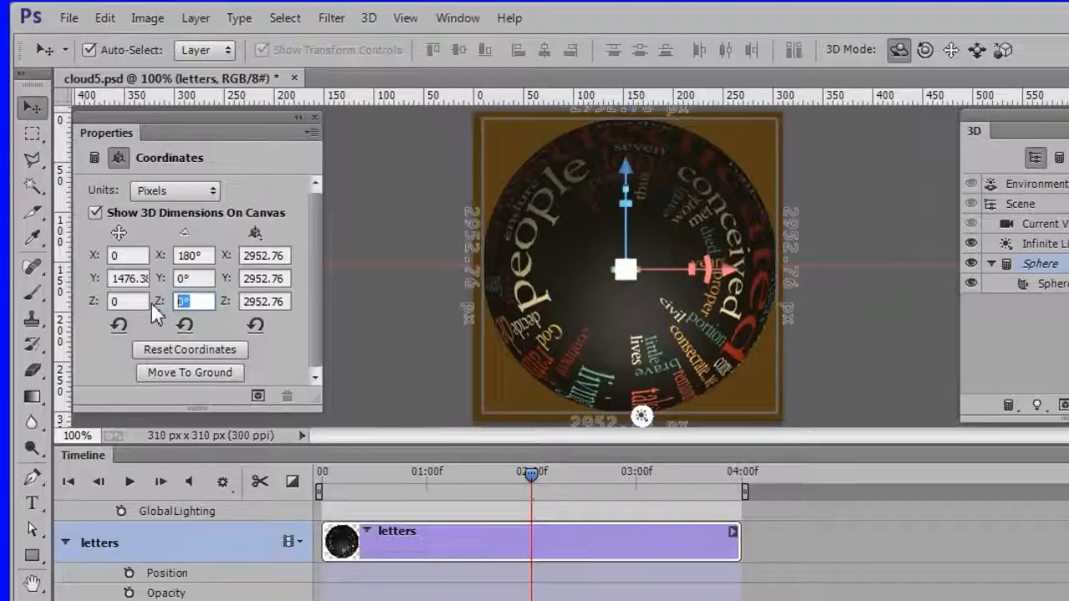
text(-18)
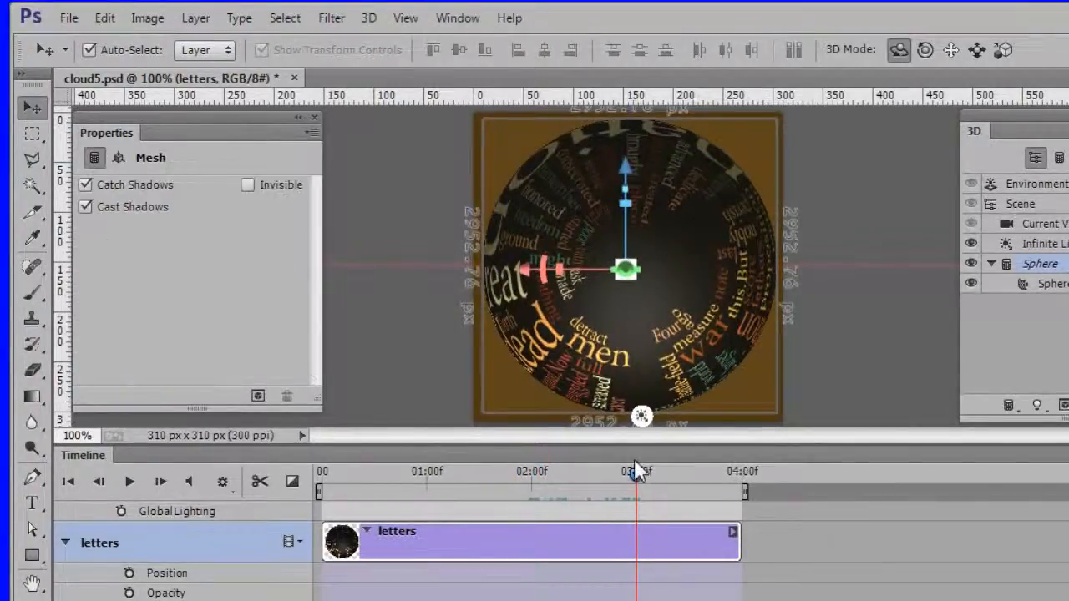
Step: Adjust the sphere's Coordinates at 03:00f so its Y rotation reads 90°
click(119, 157)
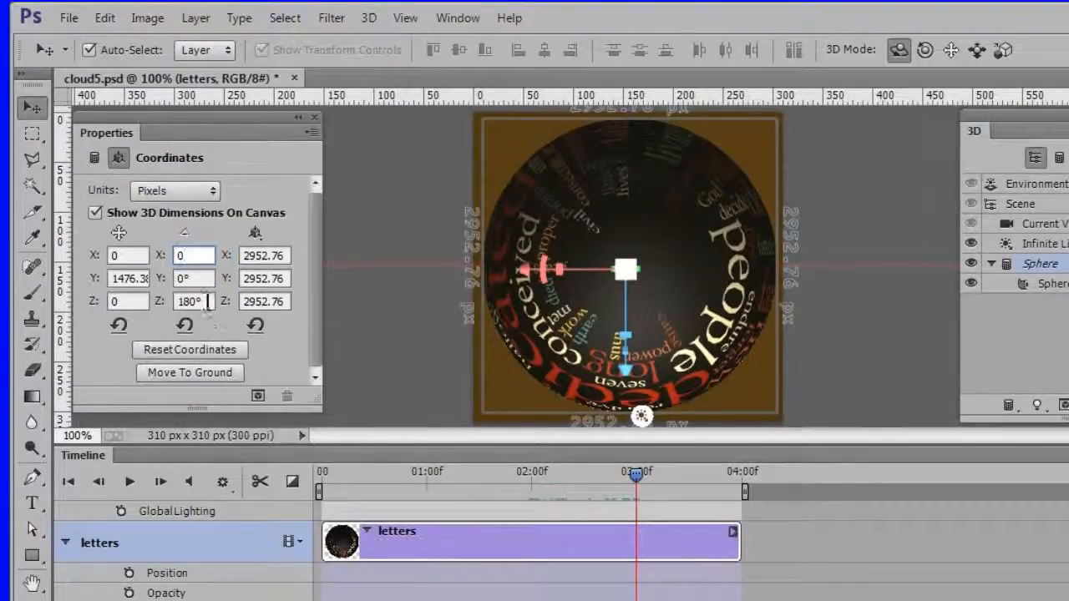
text(0)
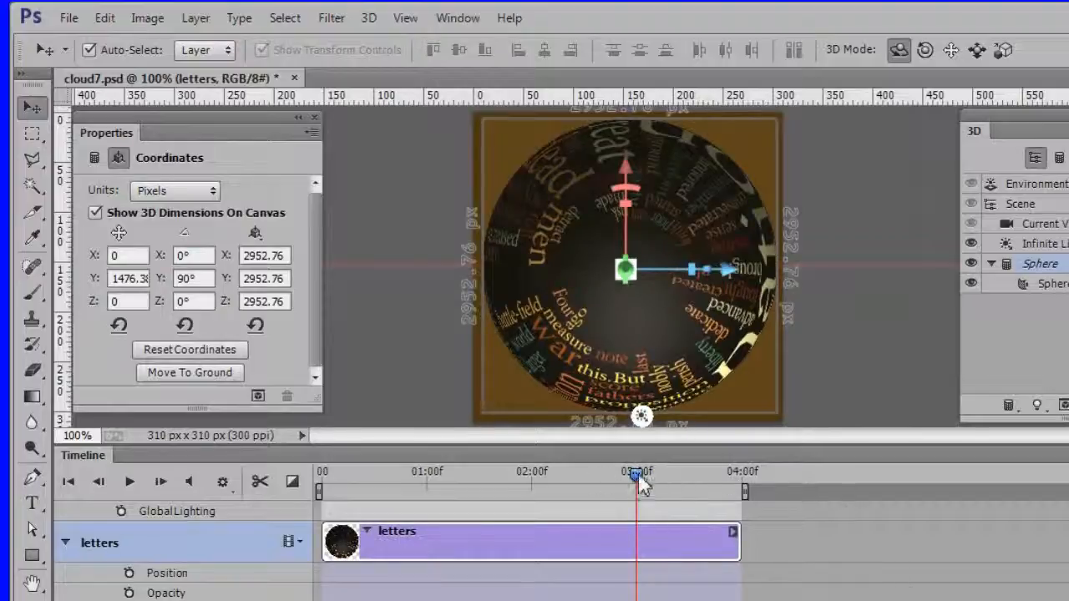
Step: Move the playhead to 04:00f and set the sphere's Y rotation back to 0°
drag(641, 477, 738, 478)
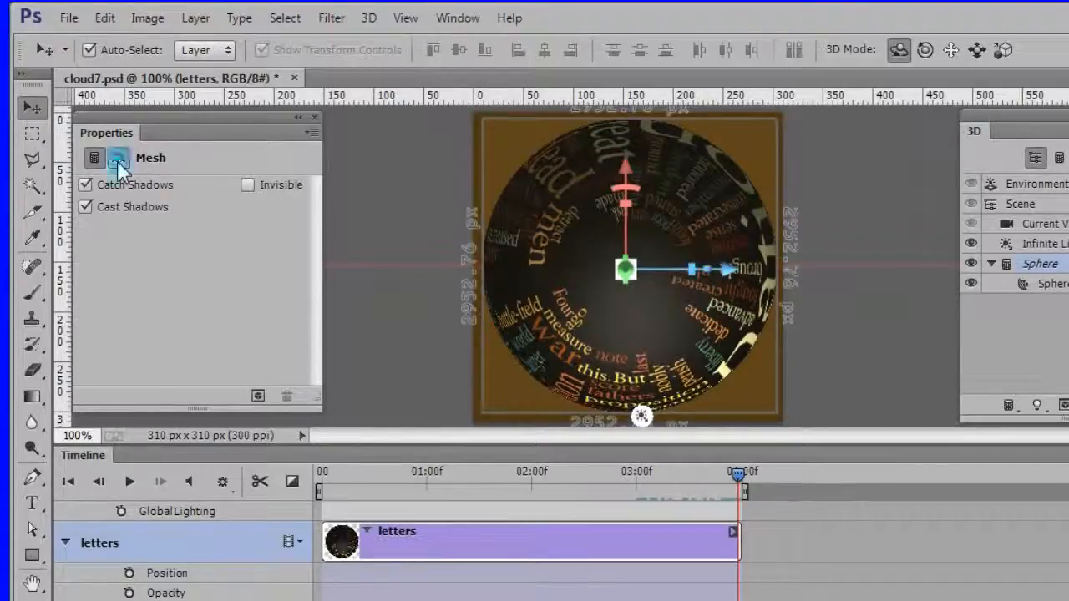
click(119, 157)
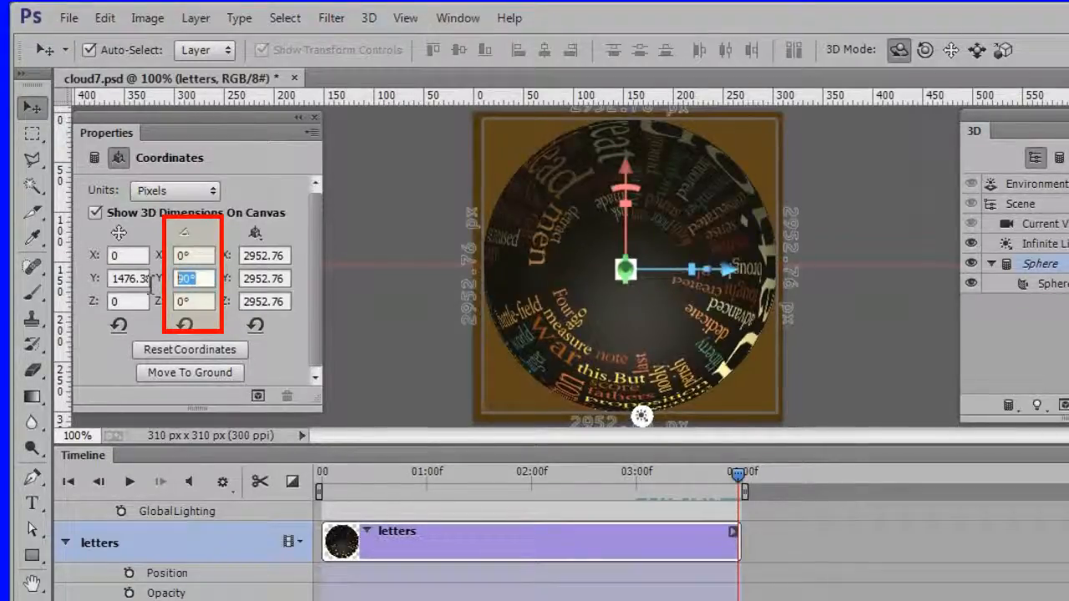
text(1°)
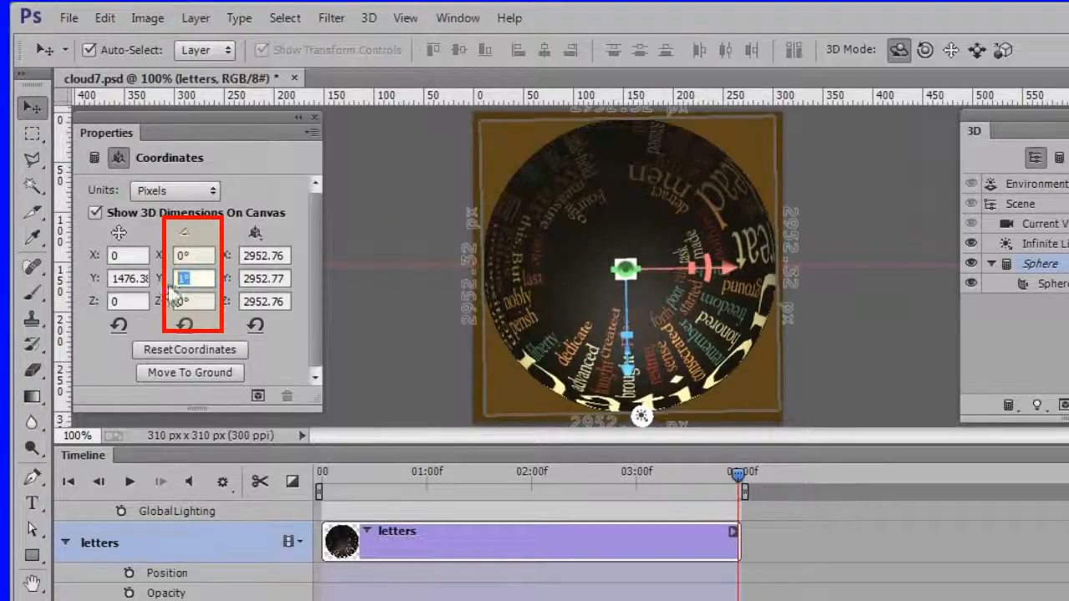
text(0)
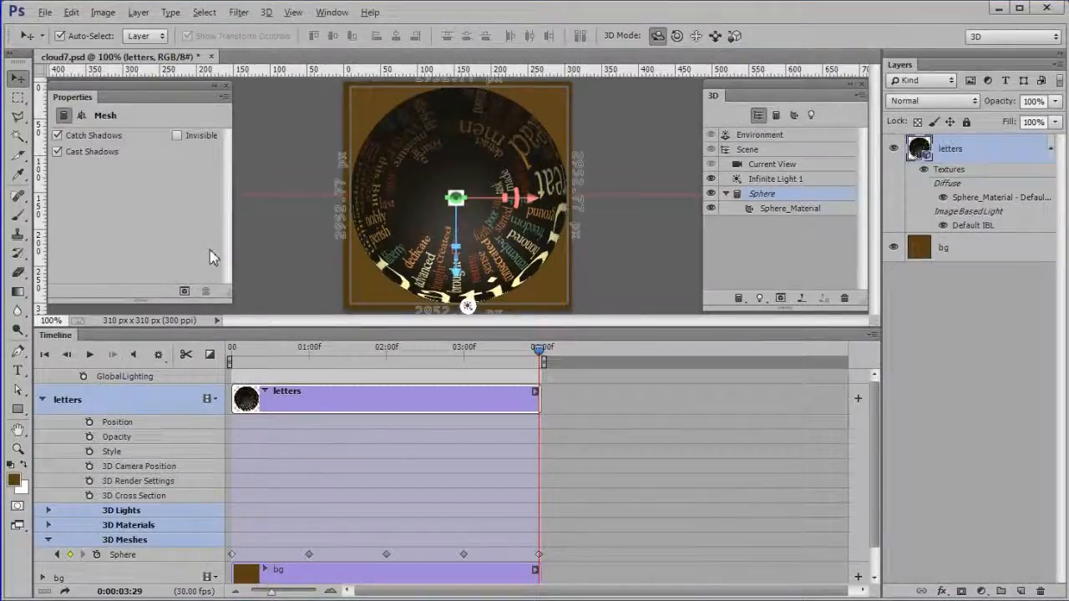
Step: Switch the 3D camera's Current View to the Front preset
click(80, 116)
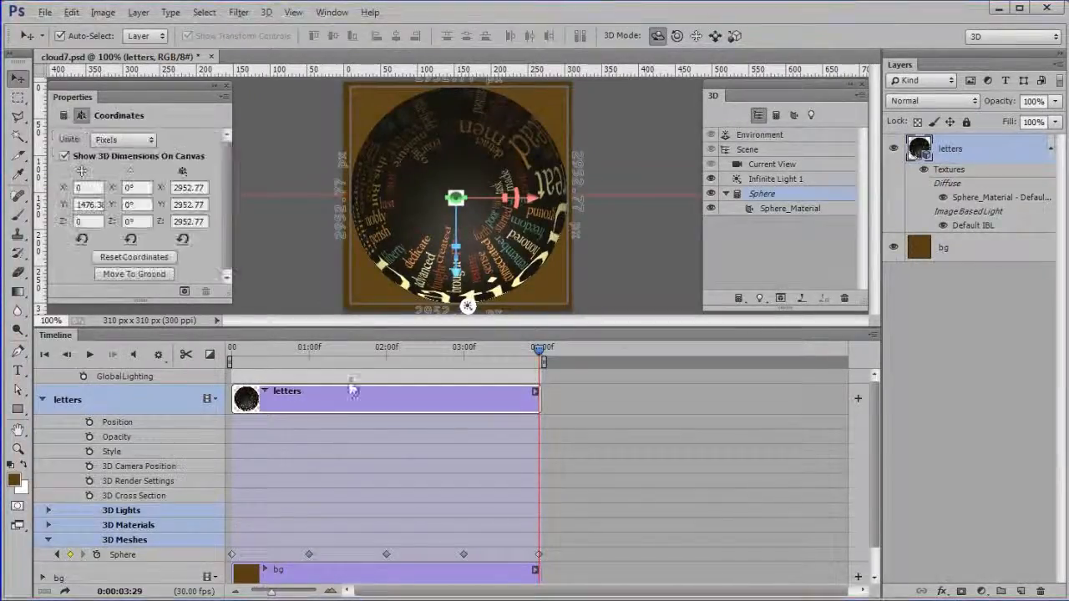
click(771, 163)
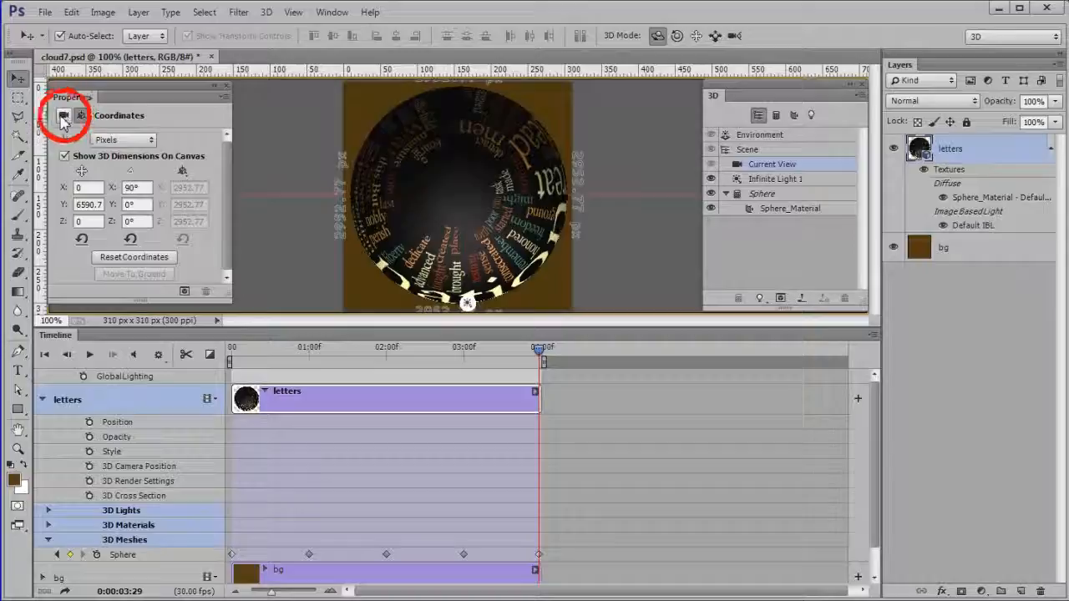
click(63, 115)
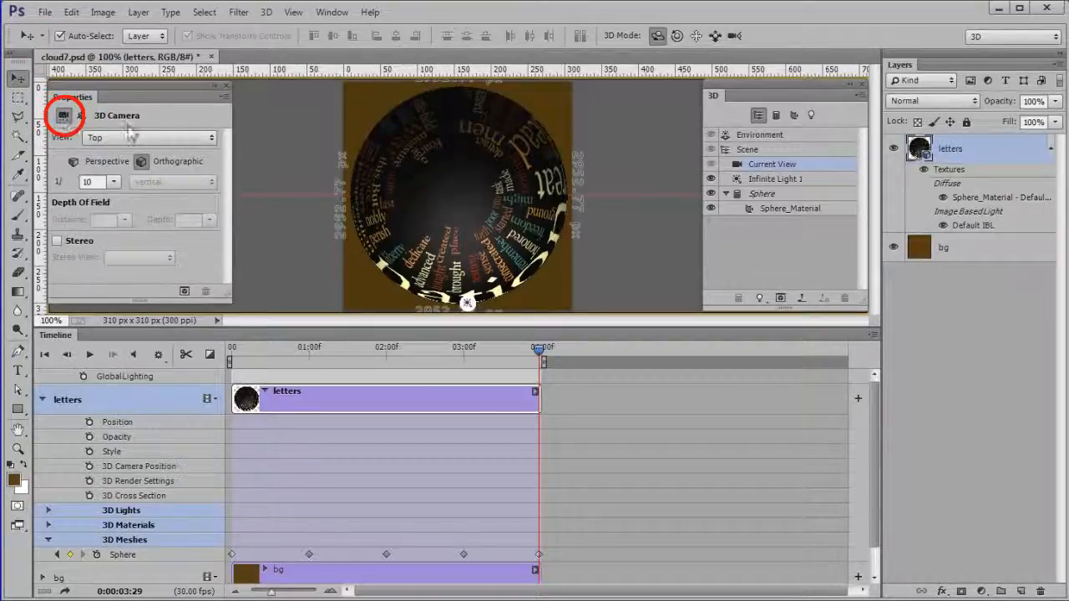
click(150, 137)
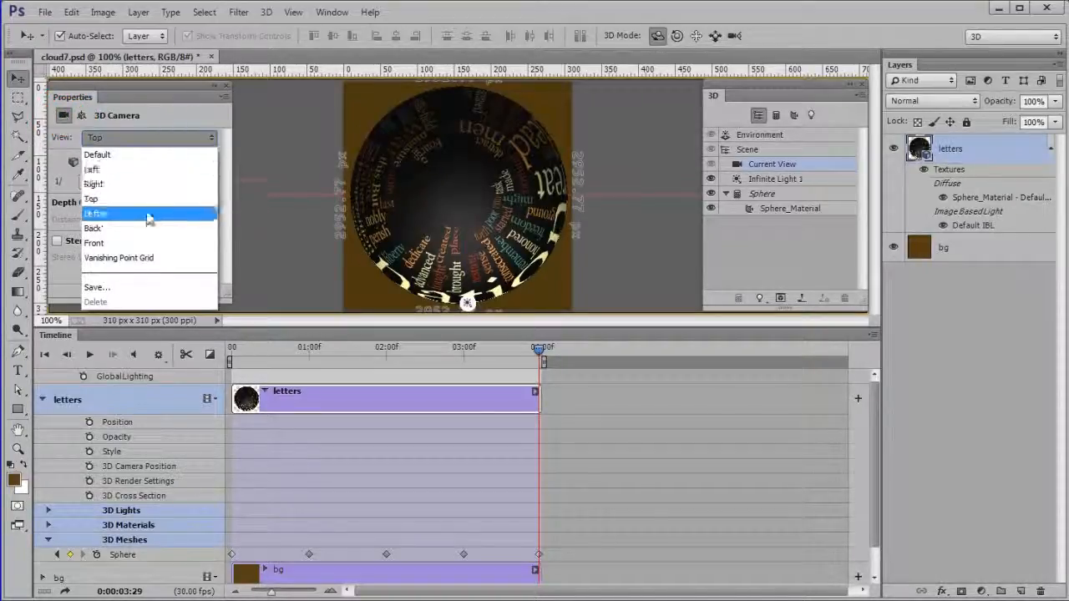
click(94, 242)
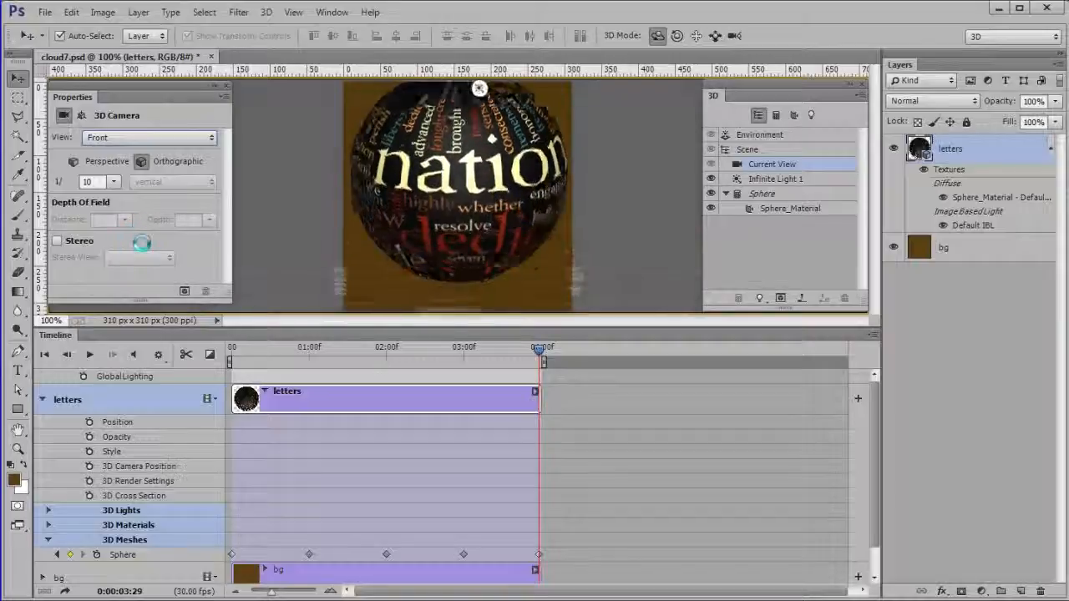
Step: Rewind the timeline and play the spinning sphere animation from the start
click(45, 354)
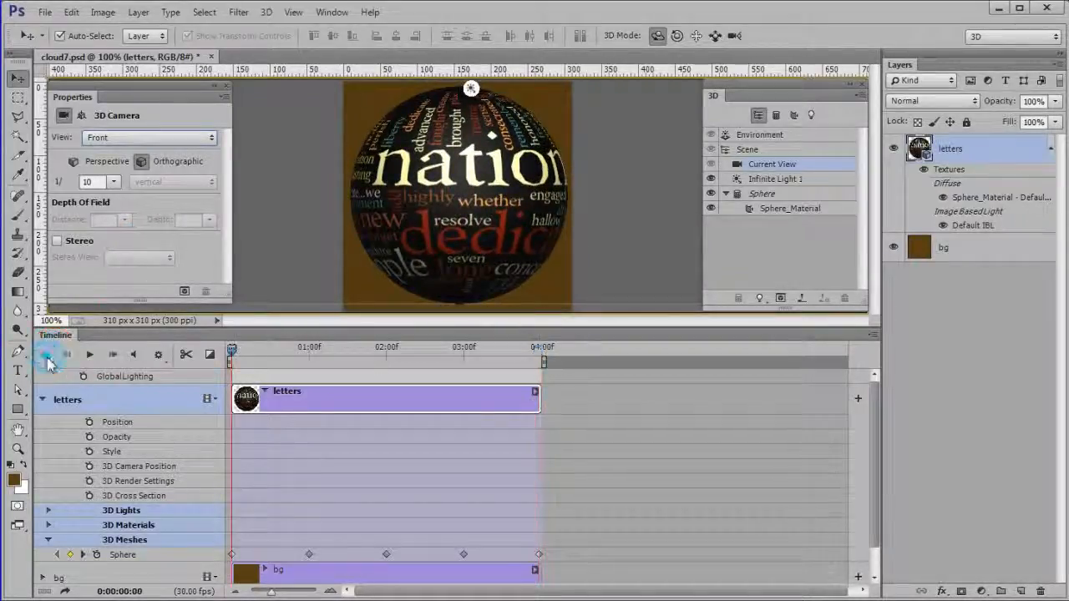
click(90, 355)
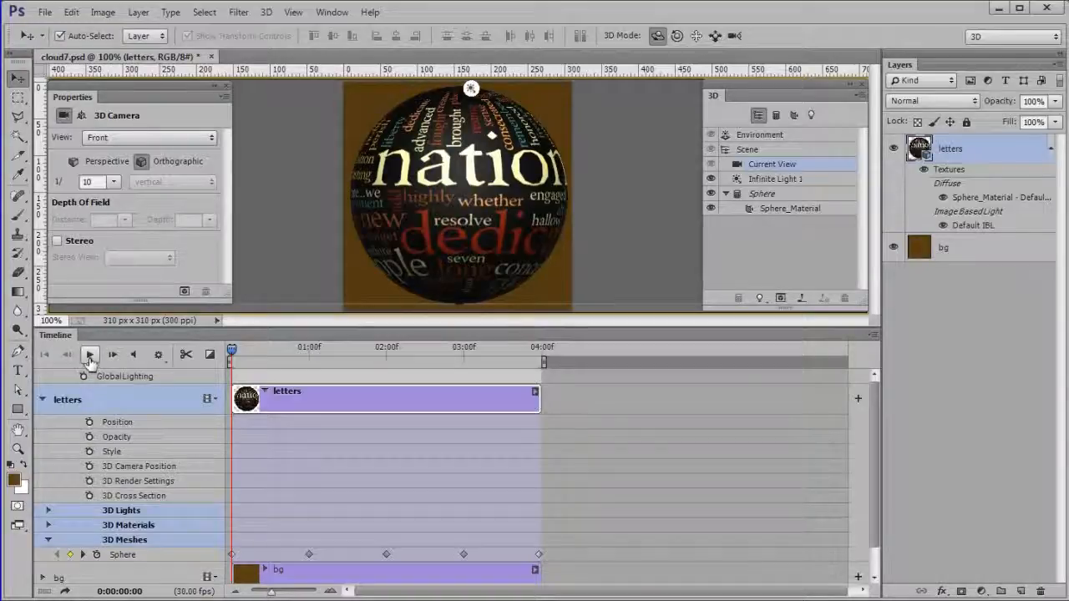
click(90, 354)
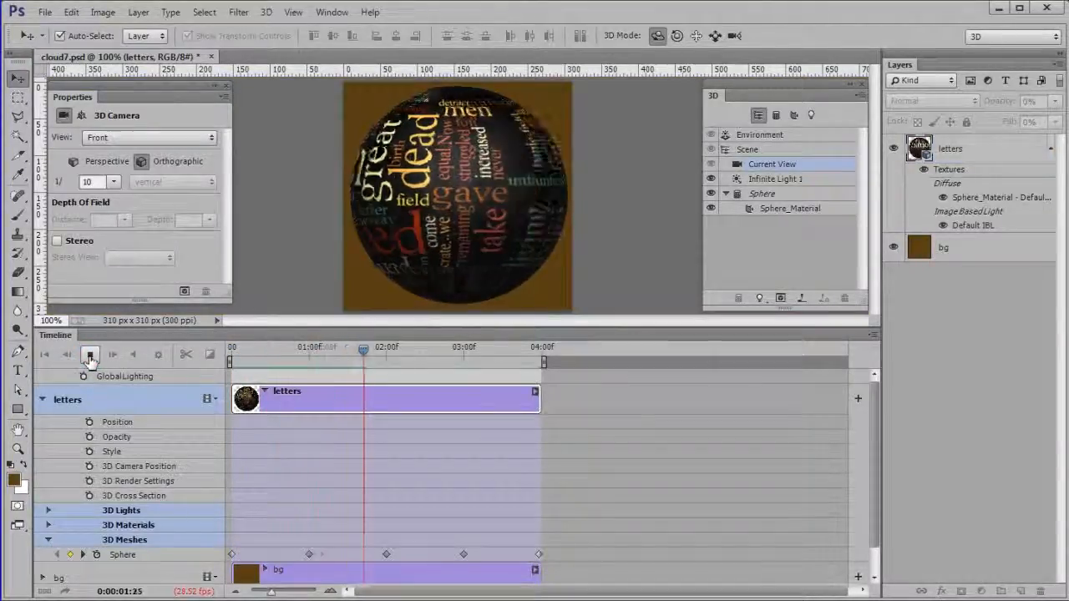
click(90, 354)
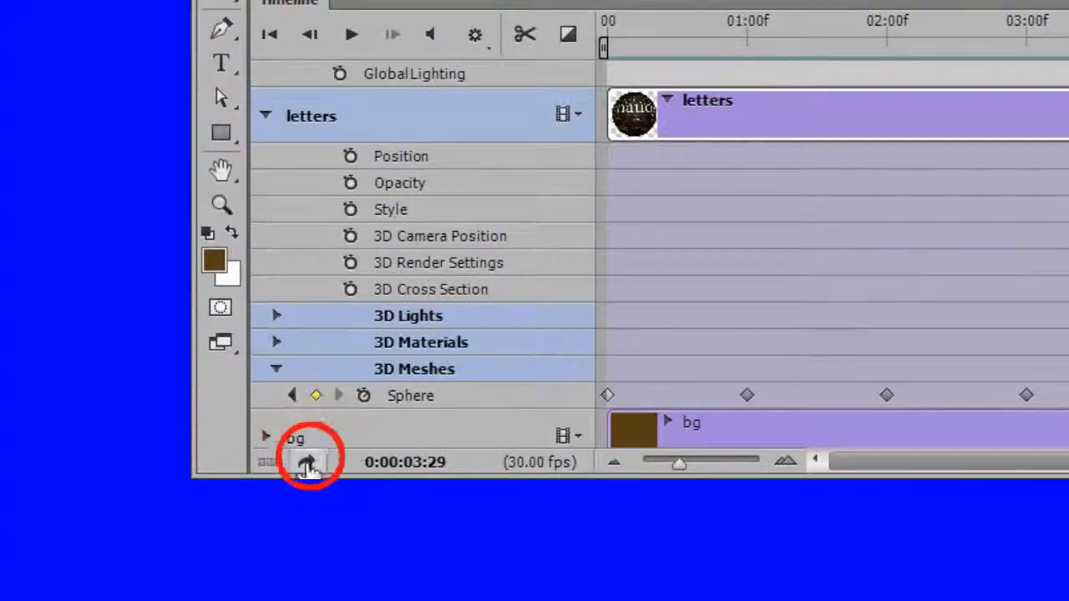
Step: Render the animation to H.264 video, replacing the existing cloud7.mp4
click(307, 461)
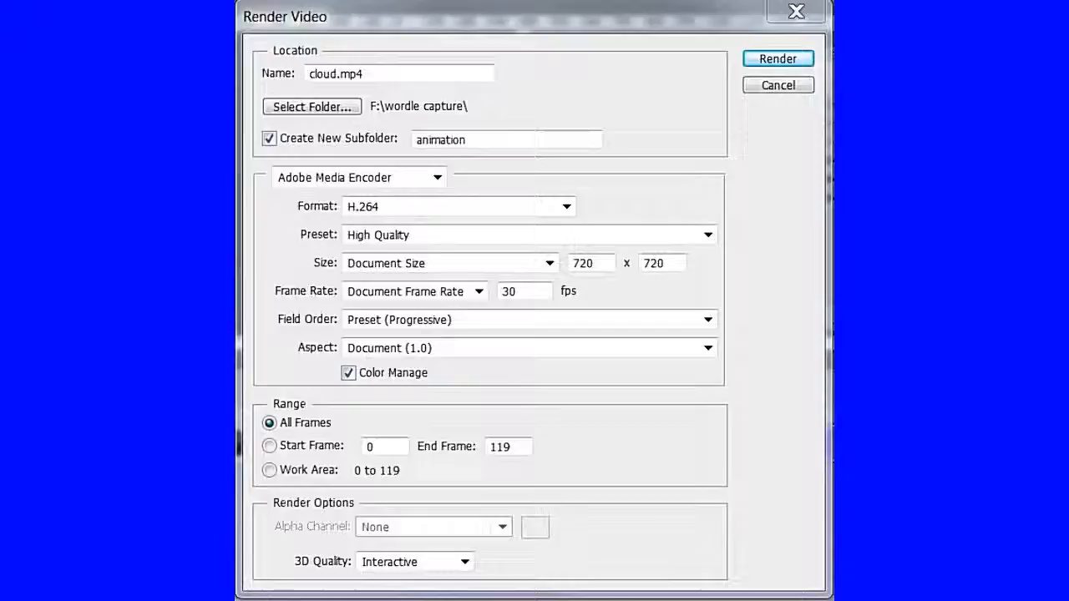
click(778, 58)
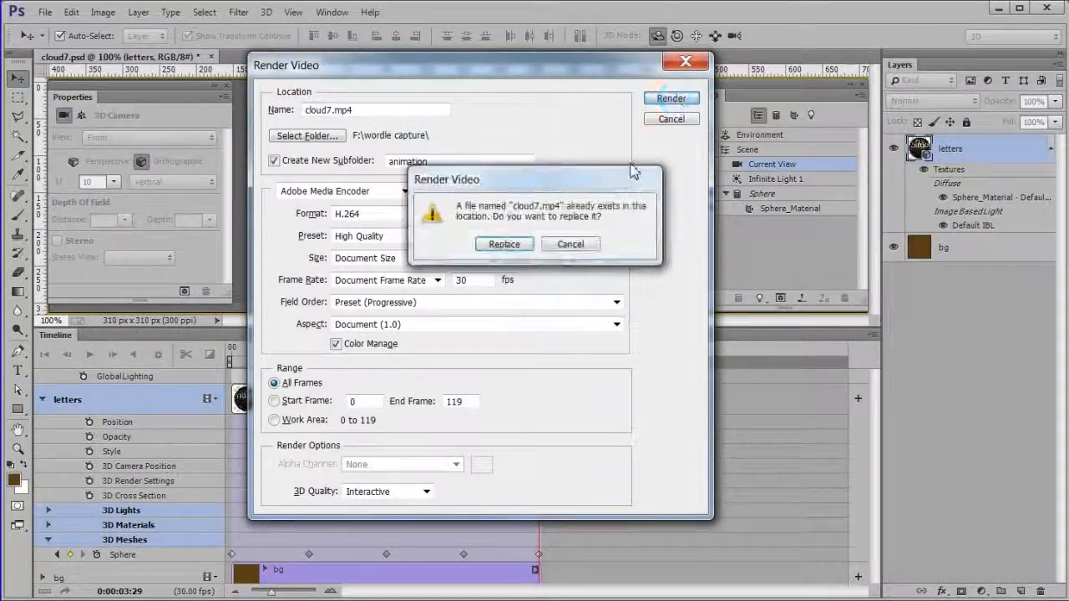
click(504, 244)
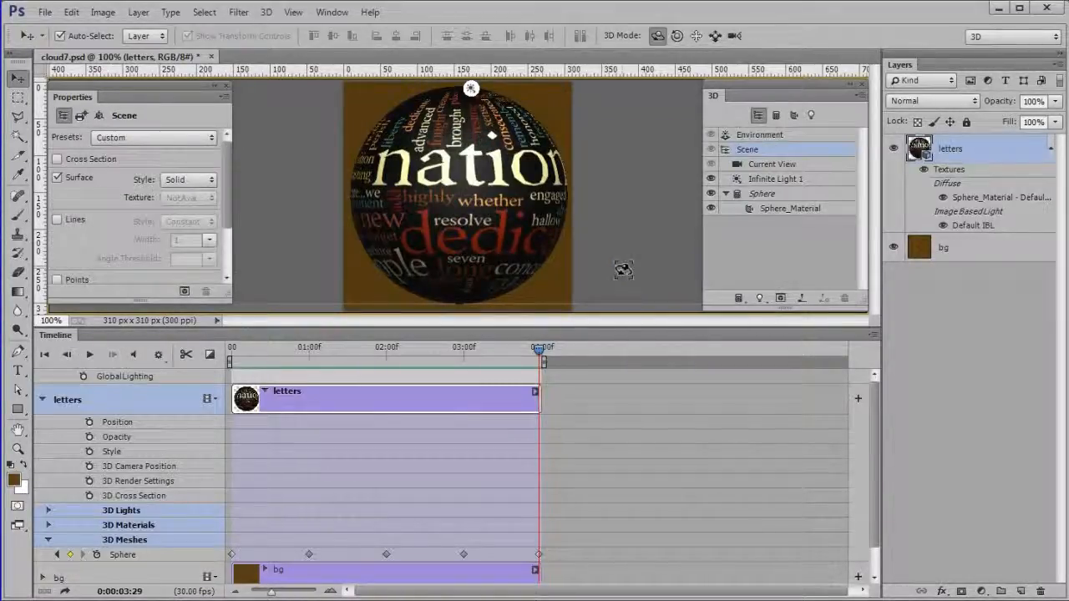
click(43, 12)
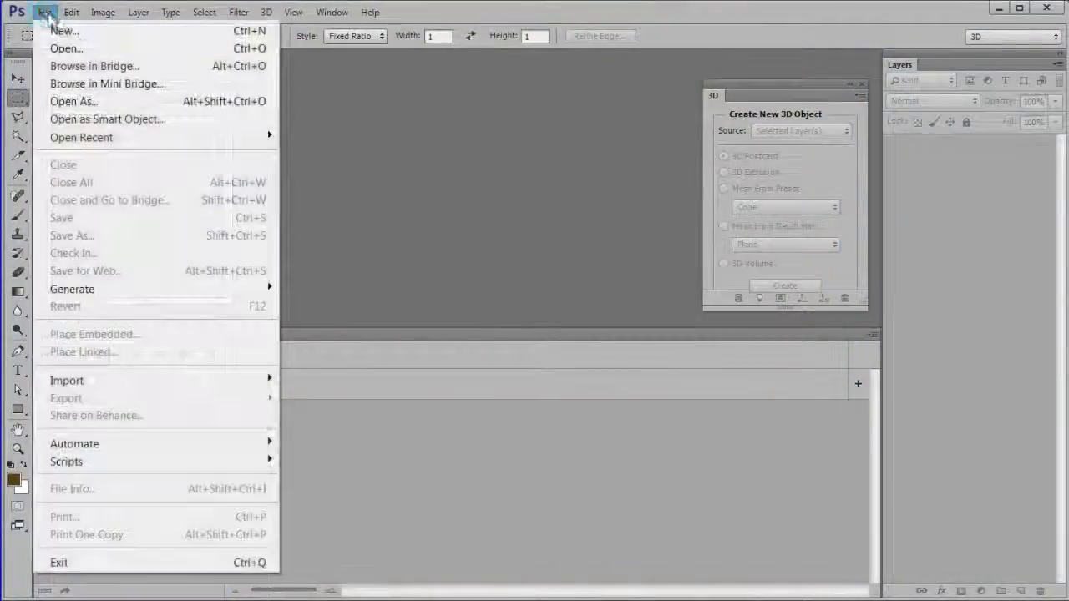
Step: Create a new 200 × 200 pixel document with a black background
click(63, 30)
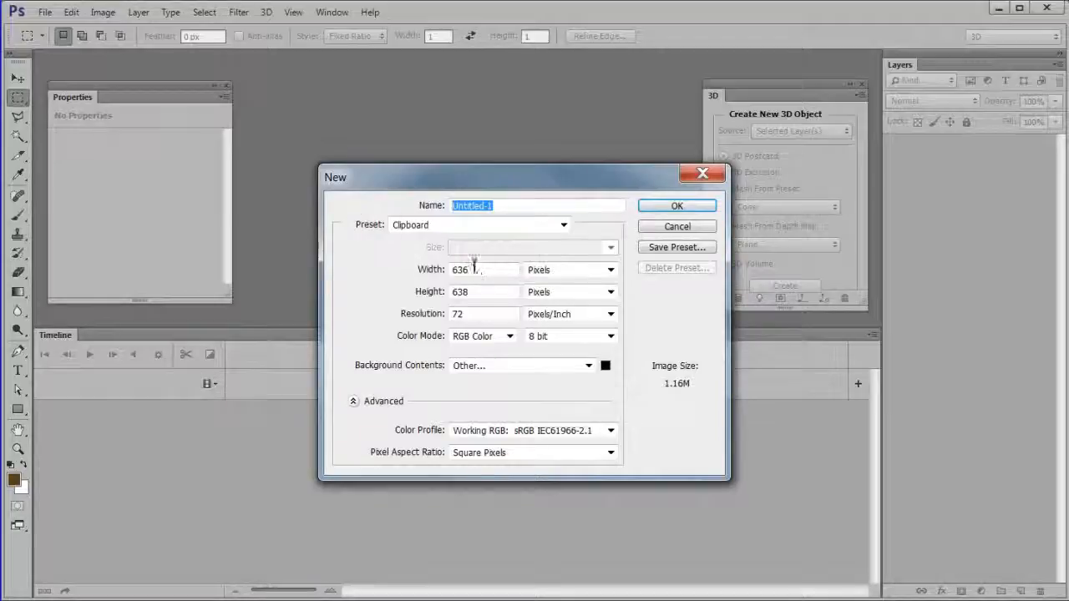
text(200)
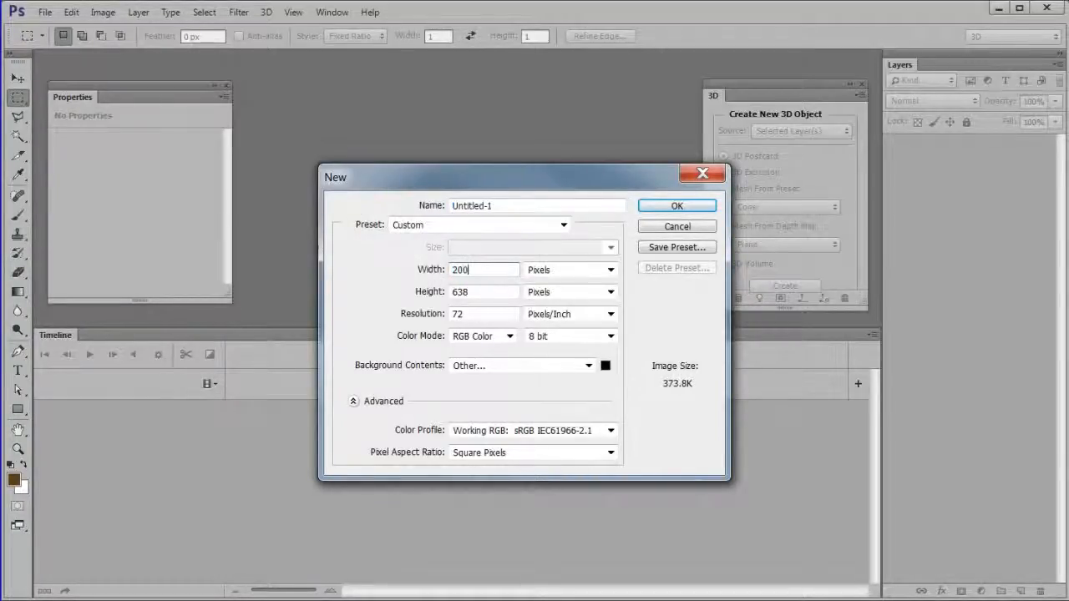
click(484, 290)
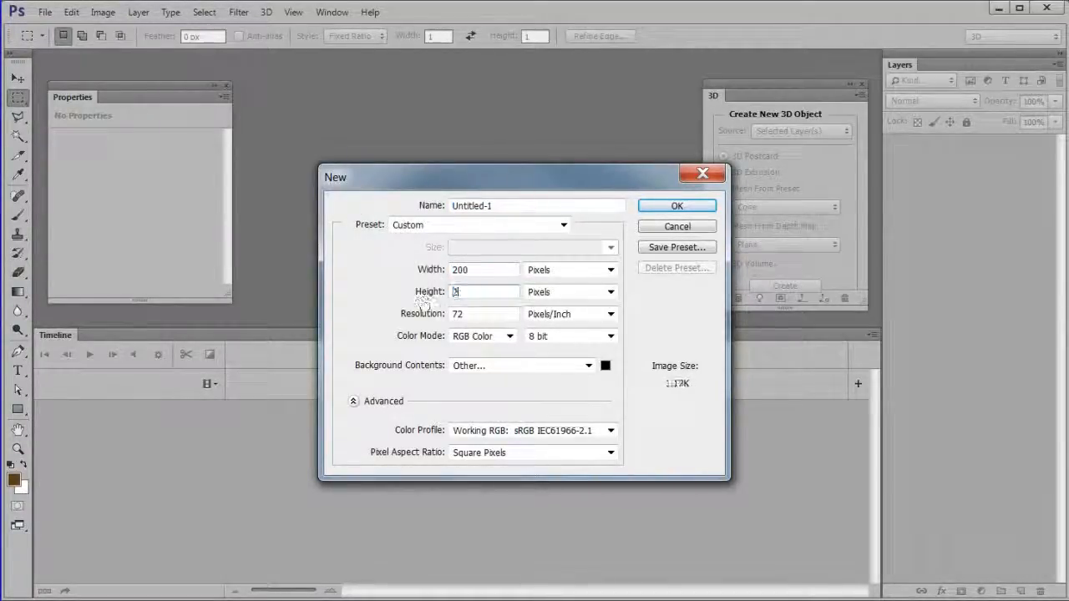
text(200)
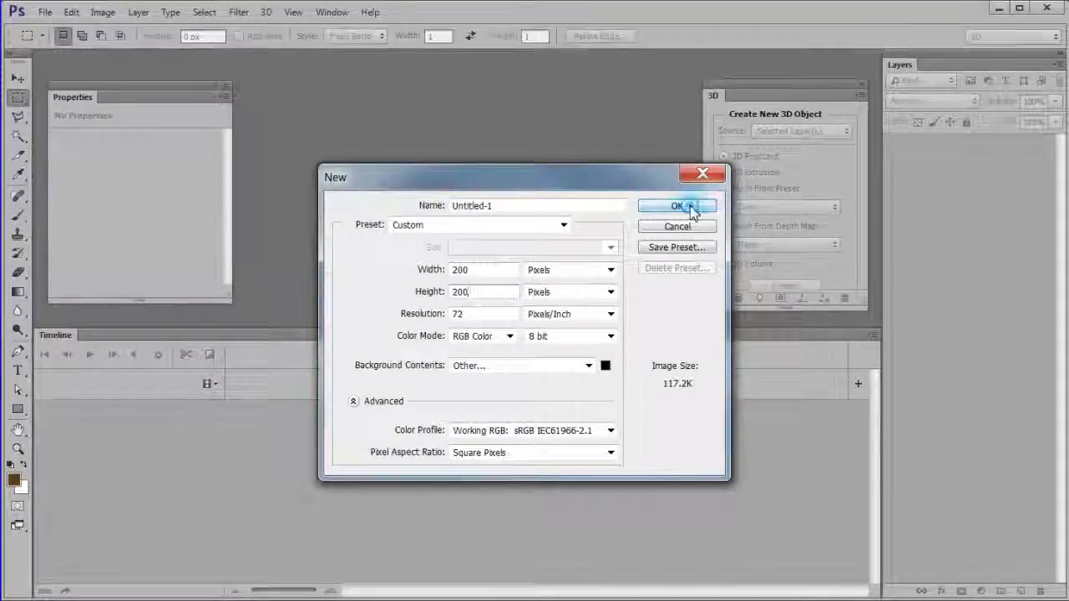
click(678, 207)
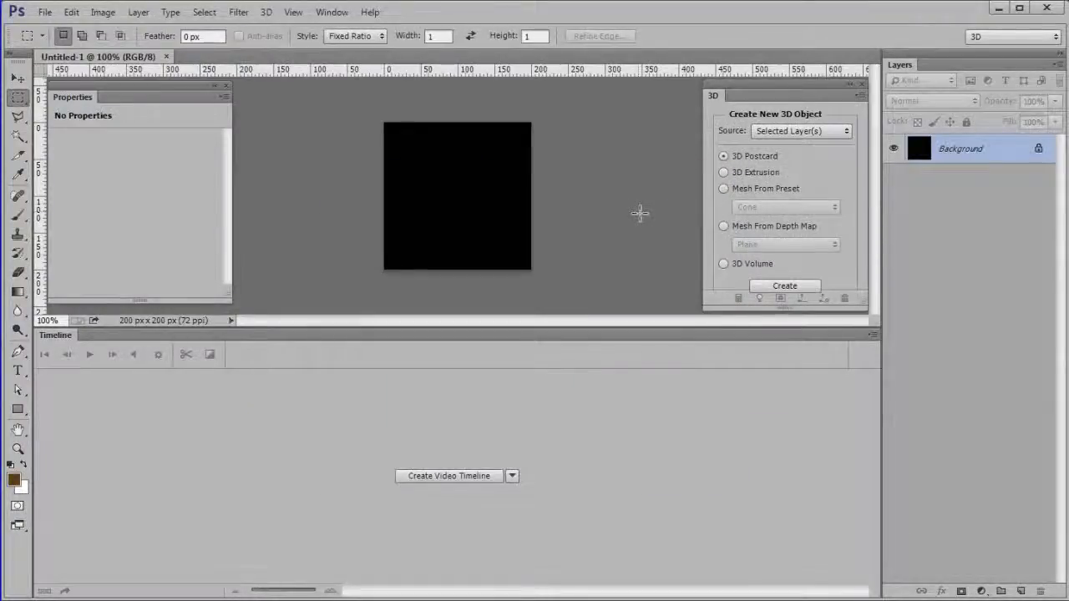
click(43, 11)
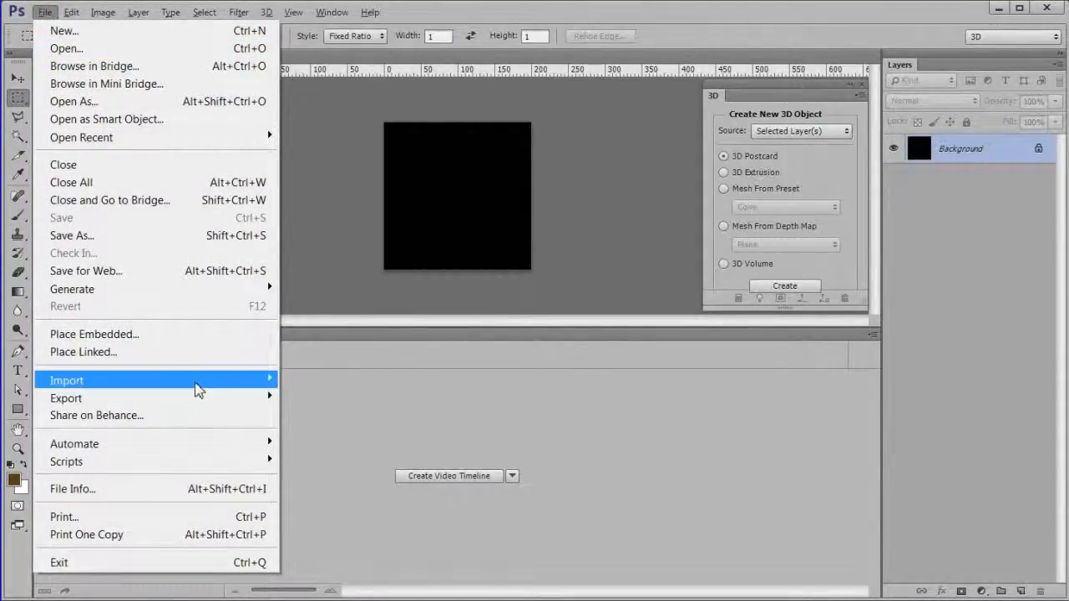
mouse_move(197, 381)
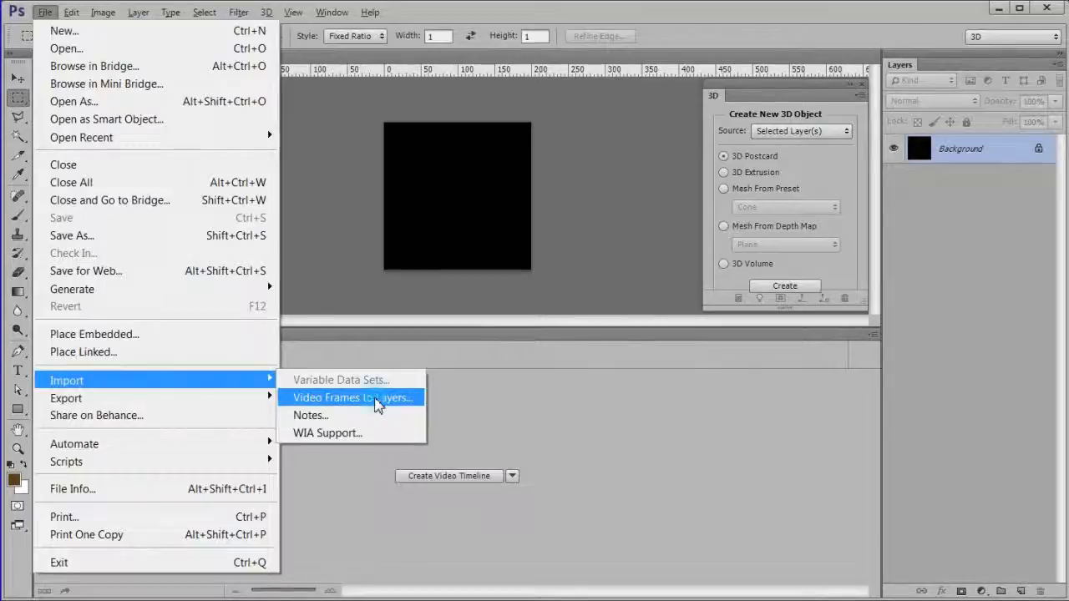
Step: Import the cloud video as layers, limited to every 4th frame, as a frame animation
click(351, 398)
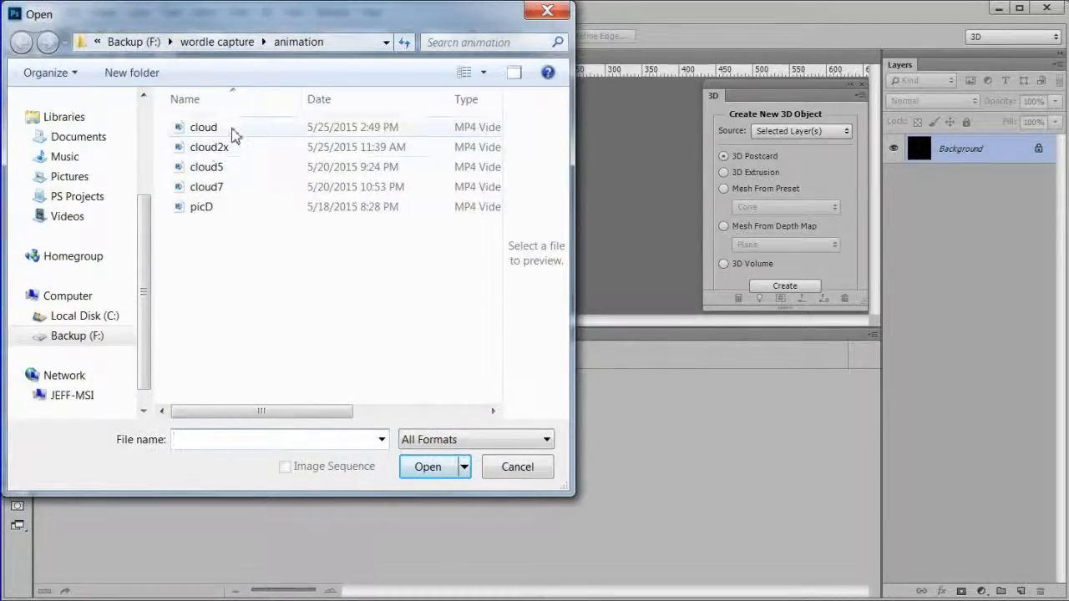
click(204, 127)
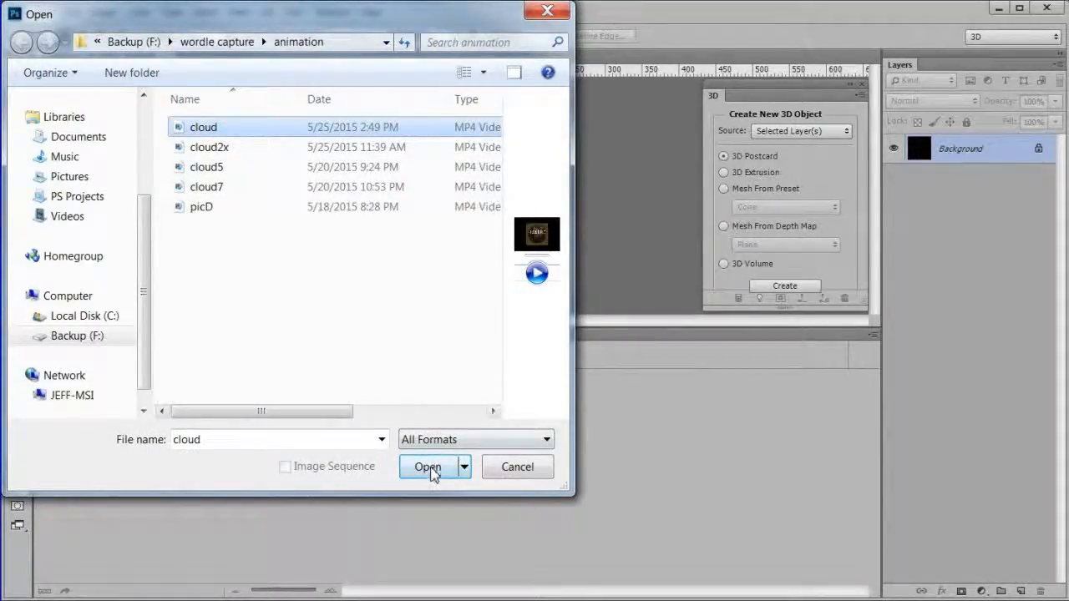
click(427, 468)
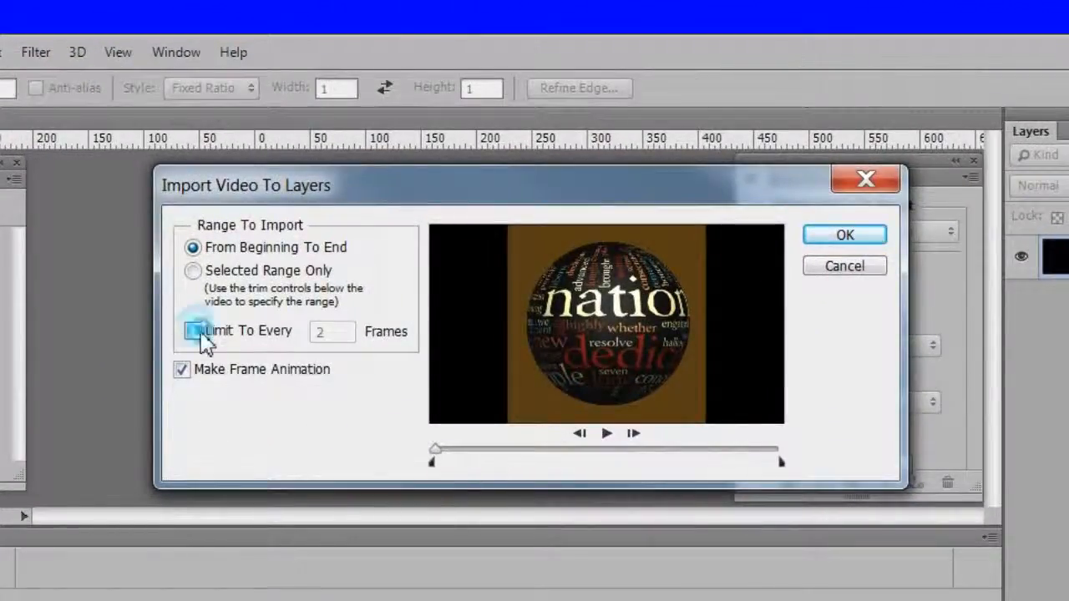
click(194, 331)
text(4)
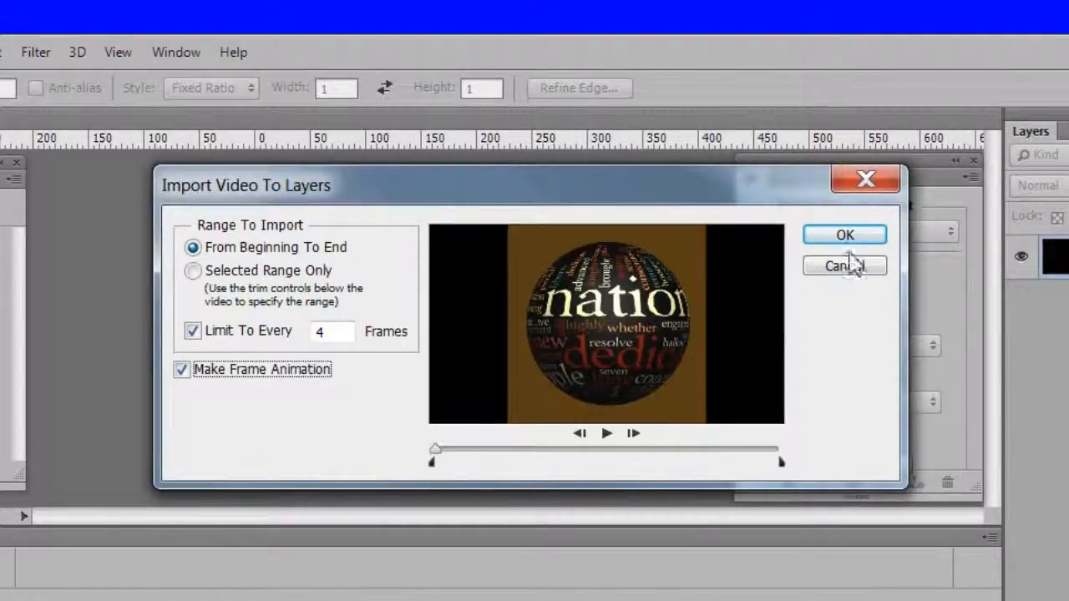
click(845, 234)
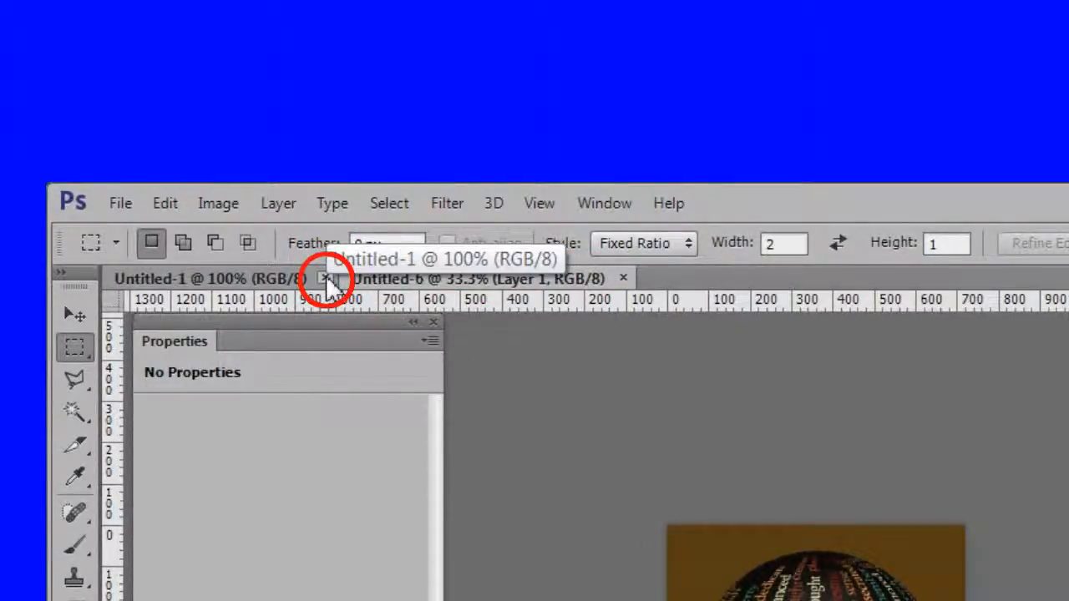
Step: Confirm the imported document's Image Size stays 720 × 720 pixels unchanged
click(328, 277)
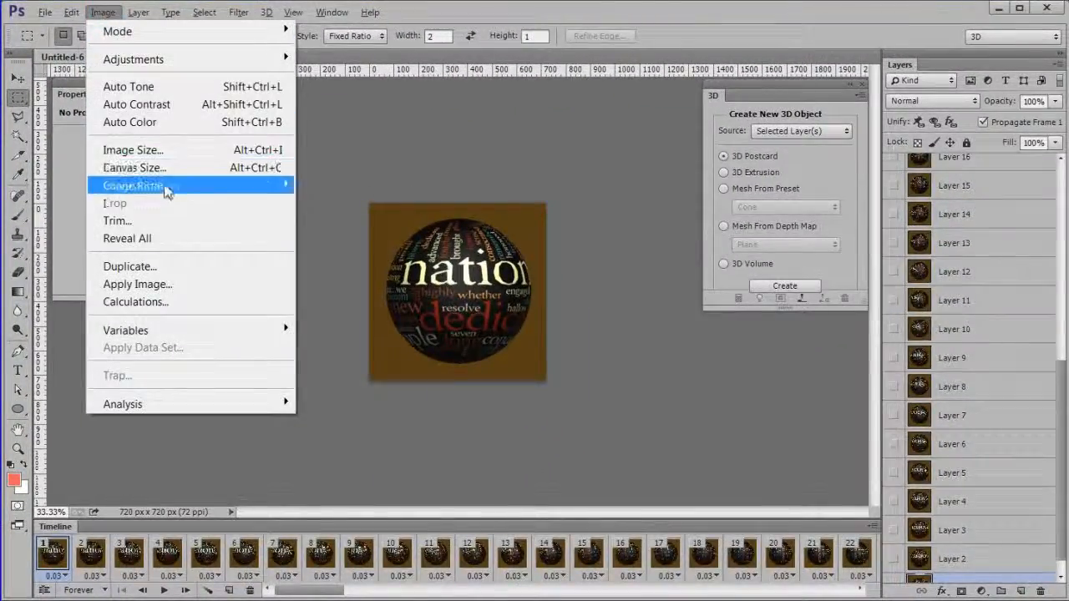
click(132, 151)
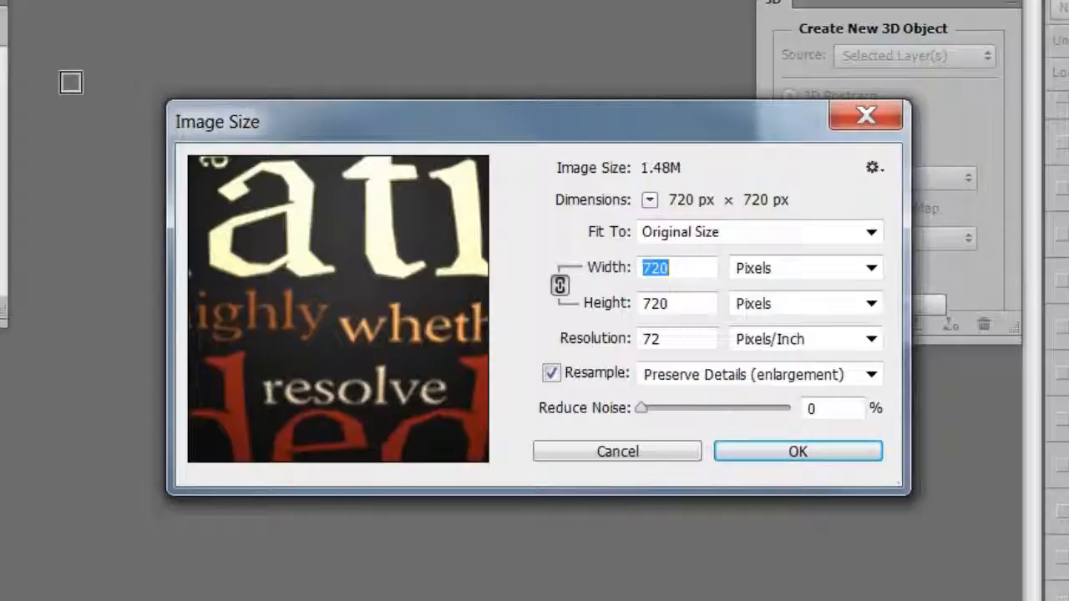
click(796, 451)
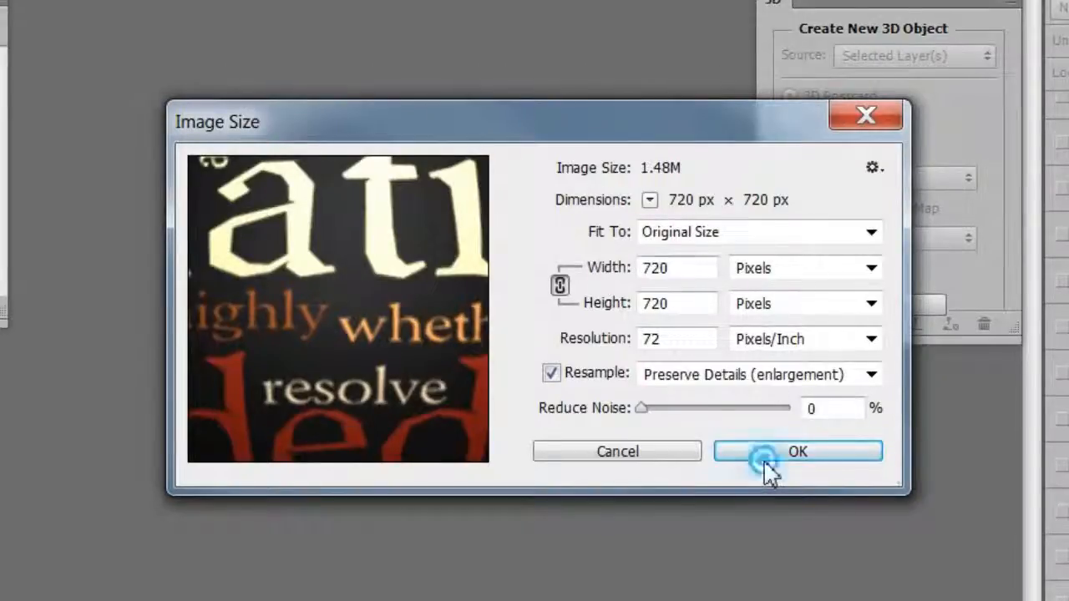
click(796, 450)
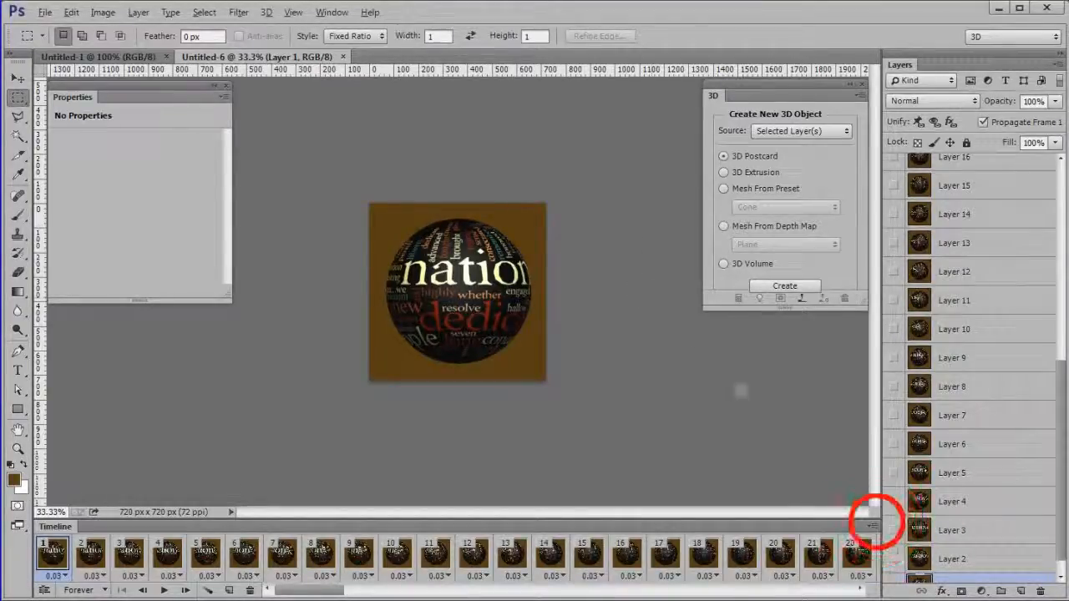
Step: Delete the frame animation and group all sphere layers into Group 1
click(872, 526)
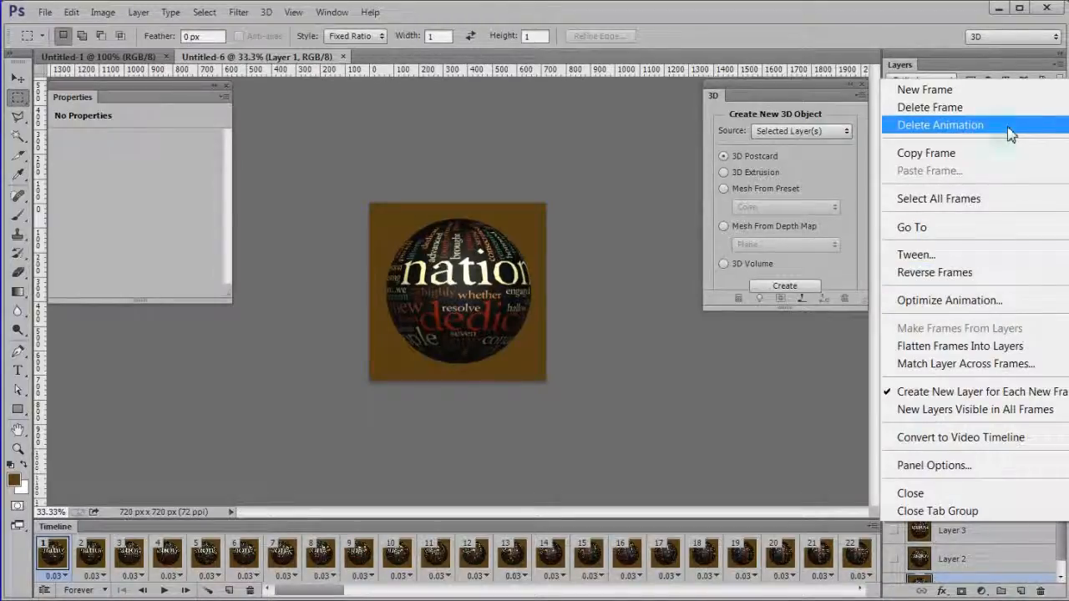
click(938, 124)
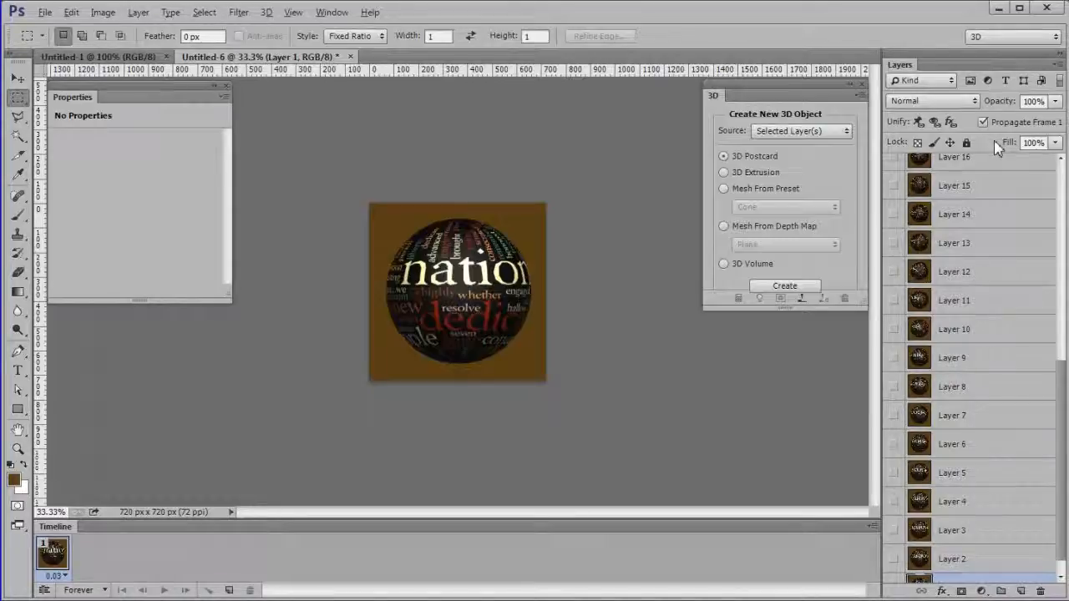
key(ctrl+alt+a)
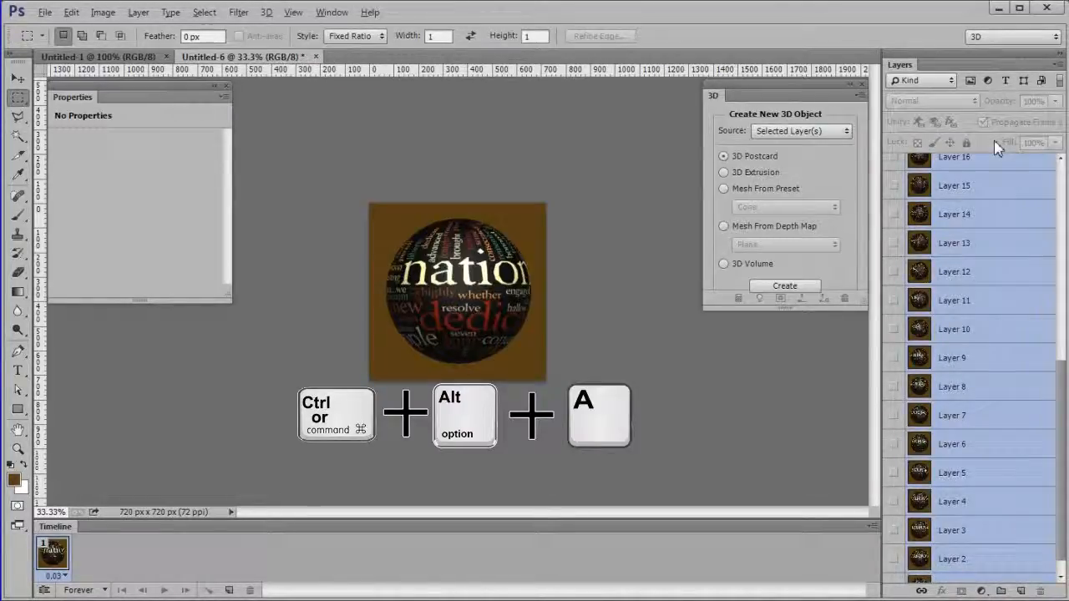
key(ctrl+alt+a)
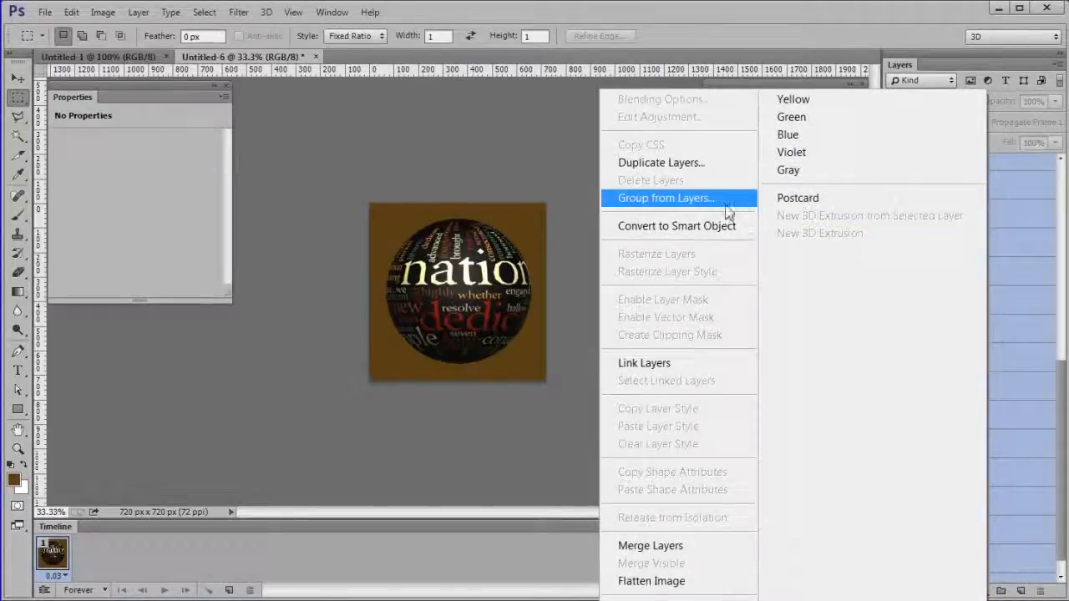
click(665, 197)
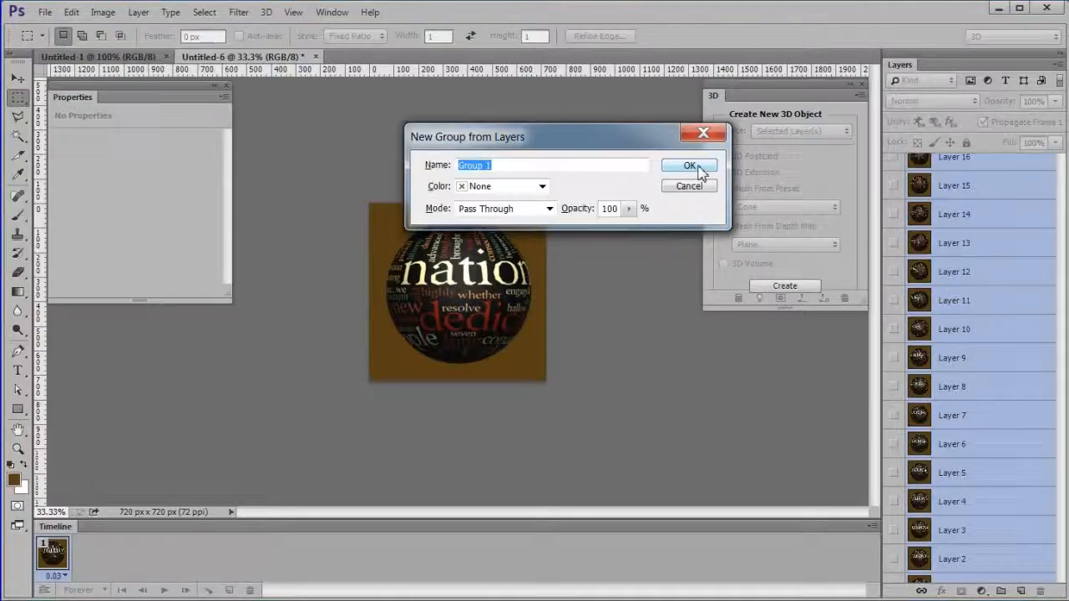
click(688, 165)
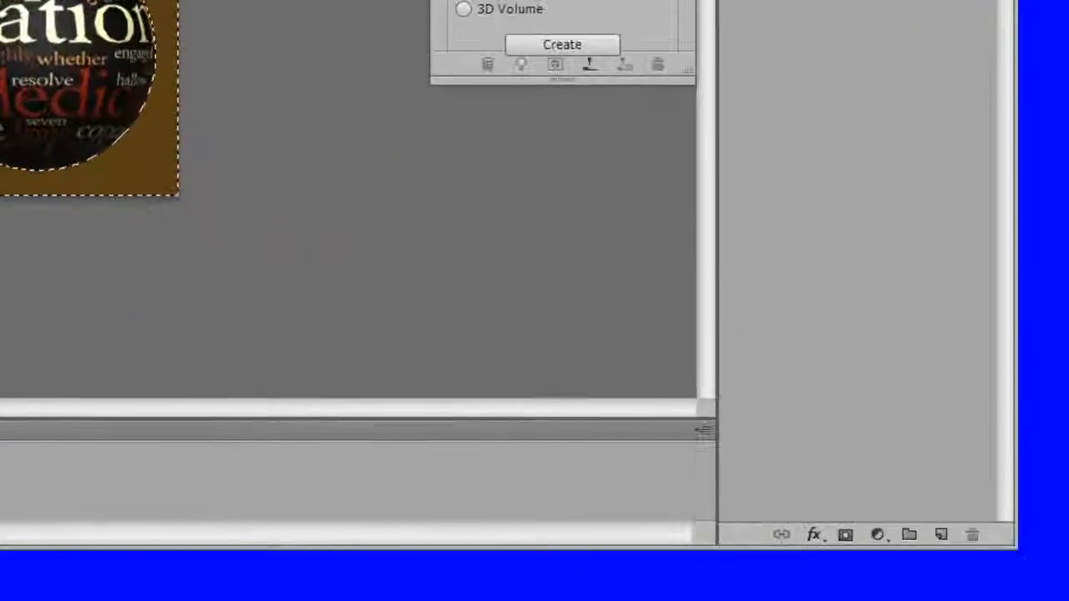
Step: Magic Wand the brown background and mask it out, leaving the sphere on transparency
click(845, 535)
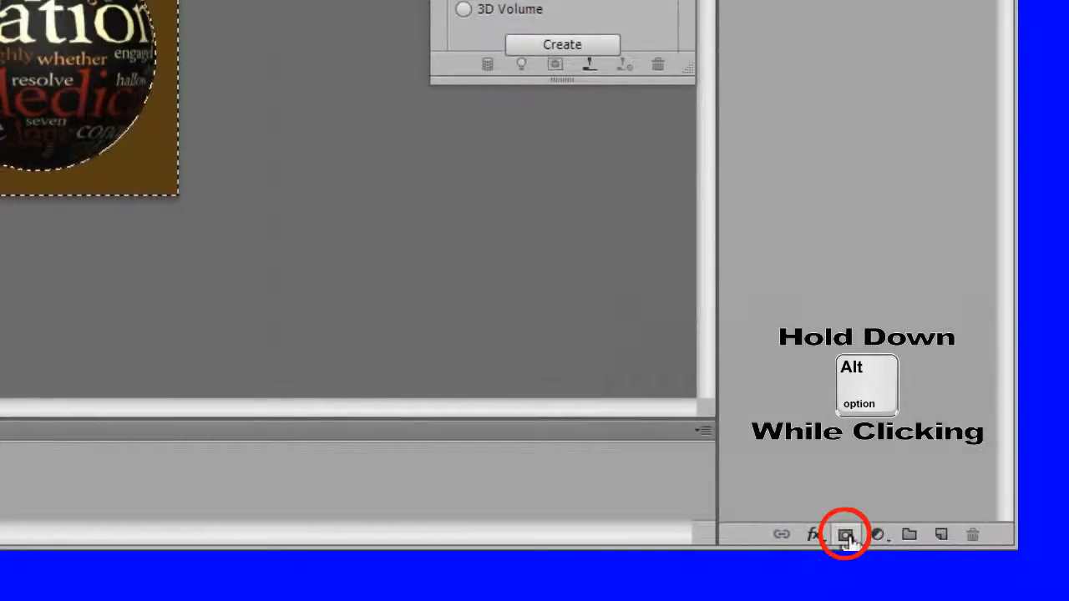
click(845, 535)
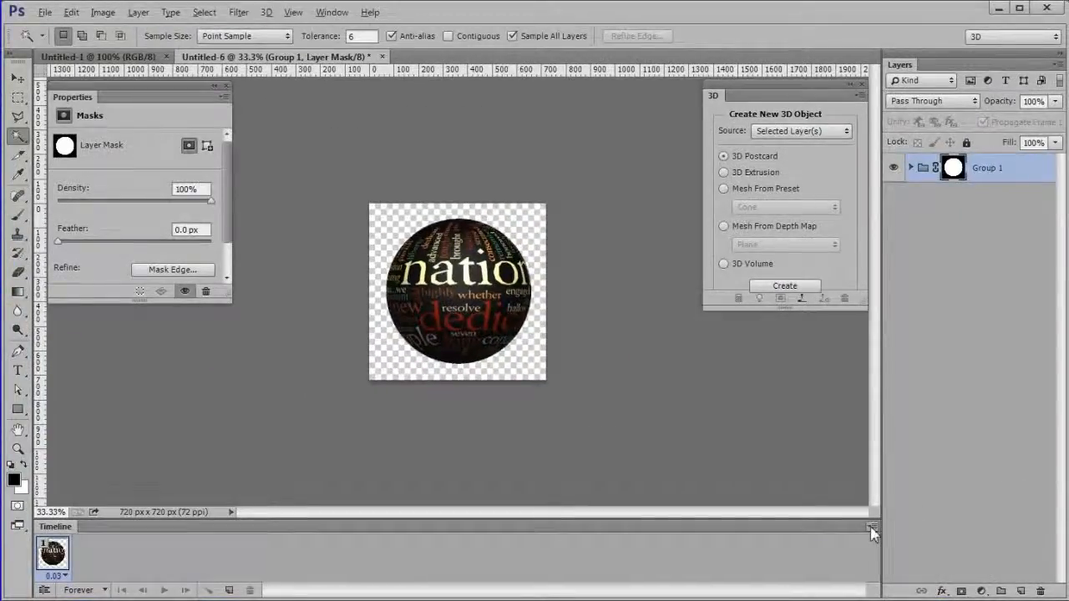
Step: Select all timeline frames and give every frame a 0.2 second delay
click(865, 526)
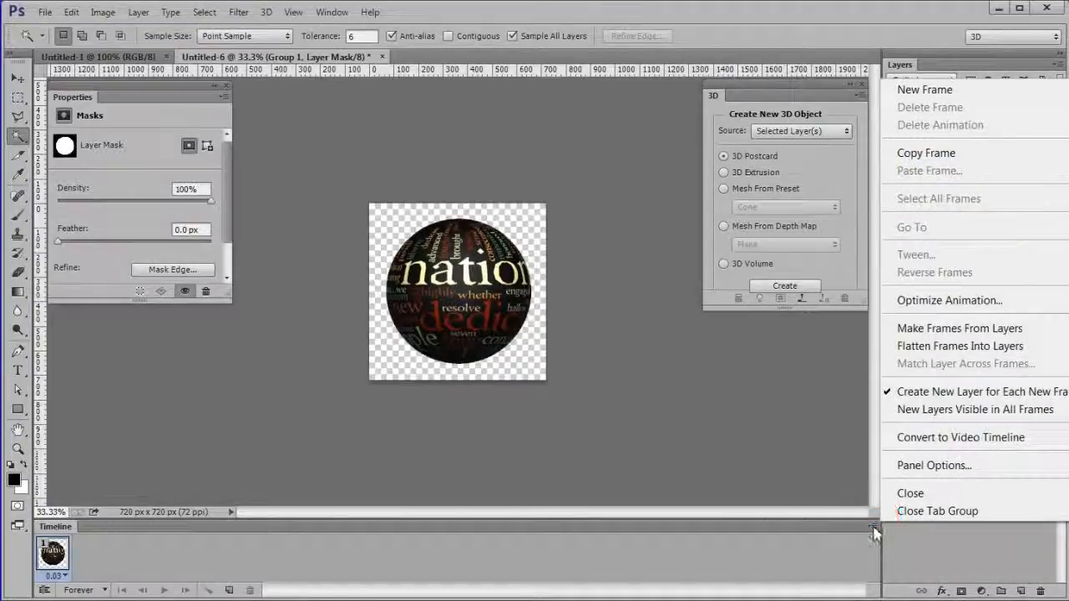
mouse_move(958, 327)
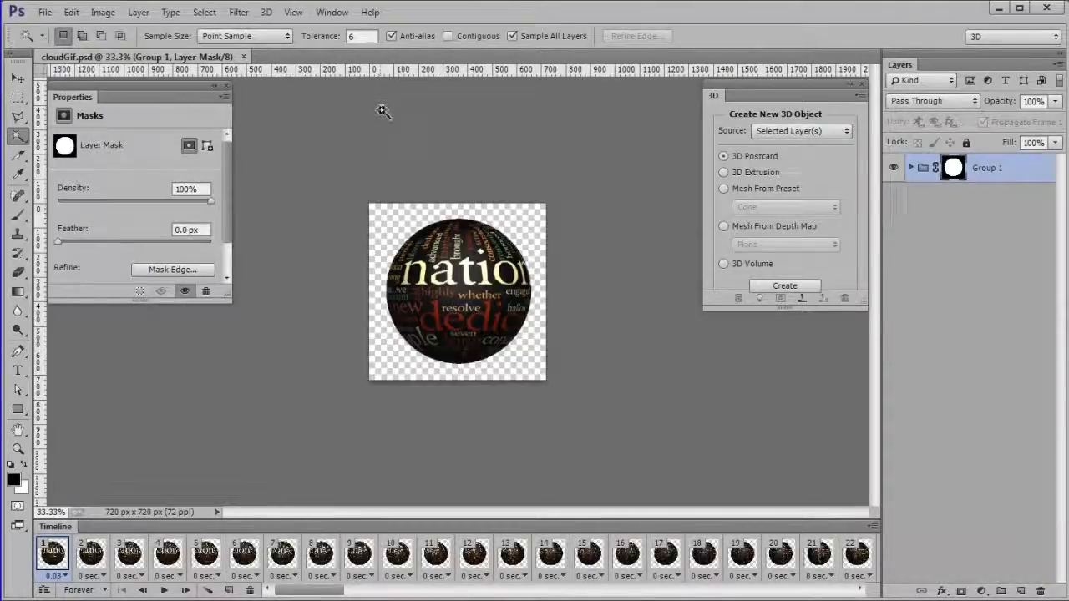
click(163, 592)
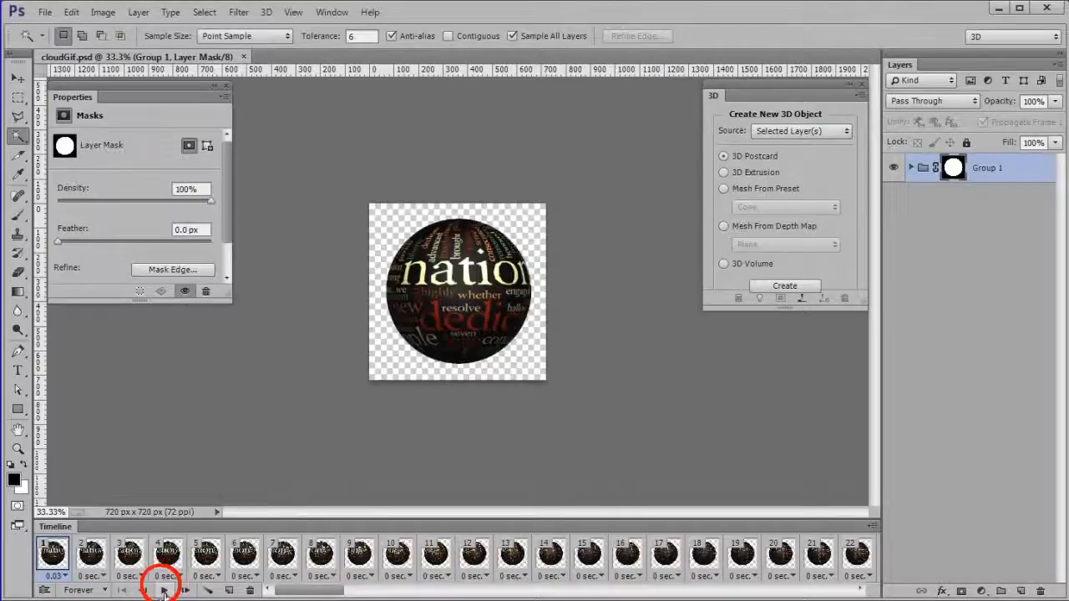
click(164, 591)
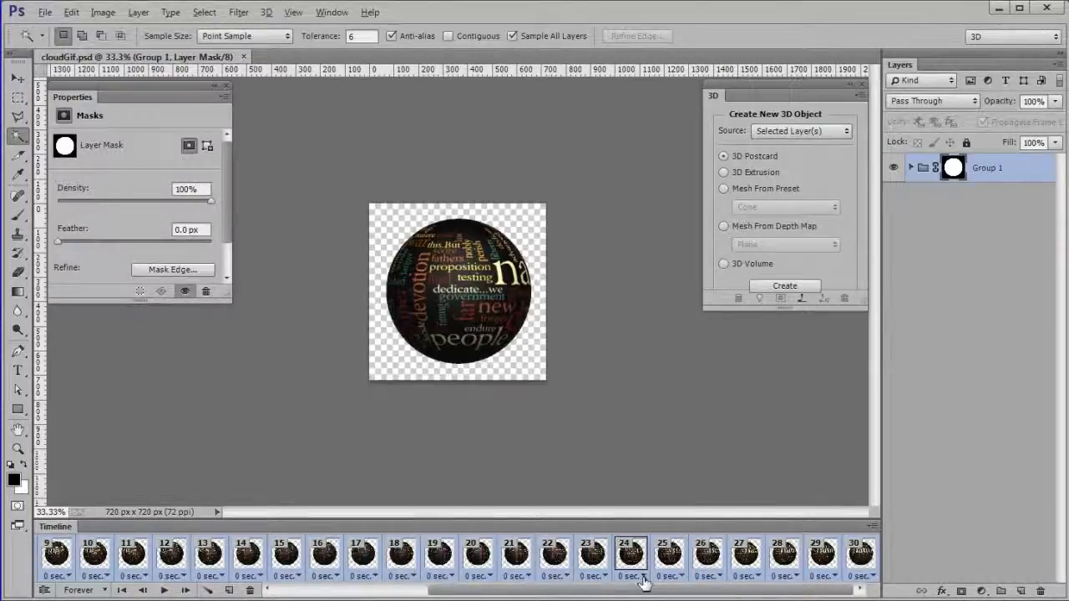
click(631, 577)
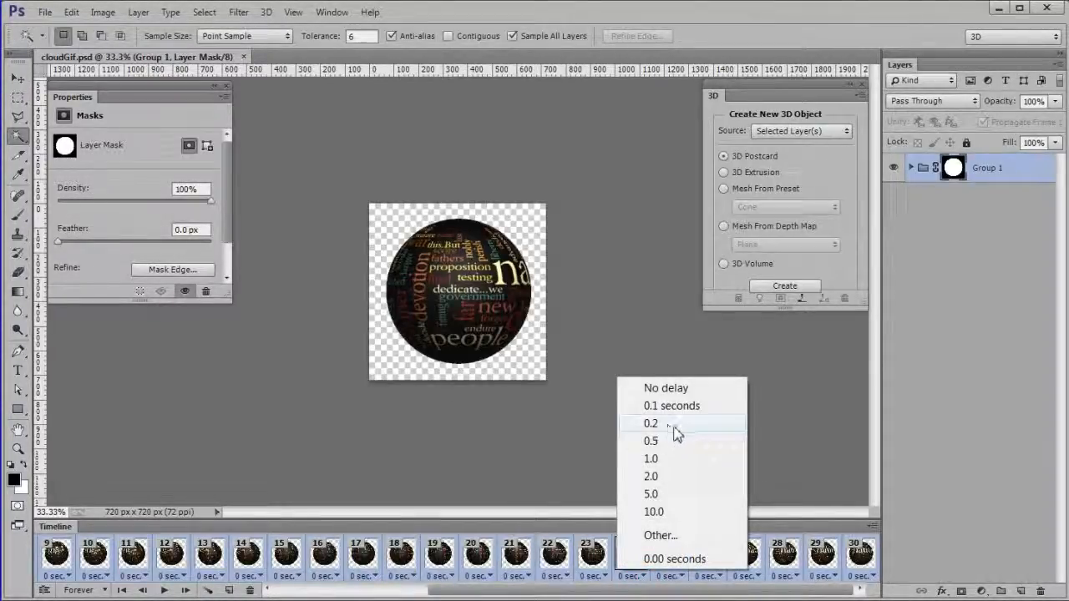
click(651, 425)
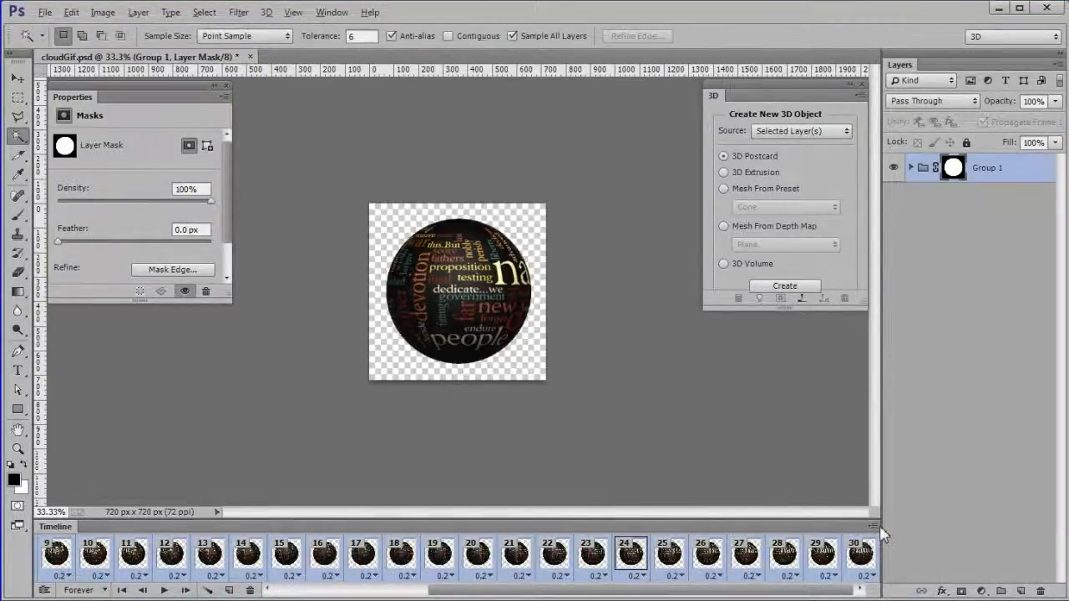
Step: Optimize the animation with Bounding Box and Redundant Pixel Removal kept
click(860, 526)
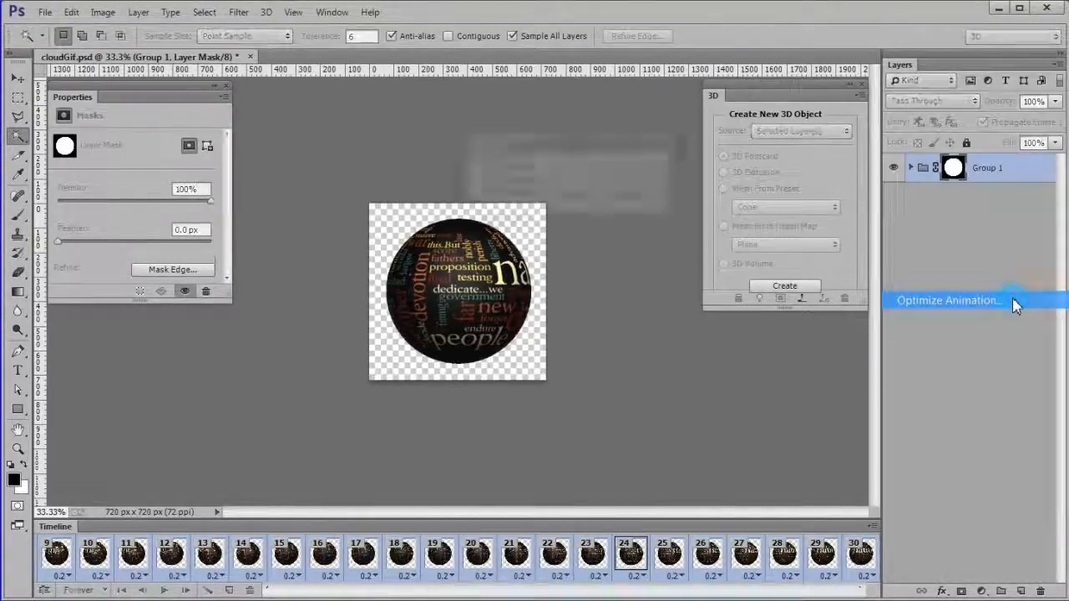
click(949, 300)
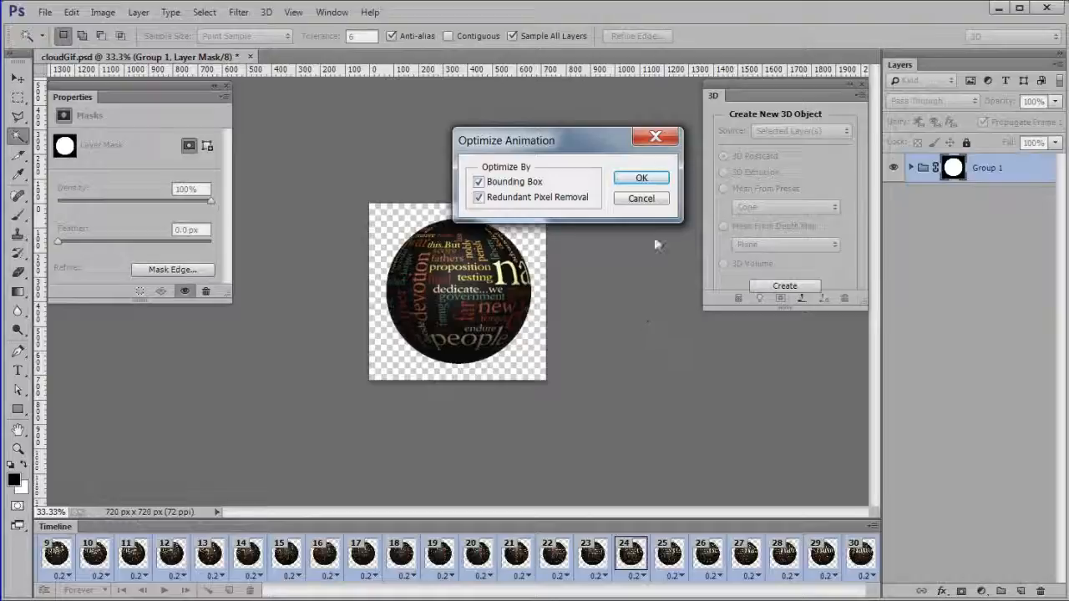
click(641, 177)
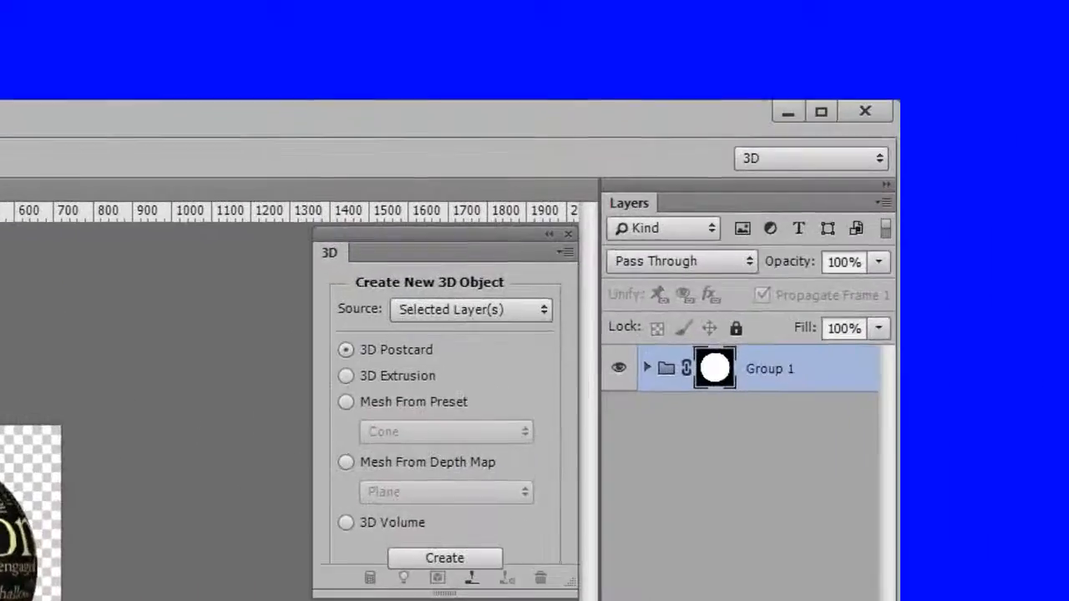
click(665, 369)
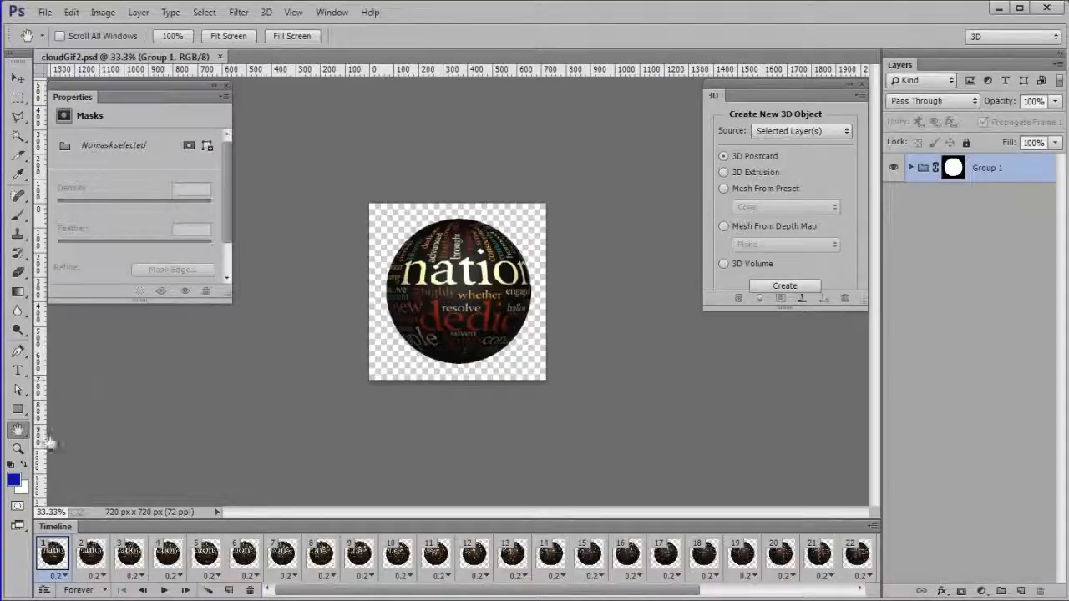
Step: Set the foreground colour to dark blue #090EAA
click(14, 479)
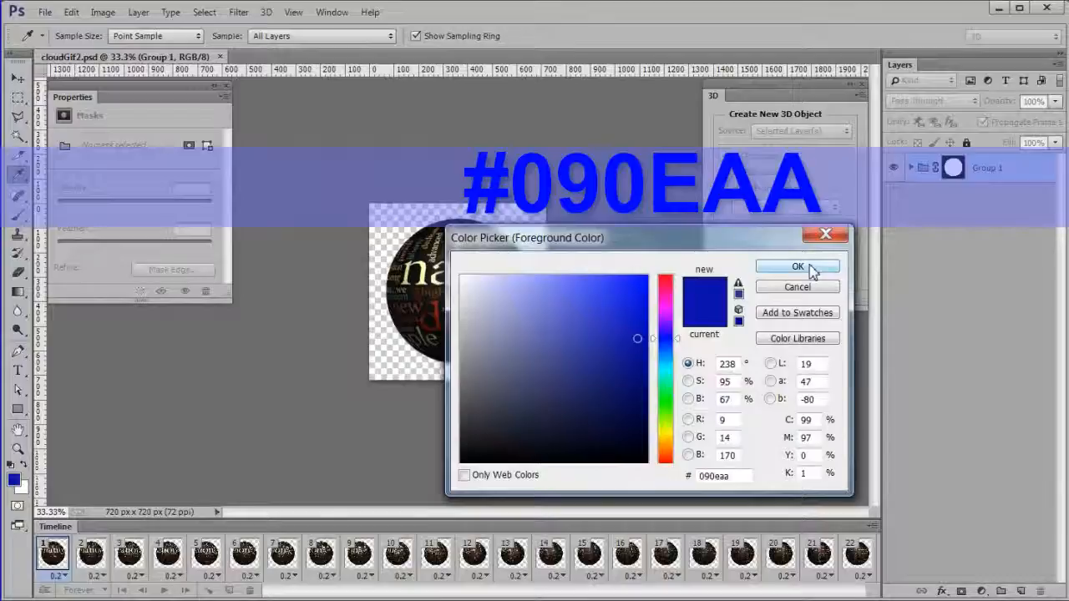
click(795, 267)
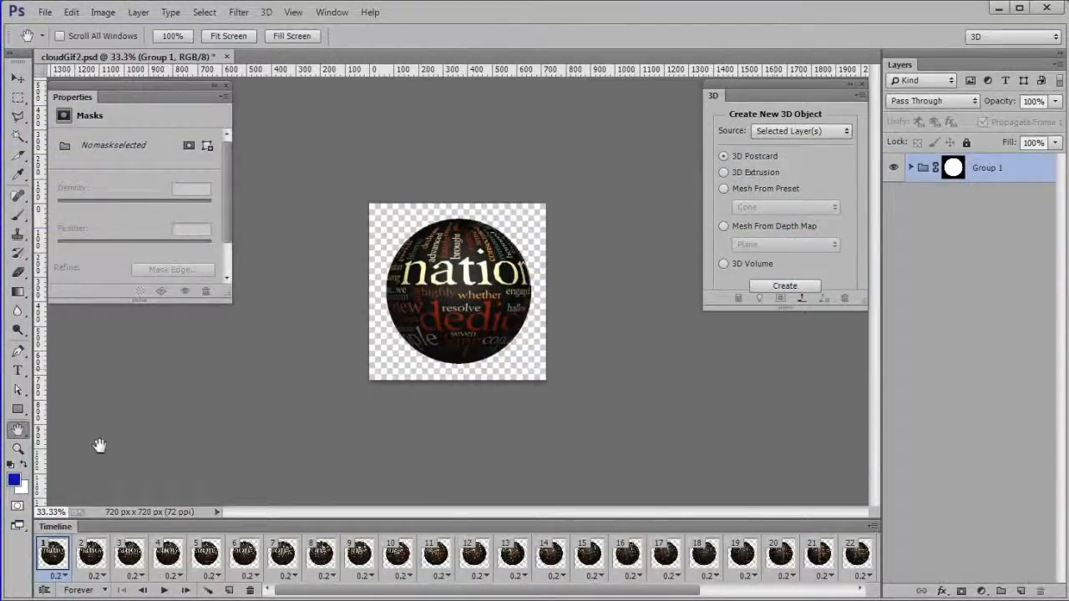
Step: In Save for Web choose transparent GIF with 64 colours, scaled to 200 × 200 px
click(43, 12)
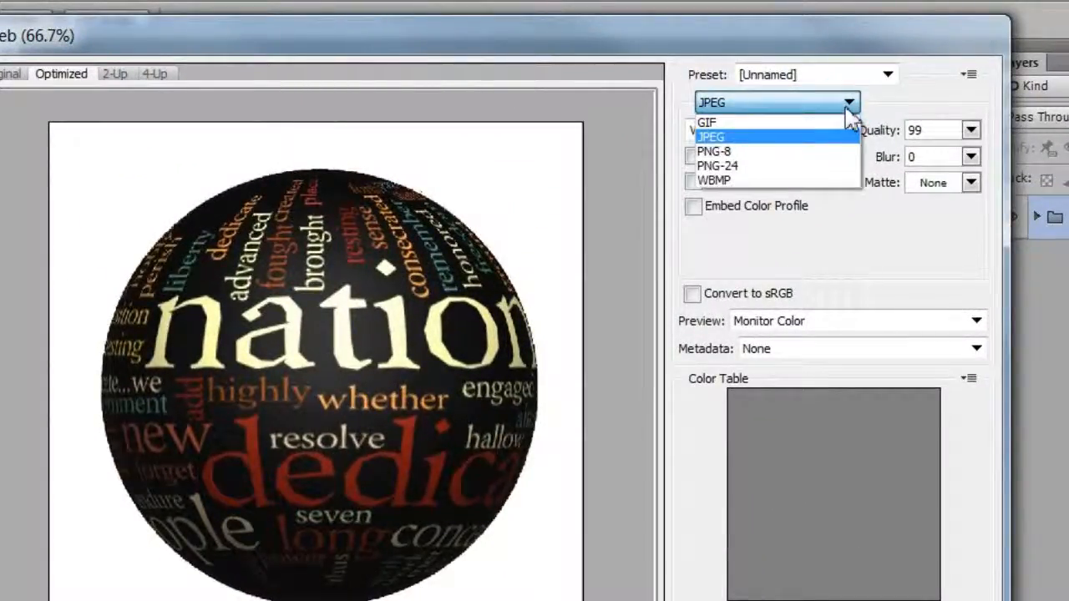
click(707, 123)
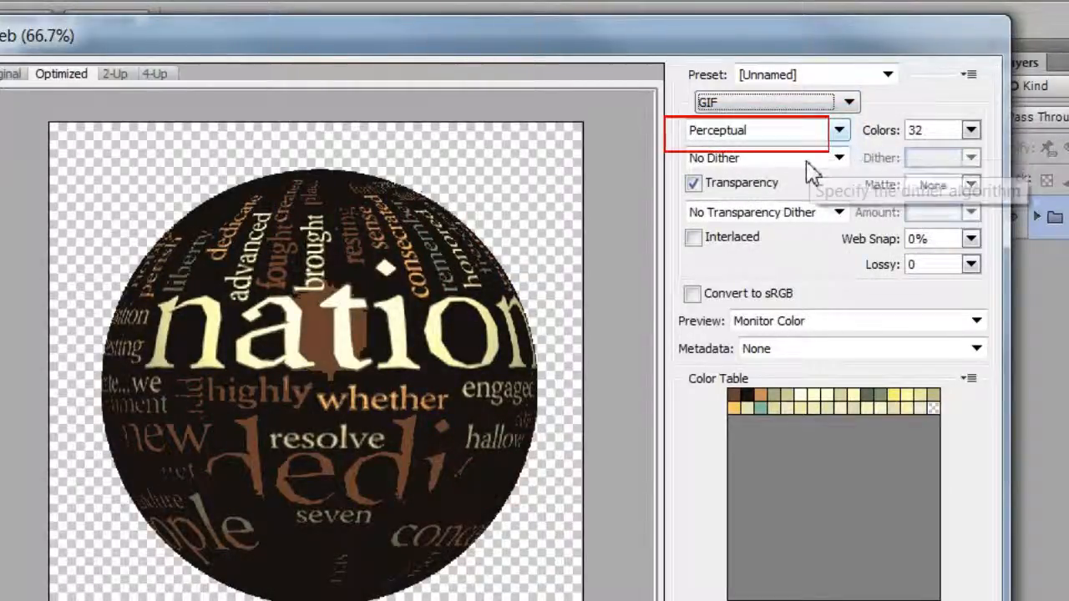
mouse_move(994, 134)
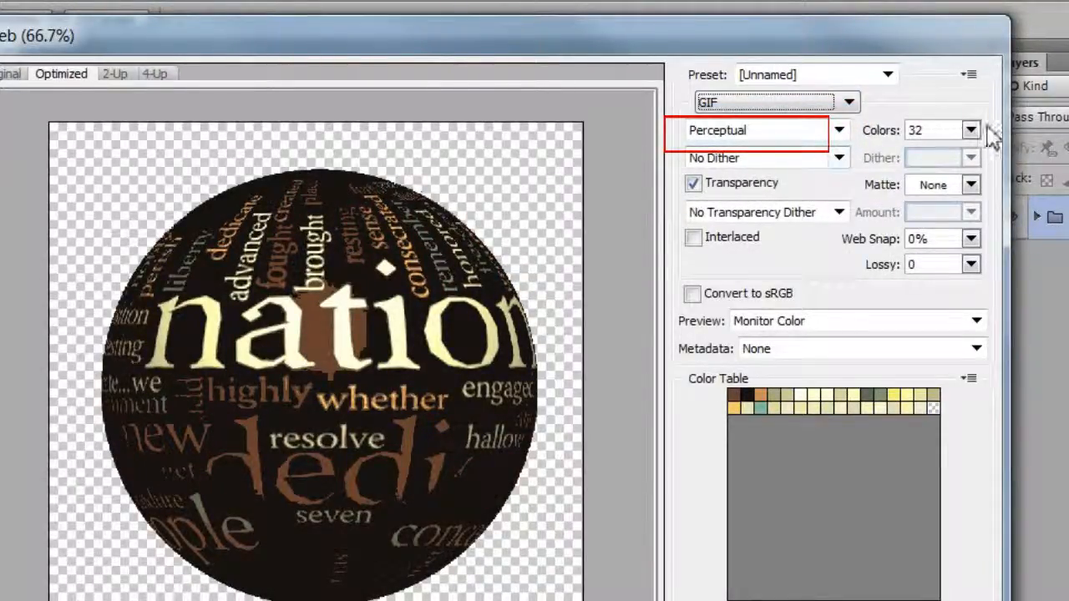
click(970, 130)
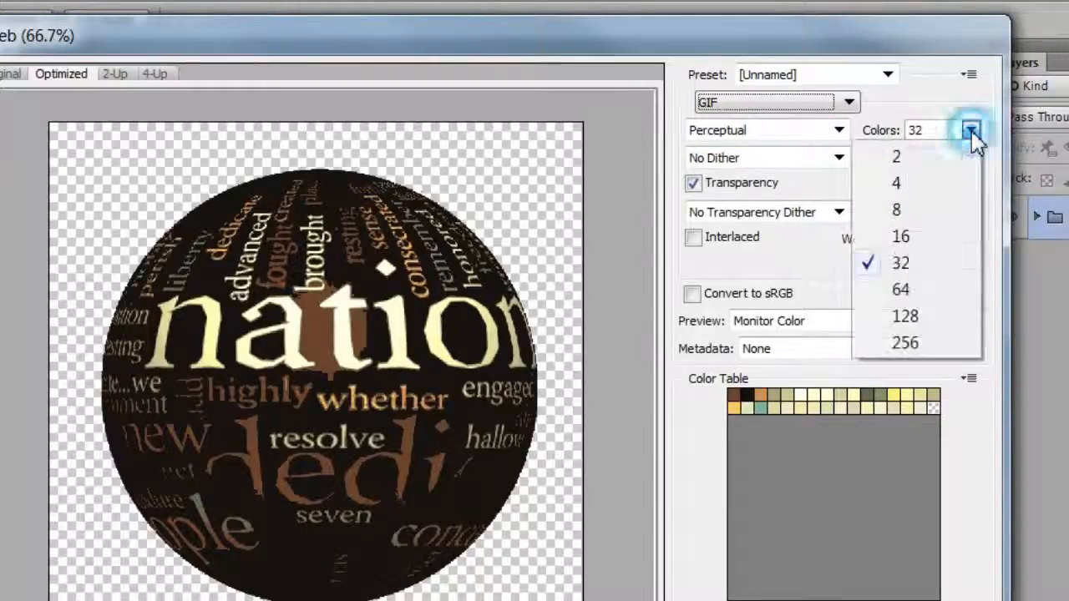
mouse_move(901, 290)
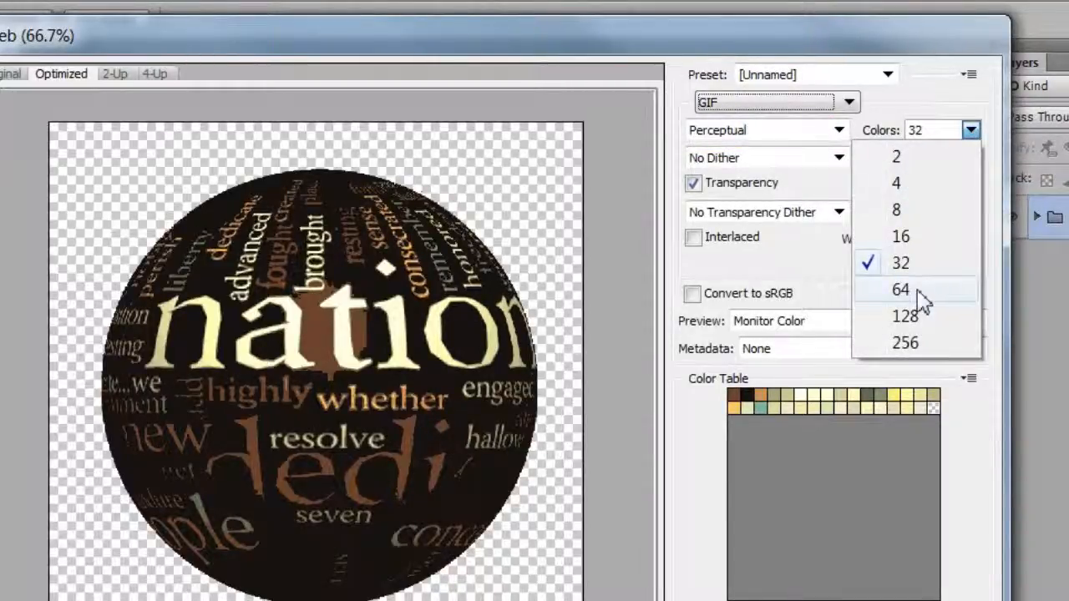
click(900, 289)
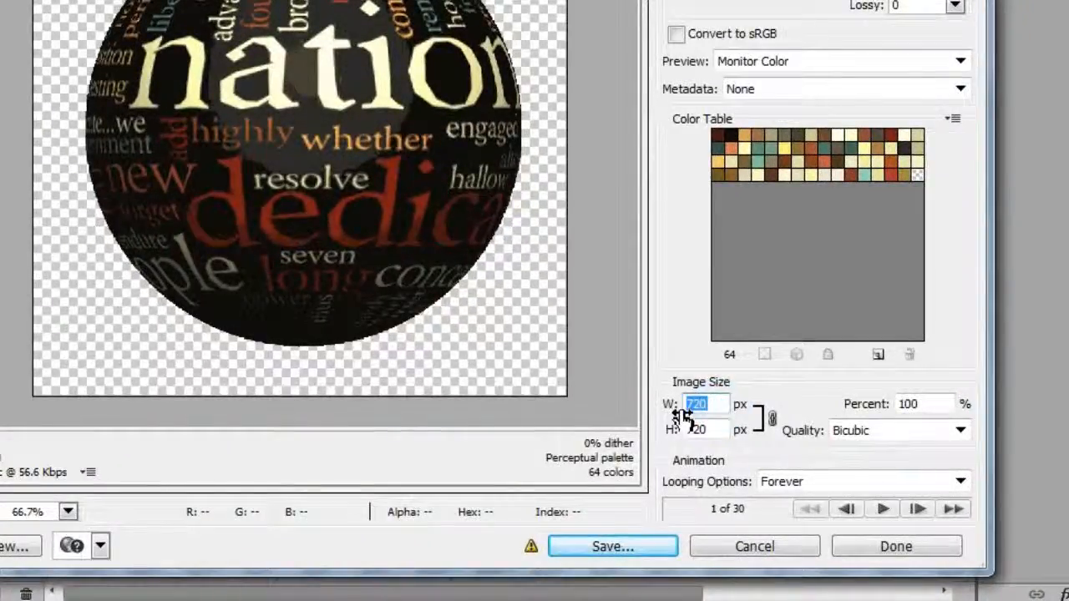
text(200)
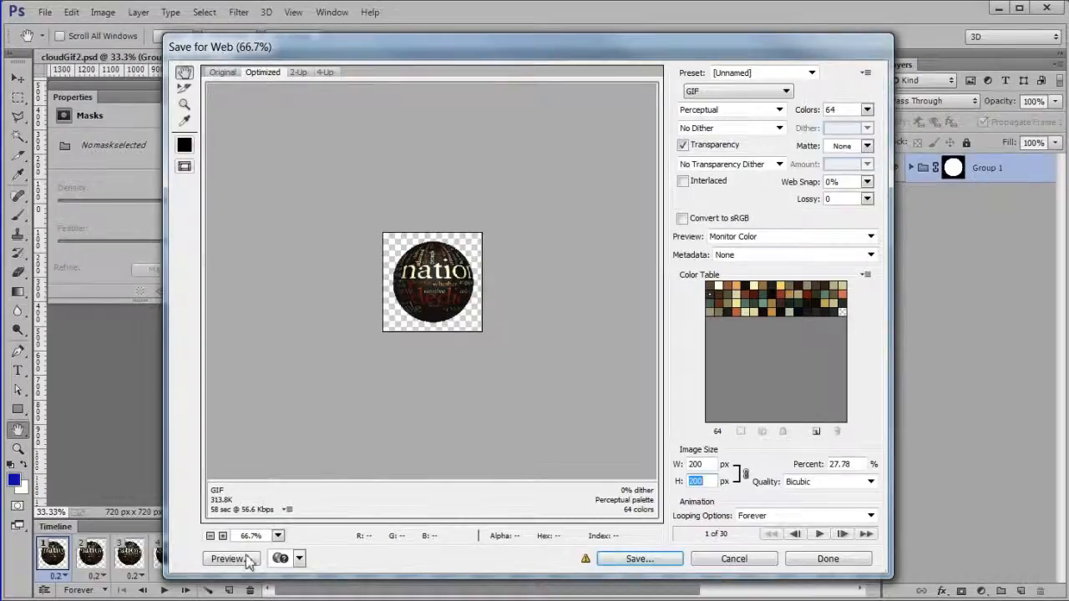
Step: Preview the GIF in a browser and set its matte to the foreground blue
click(227, 558)
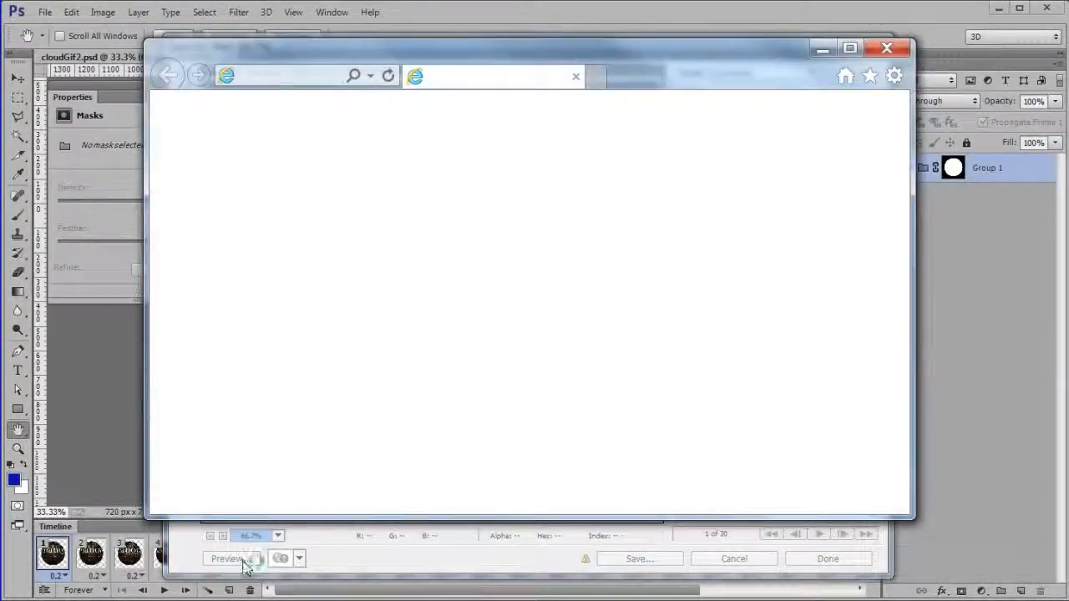
click(227, 557)
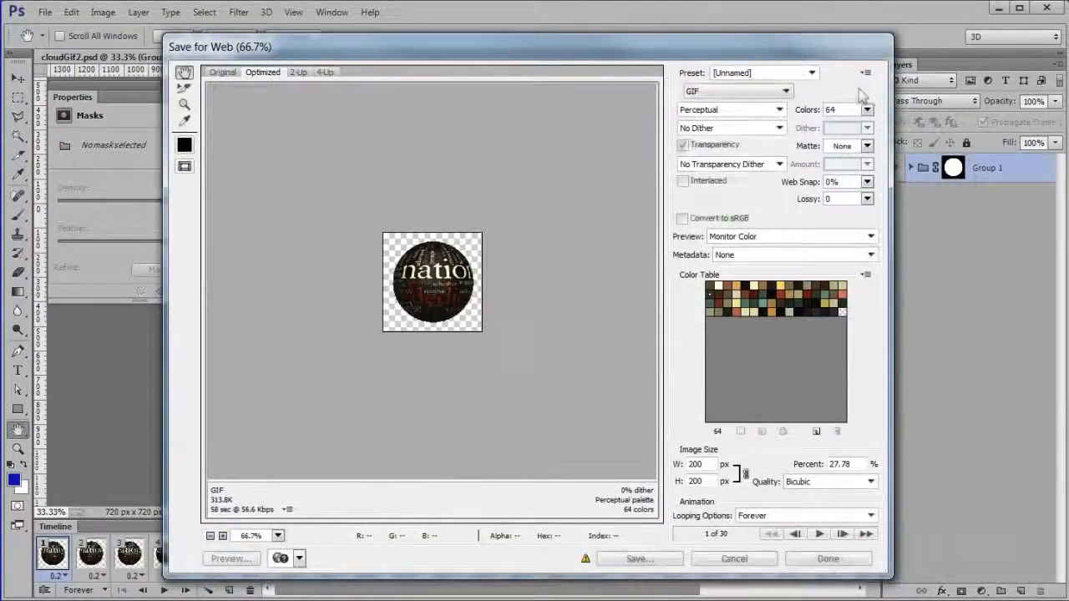
click(865, 147)
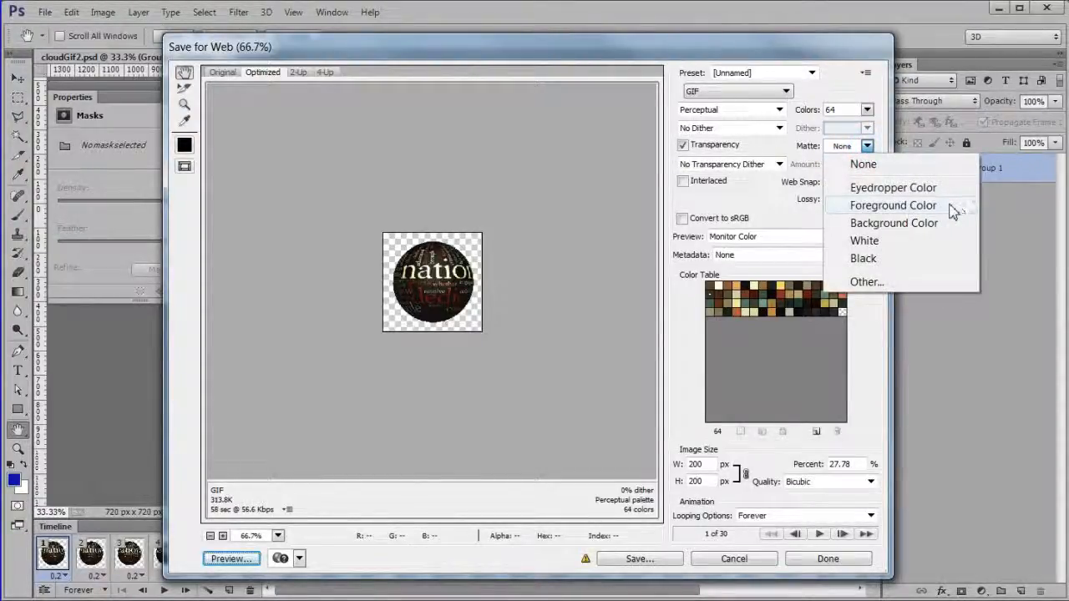
click(892, 204)
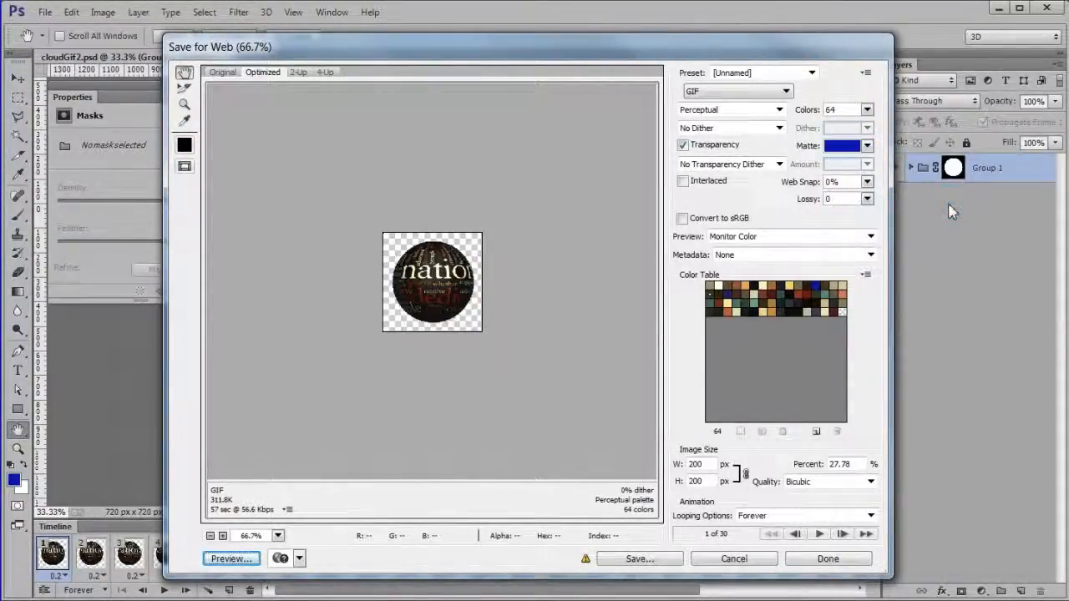
click(231, 558)
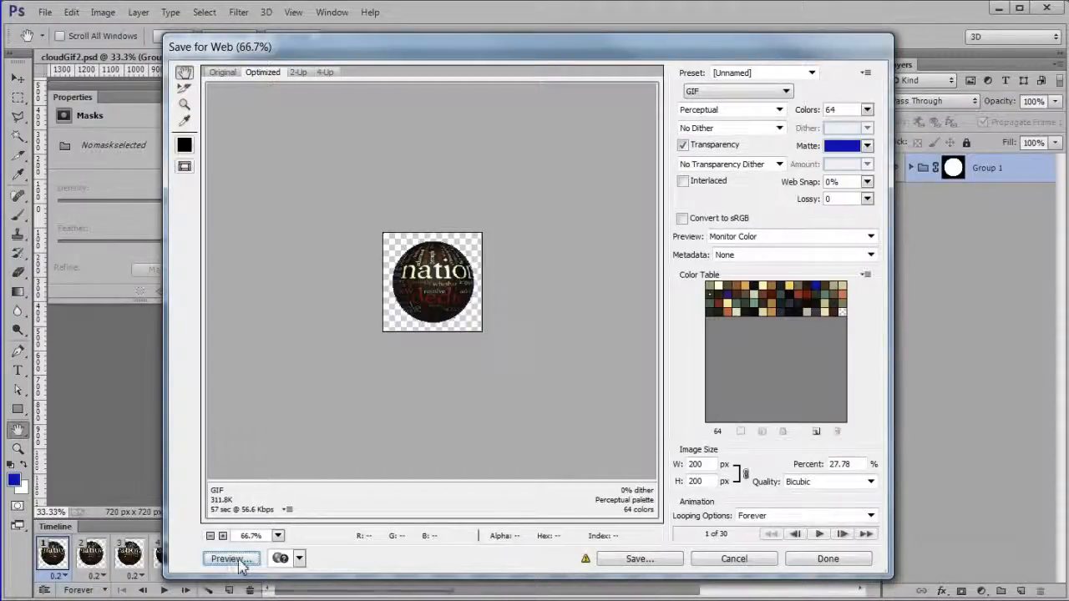
click(227, 558)
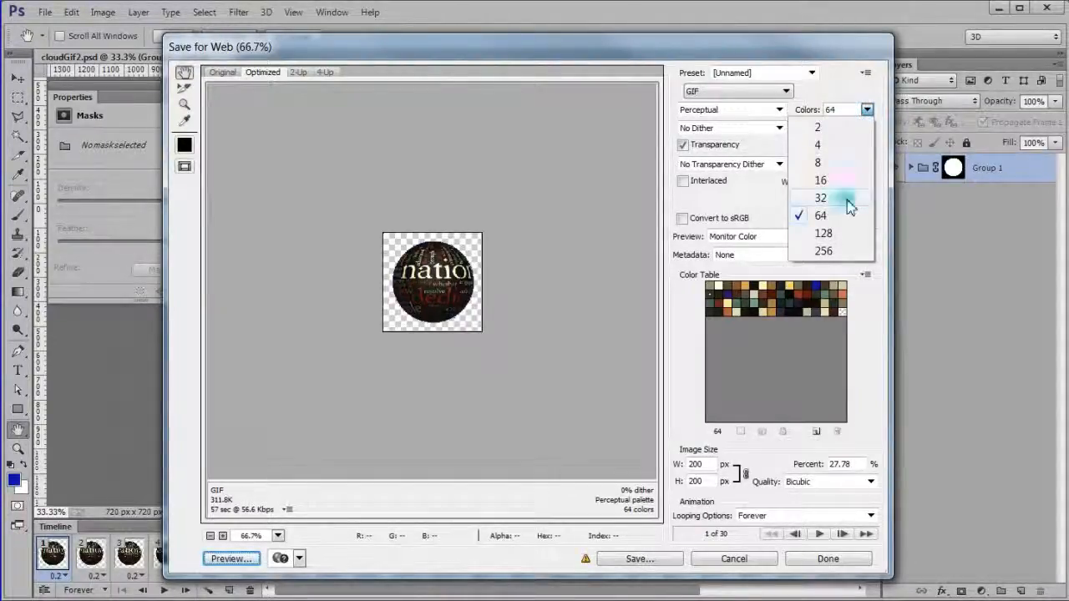
Step: Reduce the GIF palette to 32 colours and scale it to 175 × 175 px
click(820, 197)
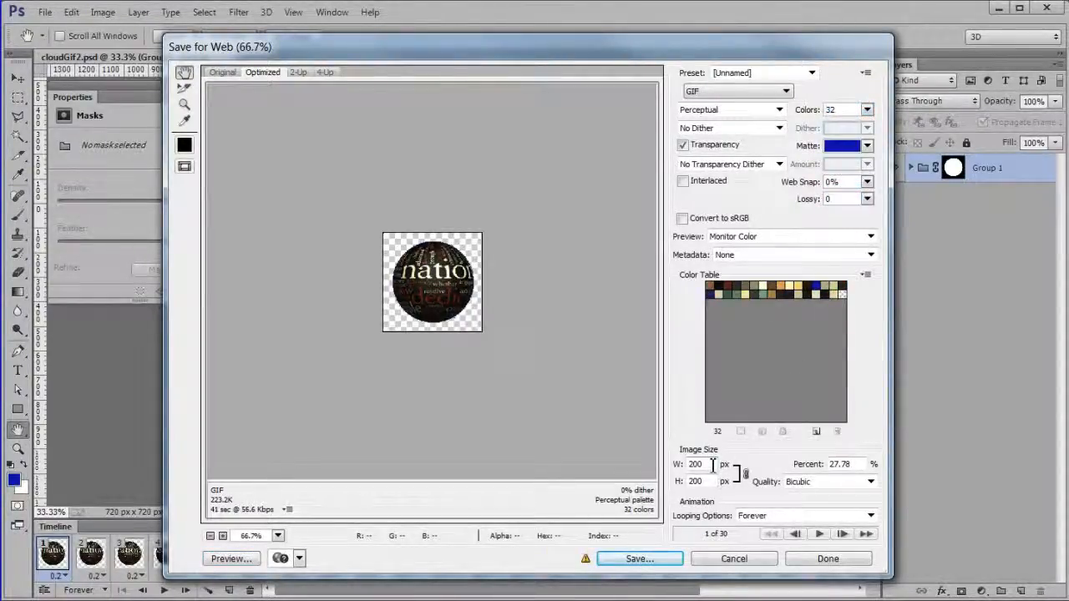
text(175)
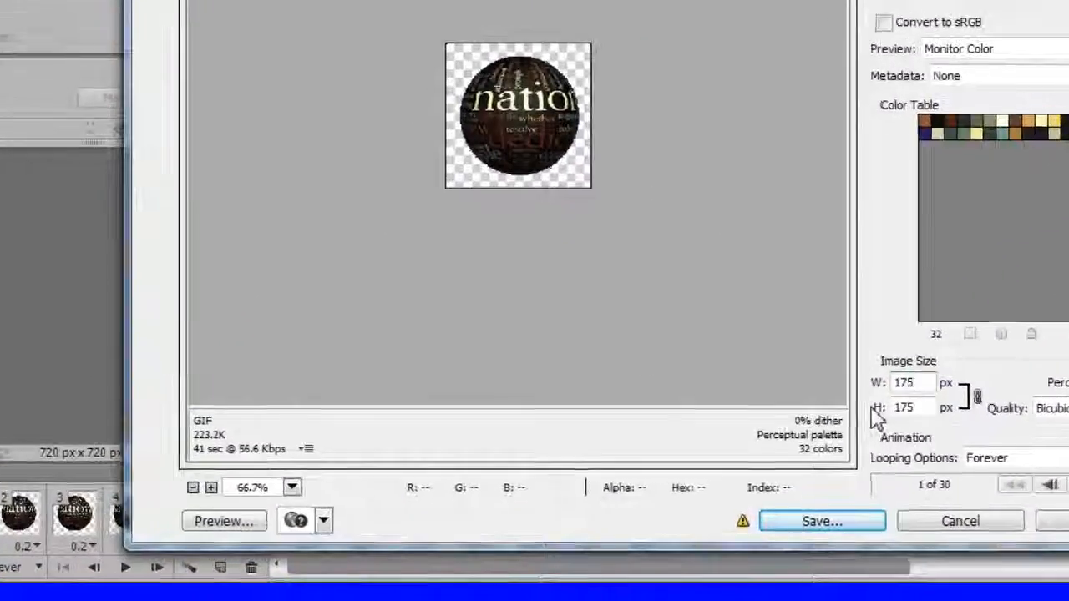
click(912, 408)
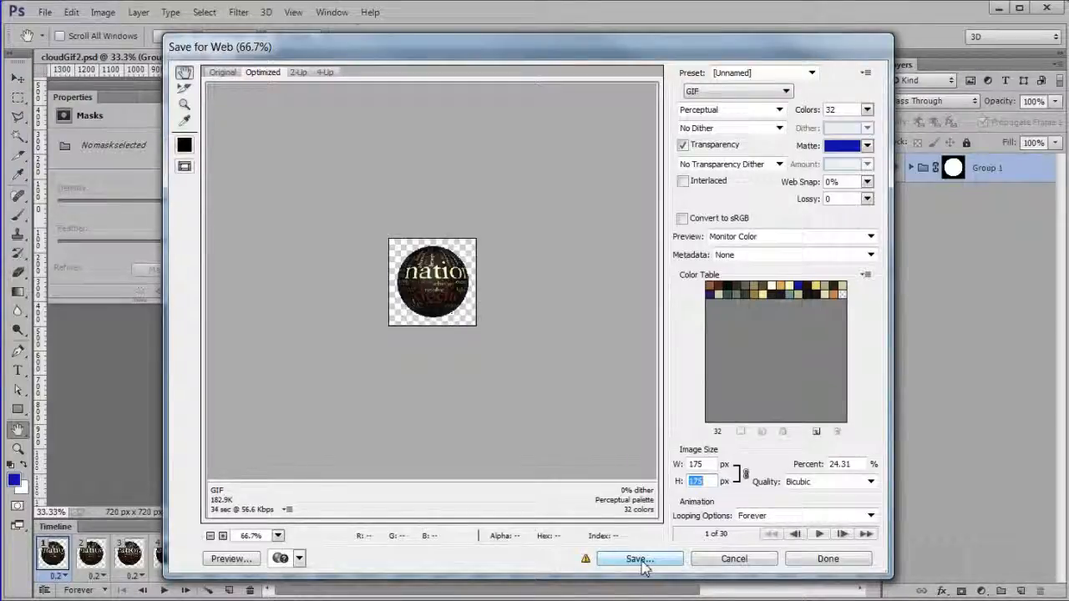
Step: Save the optimized animated GIF from Save for Web
click(638, 558)
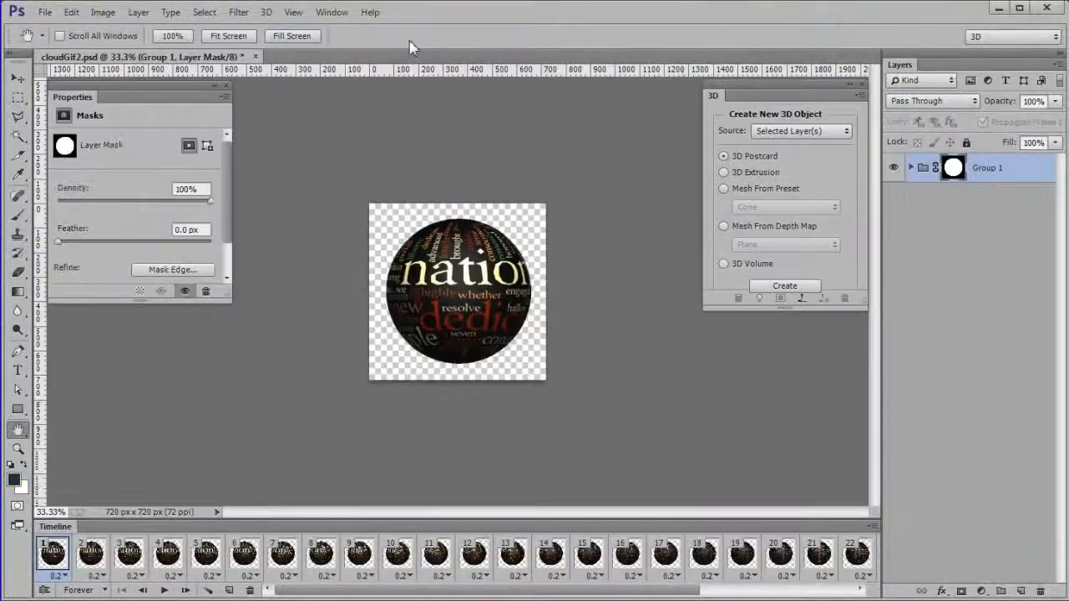
click(43, 12)
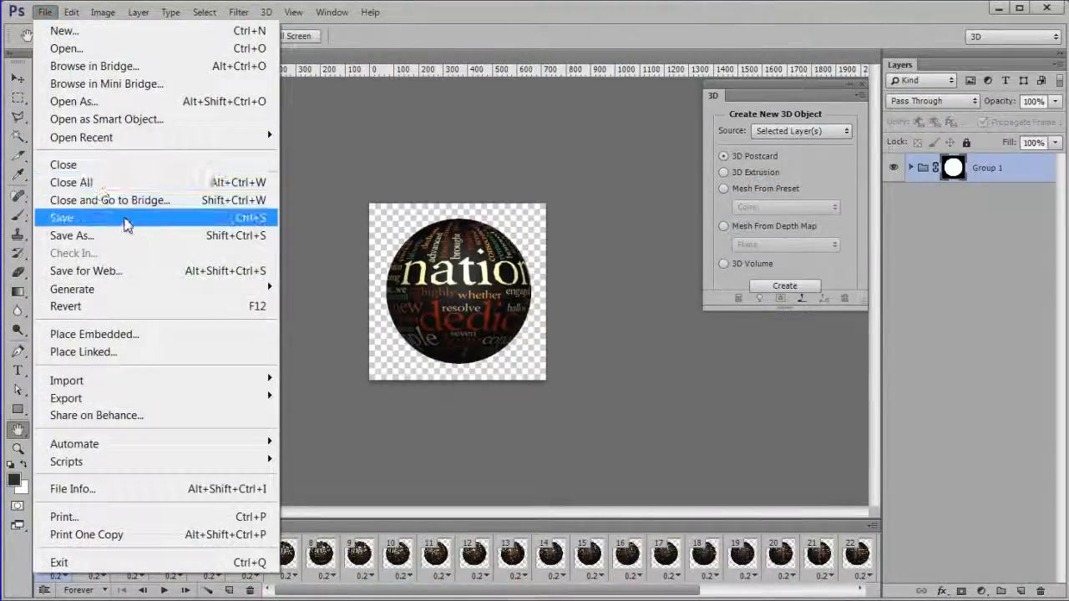
mouse_move(63, 30)
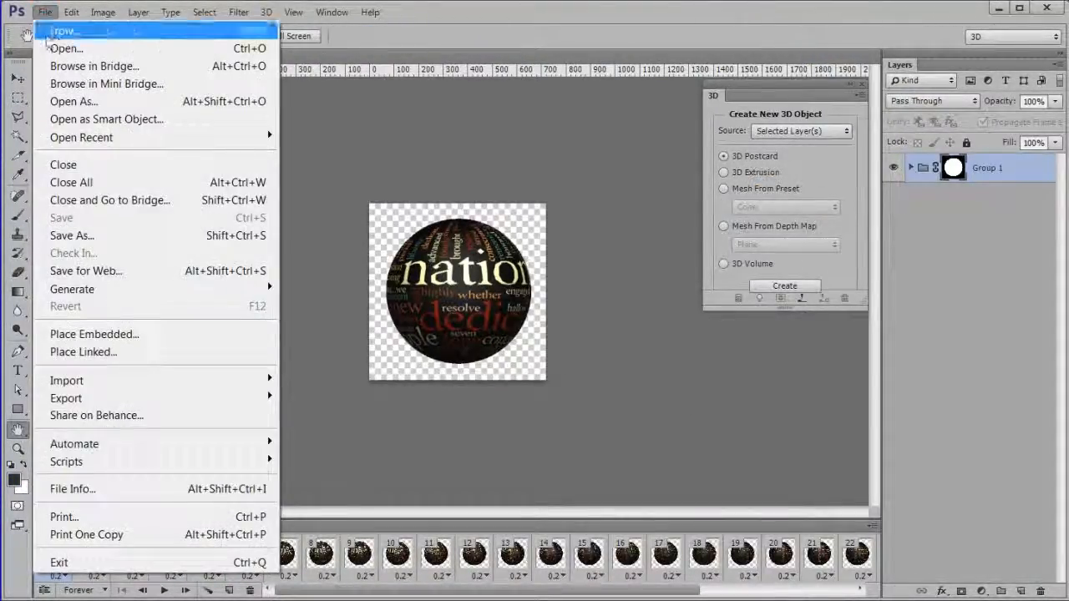